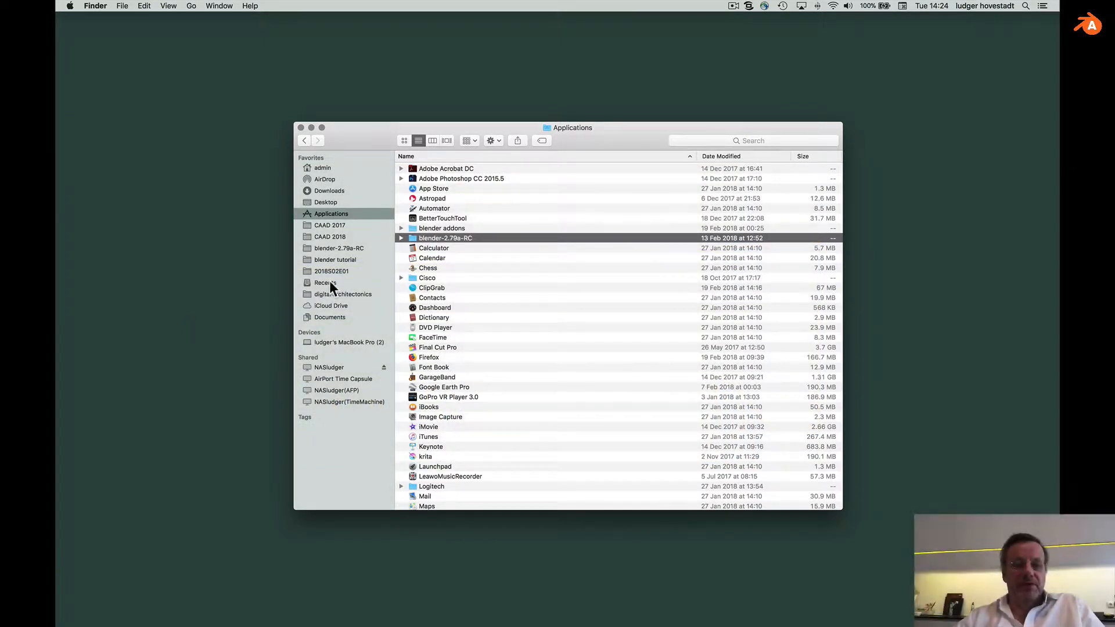
{"action": "mouse_move", "coordinate": [414, 244]}
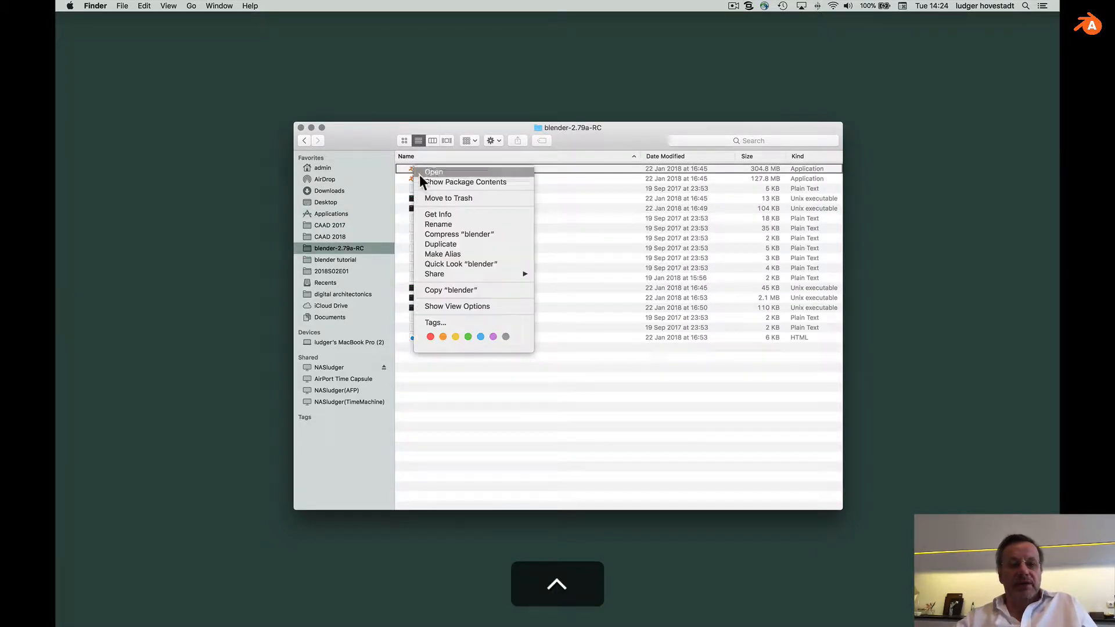
Step: Launch Blender 2.79 from the blender-2.79a-RC folder and switch back to it from Terminal
{"action": "left_click", "coordinate": [465, 181]}
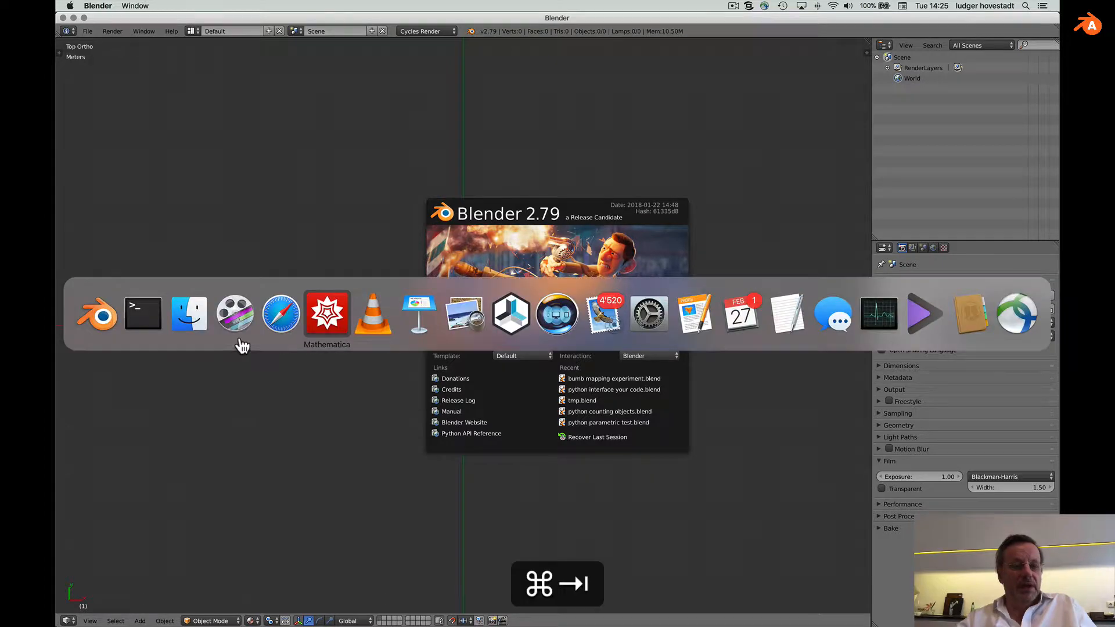
{"action": "left_click", "coordinate": [143, 313]}
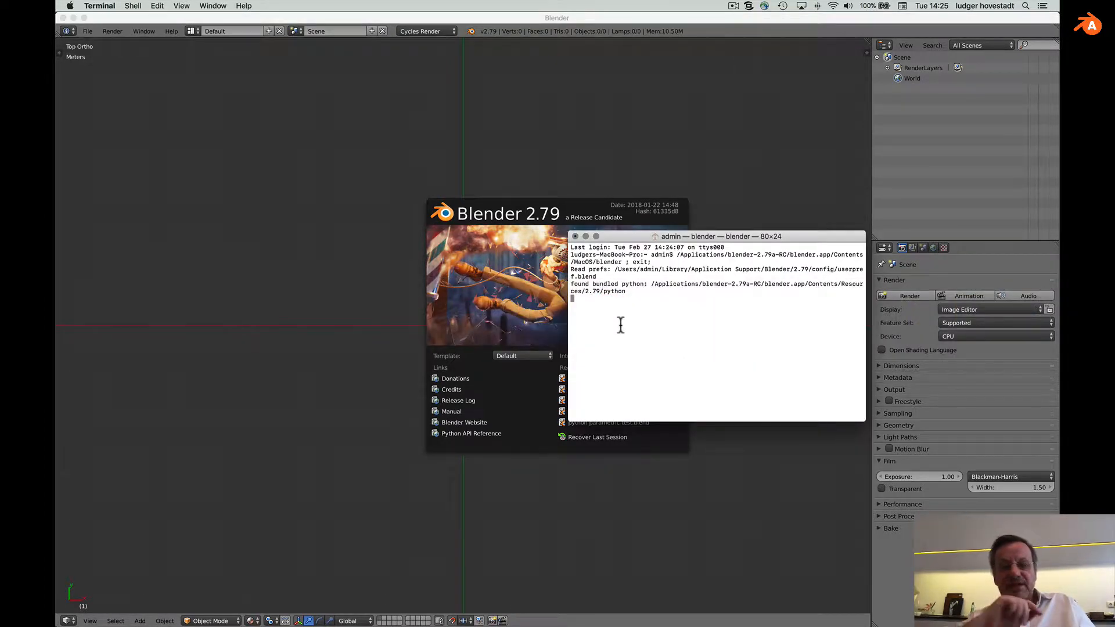
{"action": "key", "text": "Cmd+Tab"}
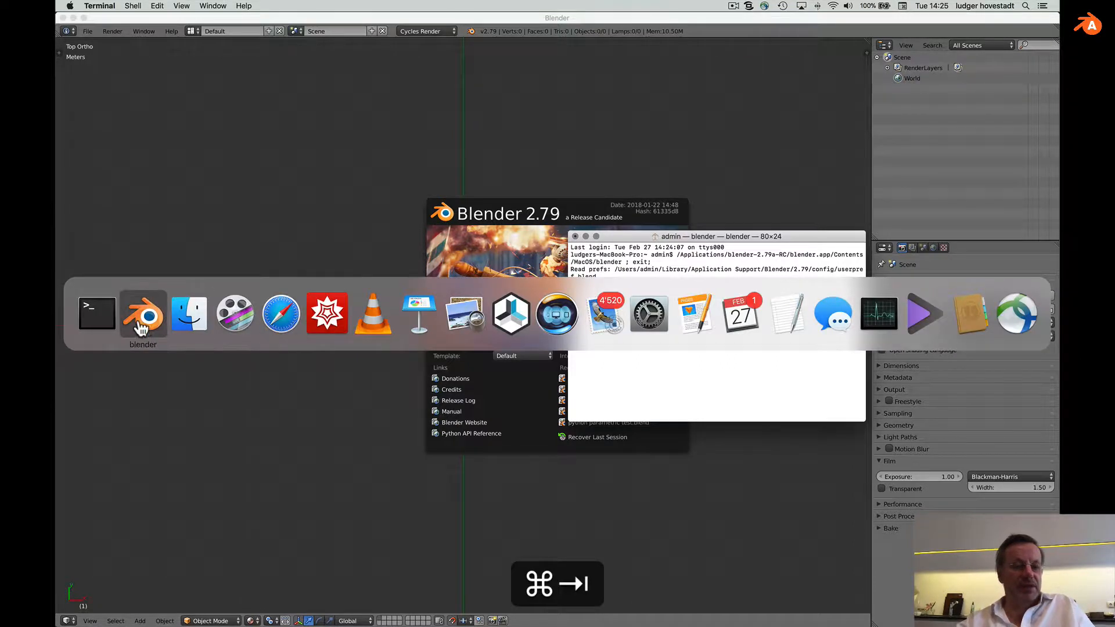
{"action": "left_click", "coordinate": [142, 313]}
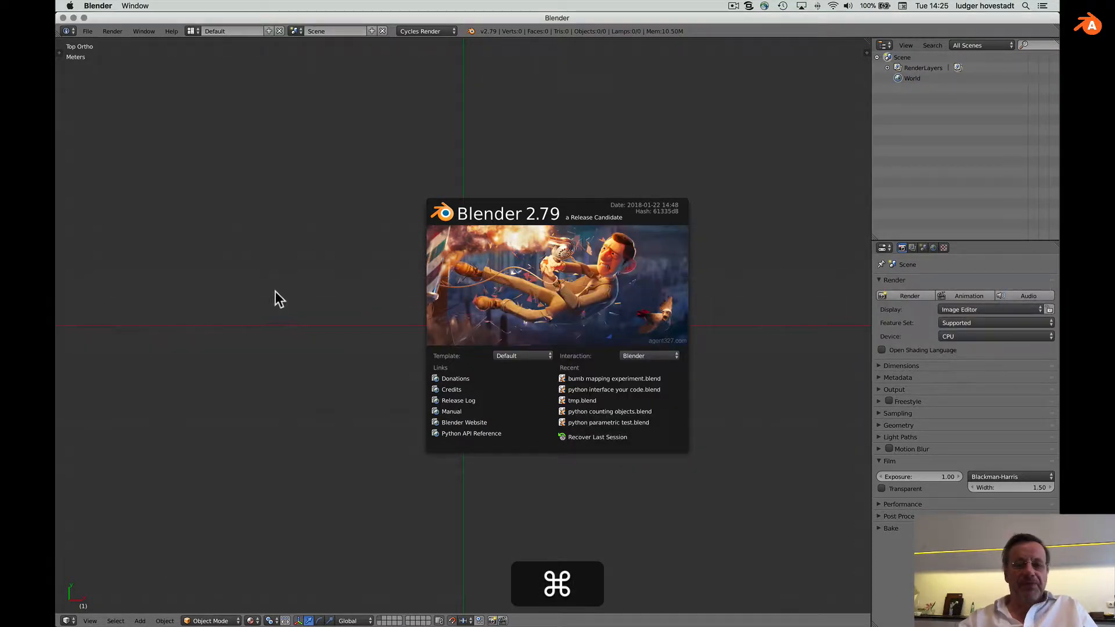
Step: Dismiss the splash screen, add a cube mesh at the origin, and split the view
{"action": "left_click", "coordinate": [279, 300]}
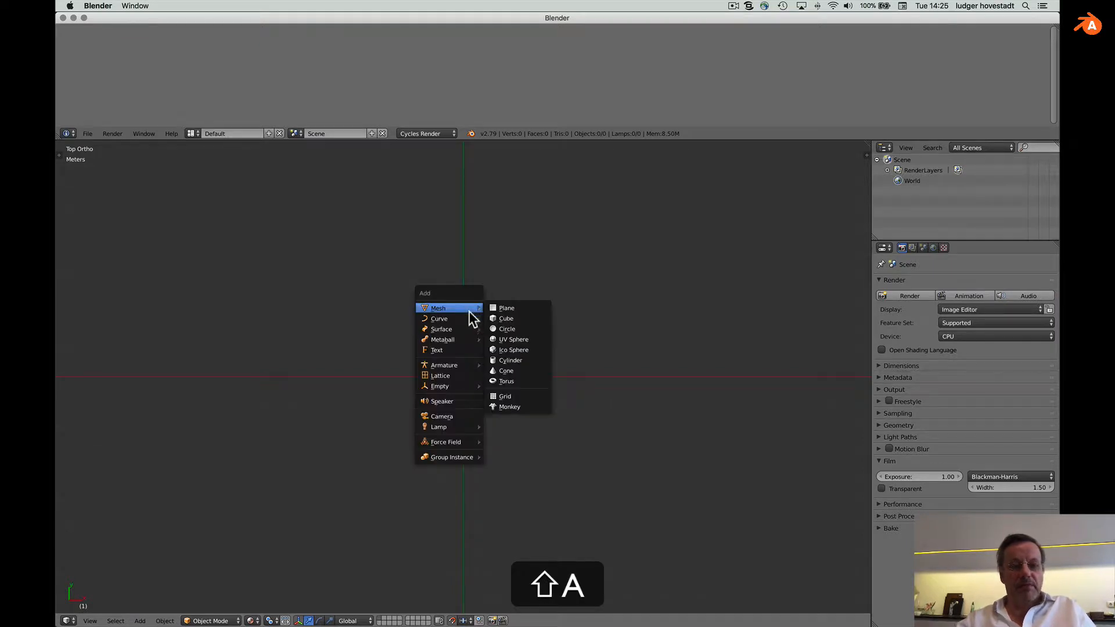
{"action": "left_click", "coordinate": [506, 319]}
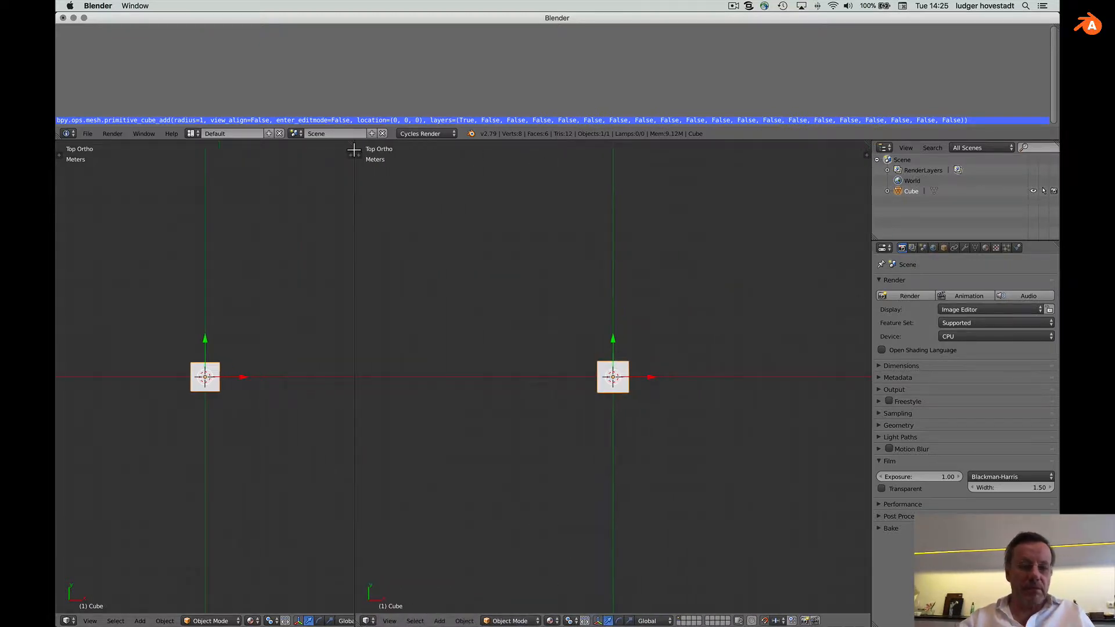
{"action": "left_click", "coordinate": [64, 621]}
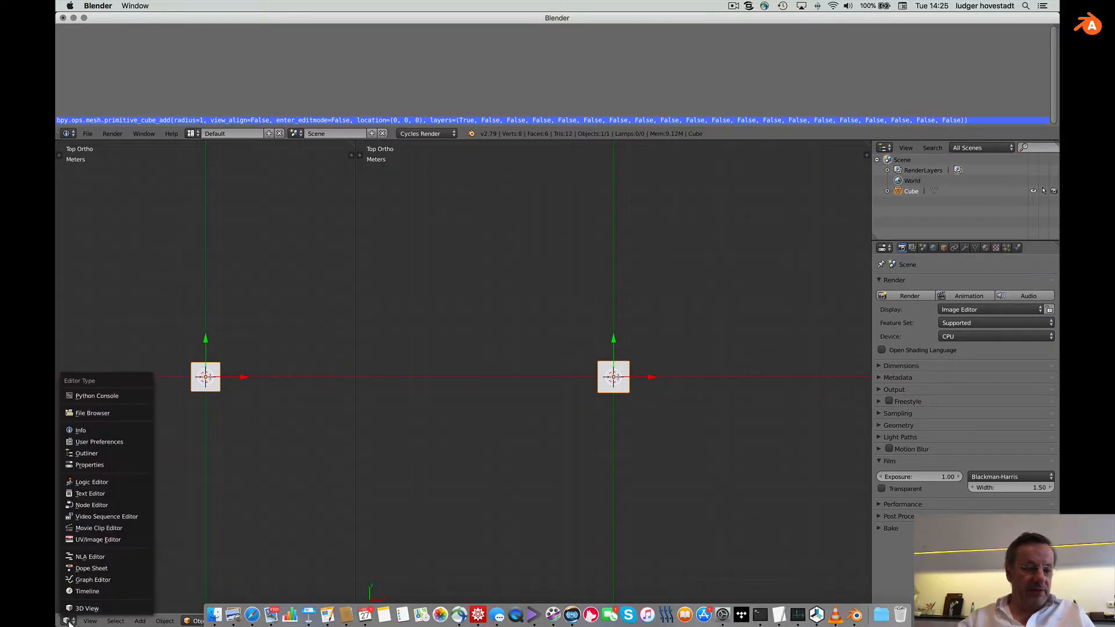
{"action": "mouse_move", "coordinate": [90, 493]}
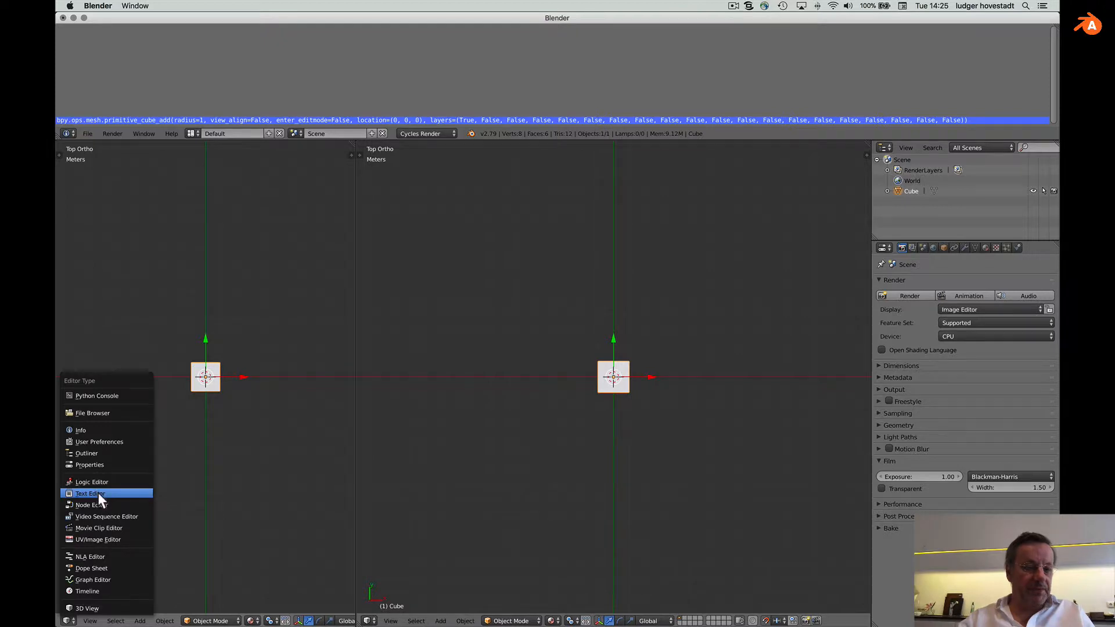
Step: Build a text-editor script with 'import bpy' and the copied cube-add command, then delete the cube
{"action": "left_click", "coordinate": [90, 493]}
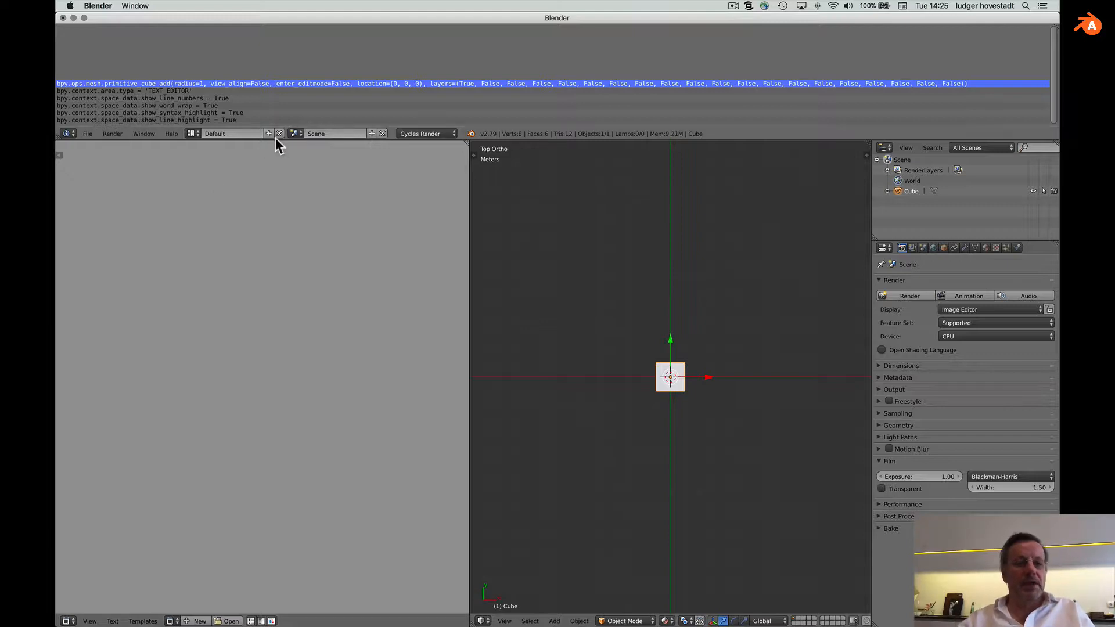
{"action": "key", "text": "cmd+c"}
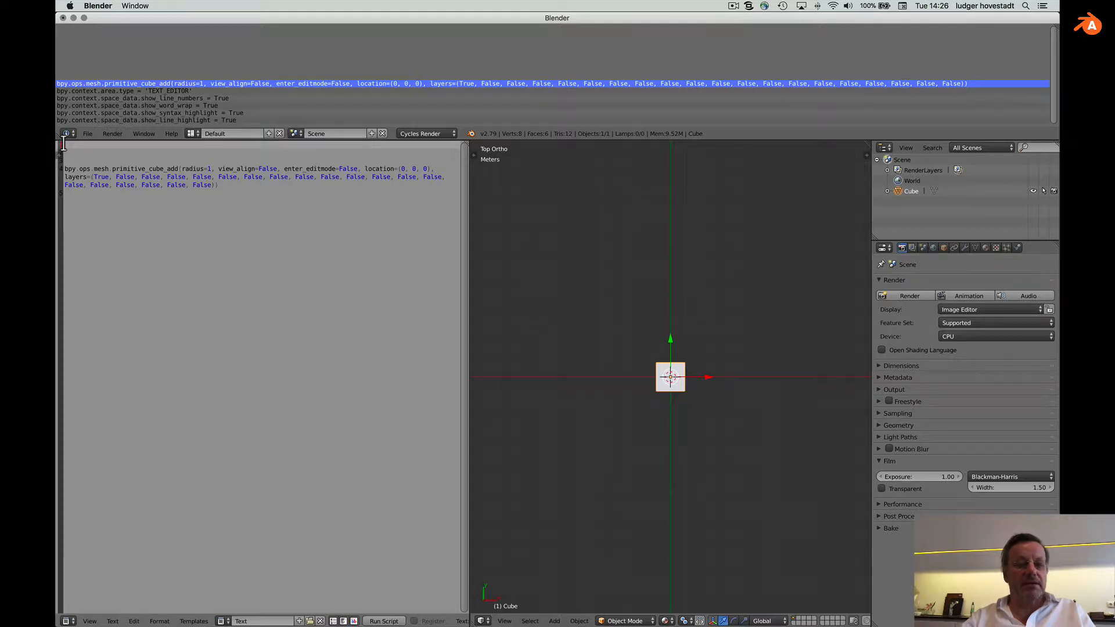
{"action": "key", "text": "p"}
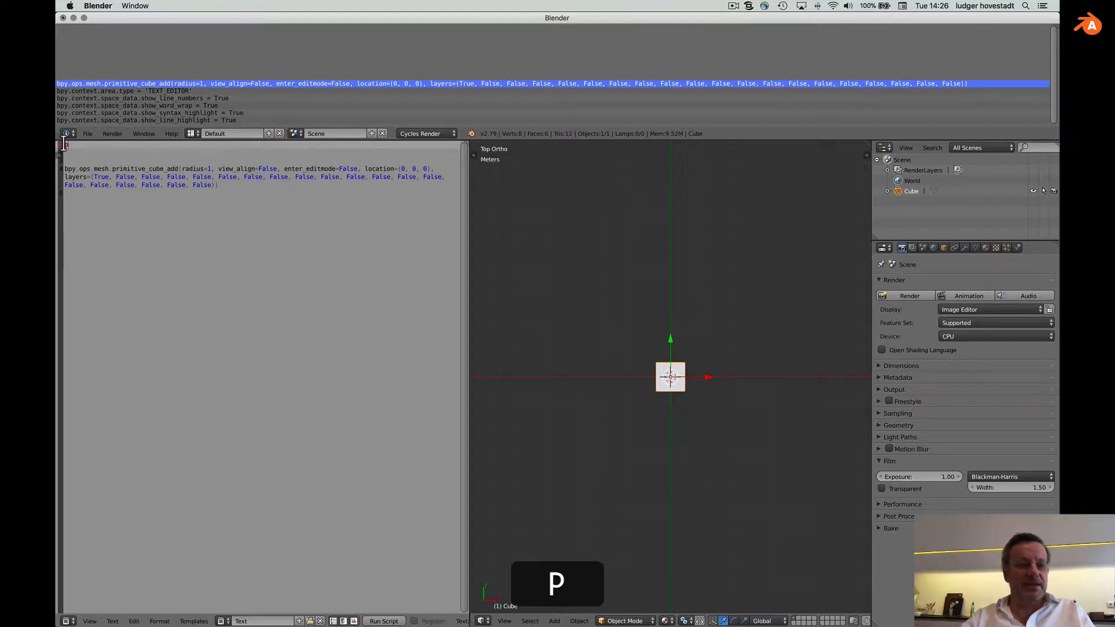
{"action": "type", "text": "import bpy"}
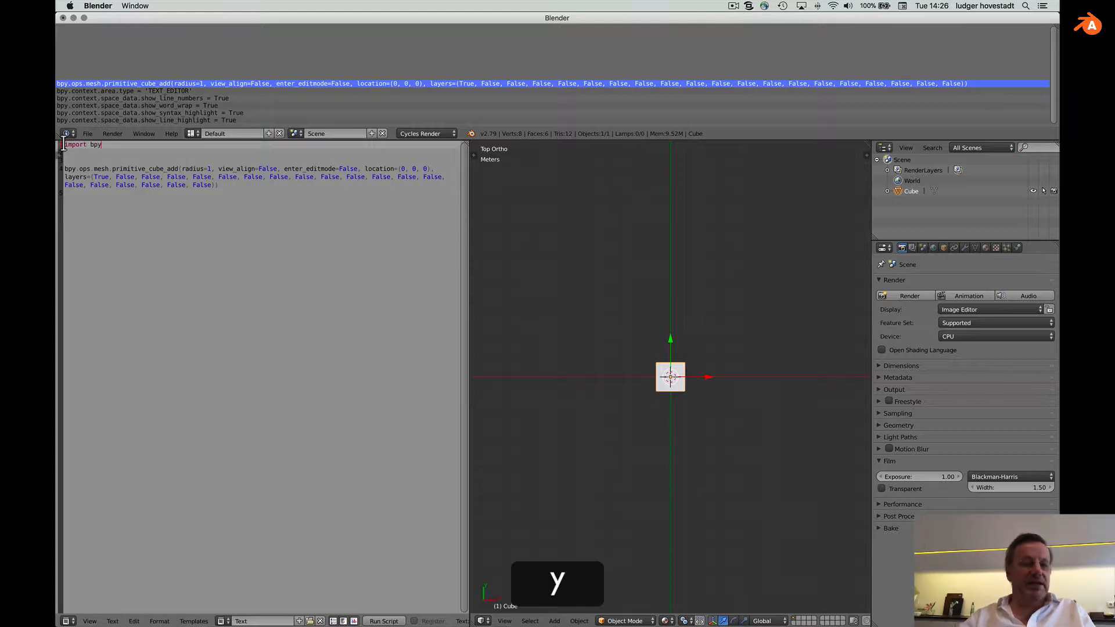
{"action": "key", "text": "backspace"}
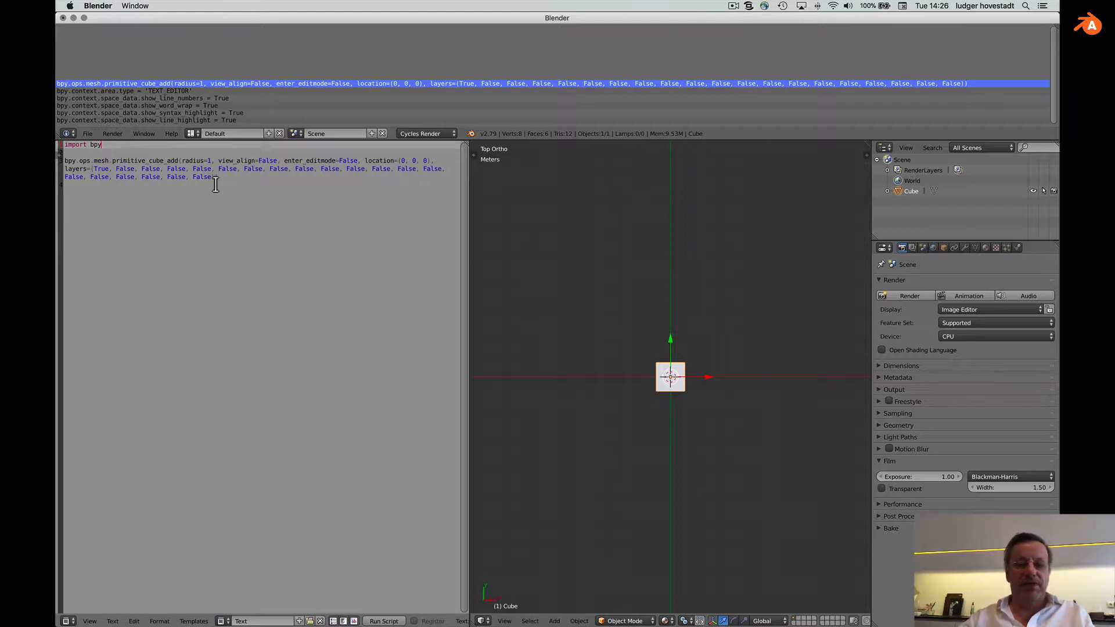
{"action": "key", "text": "x"}
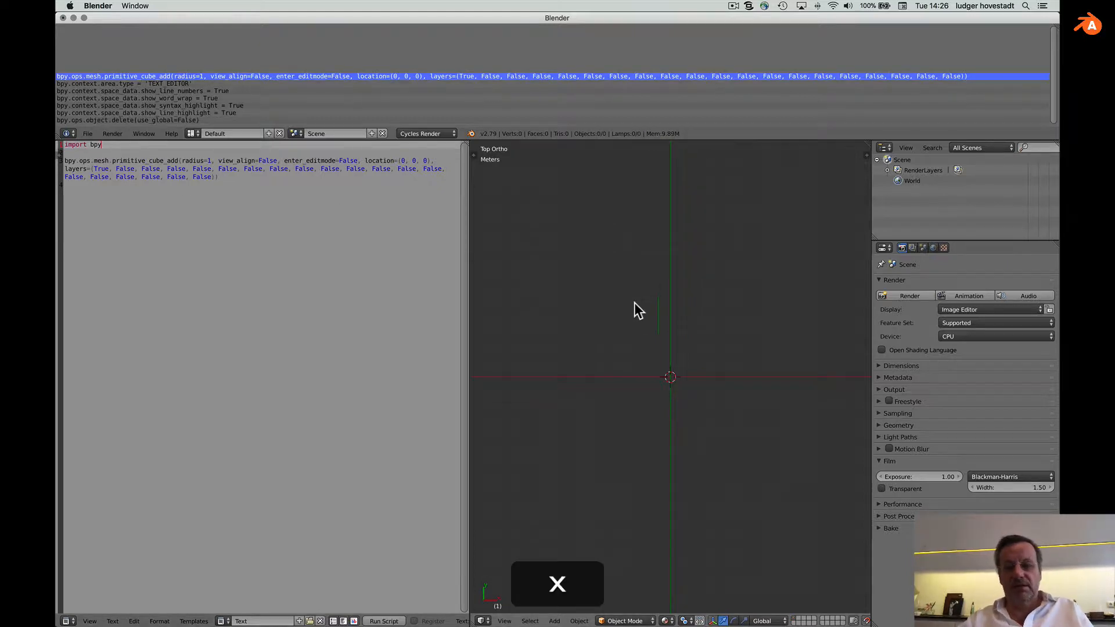
Step: Run the script to recreate the cube, delete it, and strip the layers argument
{"action": "left_click", "coordinate": [383, 620]}
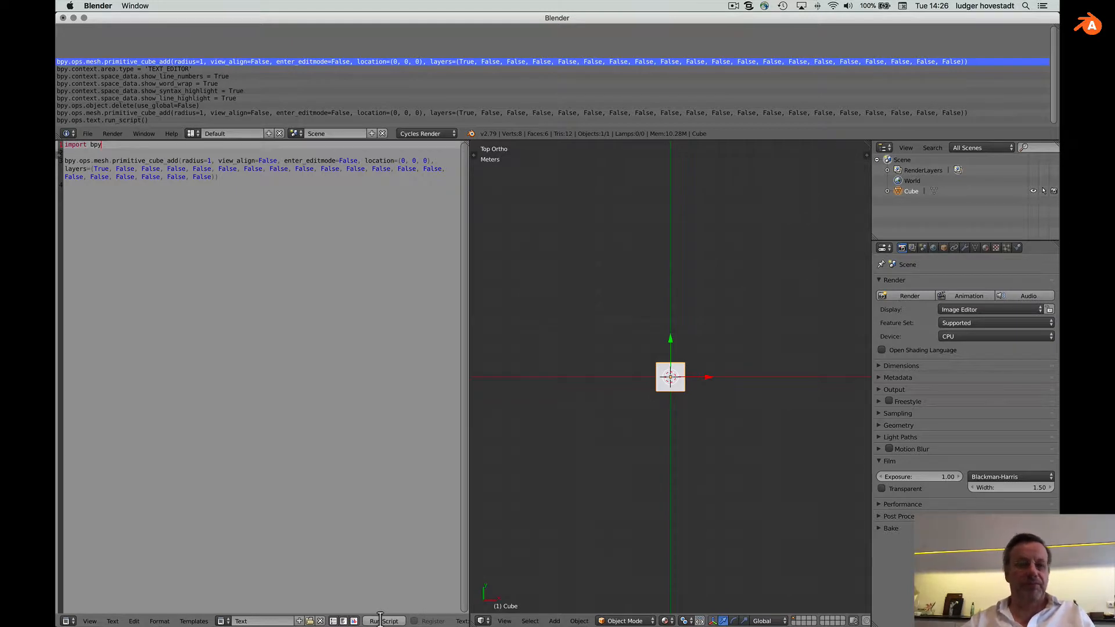
{"action": "mouse_move", "coordinate": [605, 413]}
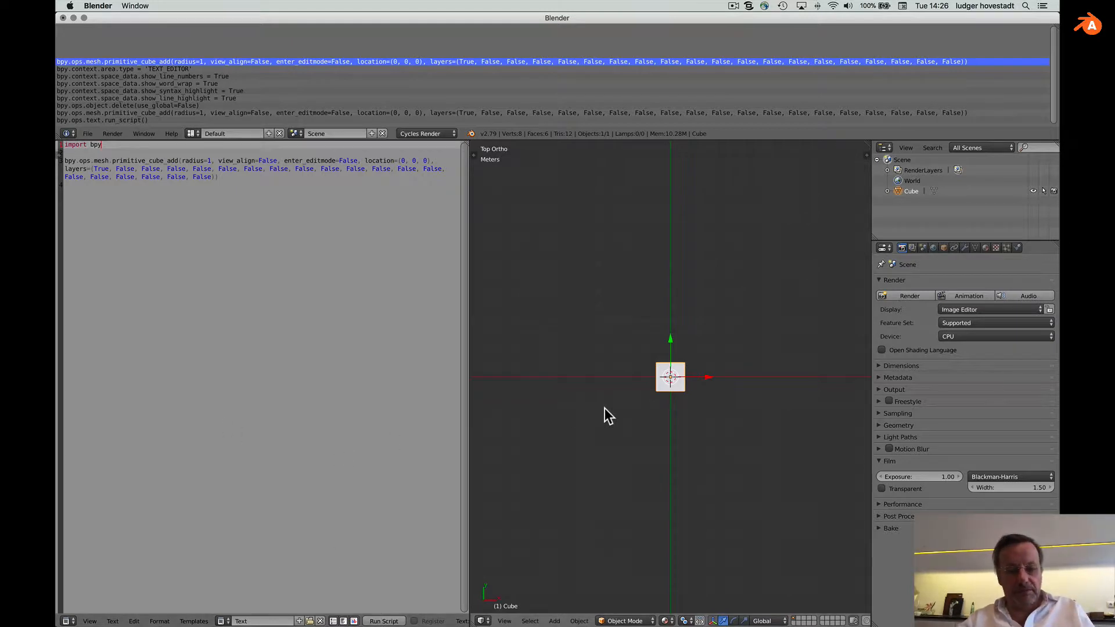
{"action": "left_click", "coordinate": [384, 620]}
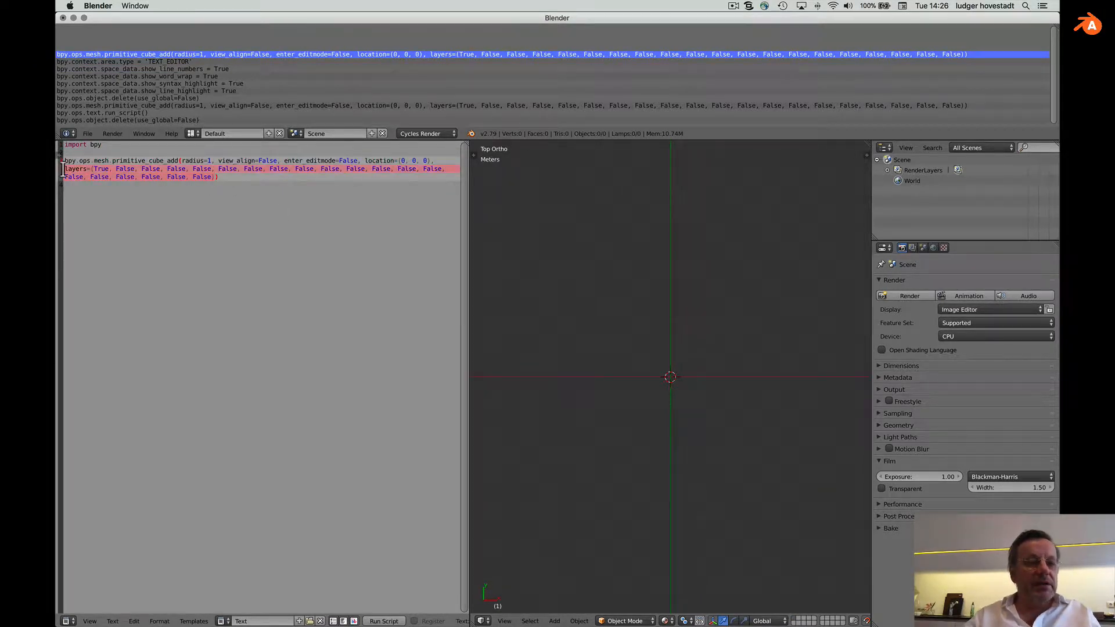
{"action": "key", "text": "backspace"}
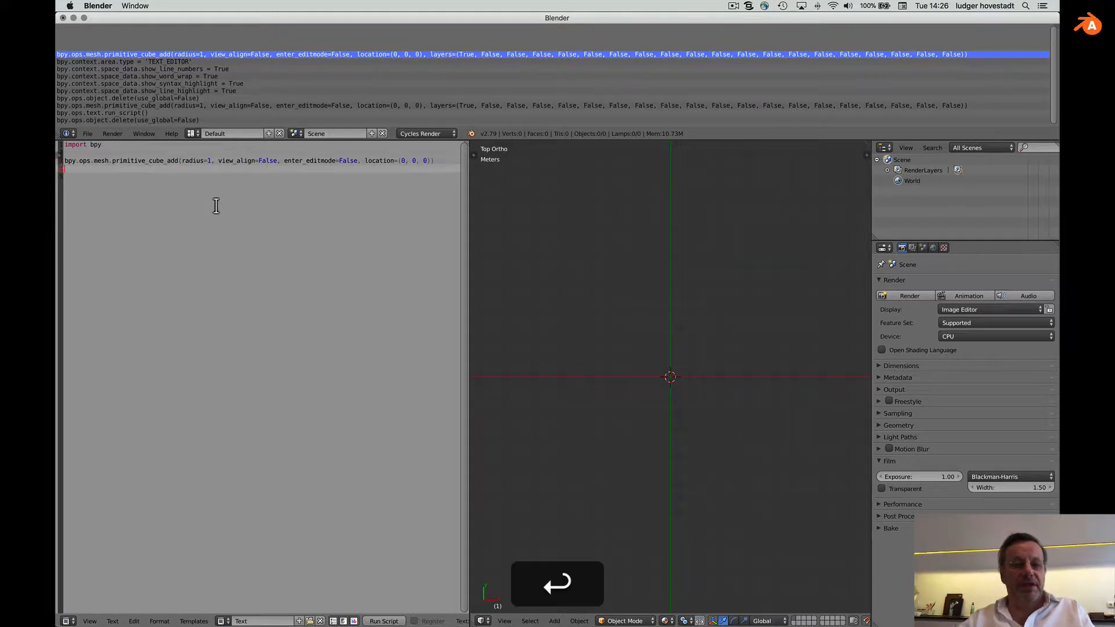
{"action": "key", "text": "return"}
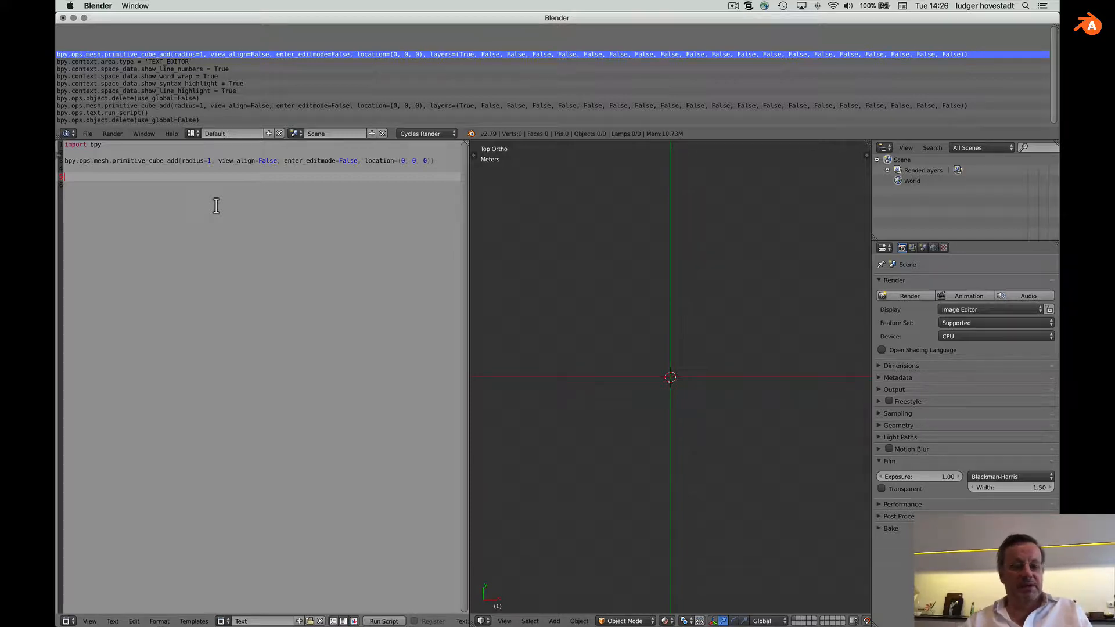
Step: Open the Python 3.6.4 tutorial's table of contents in Safari from the docs home page
{"action": "left_click", "coordinate": [281, 312]}
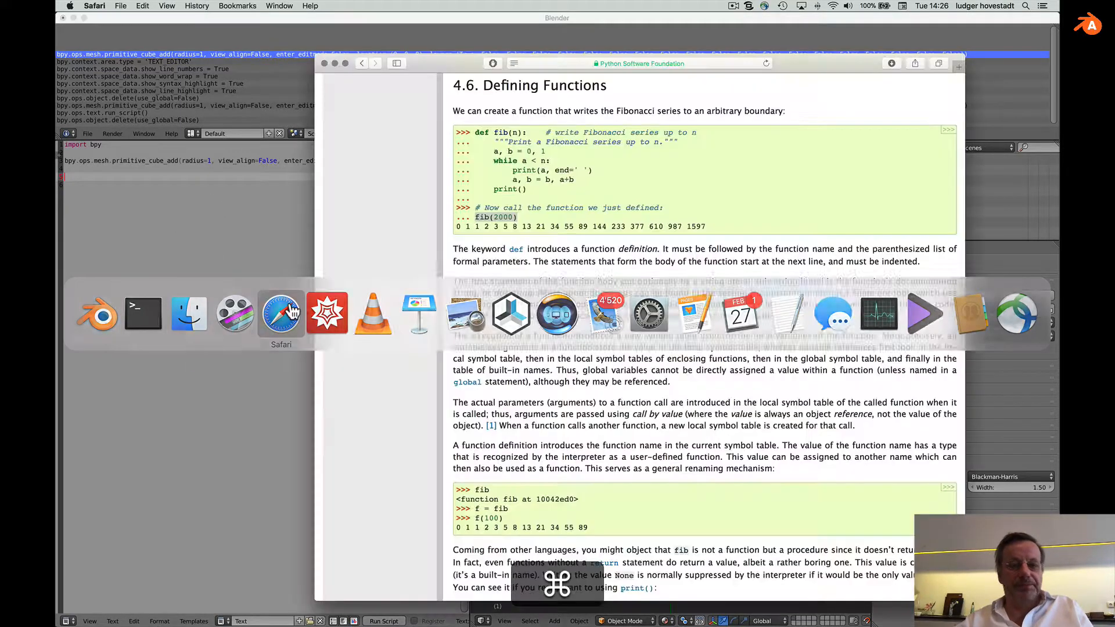
{"action": "left_click", "coordinate": [637, 63]}
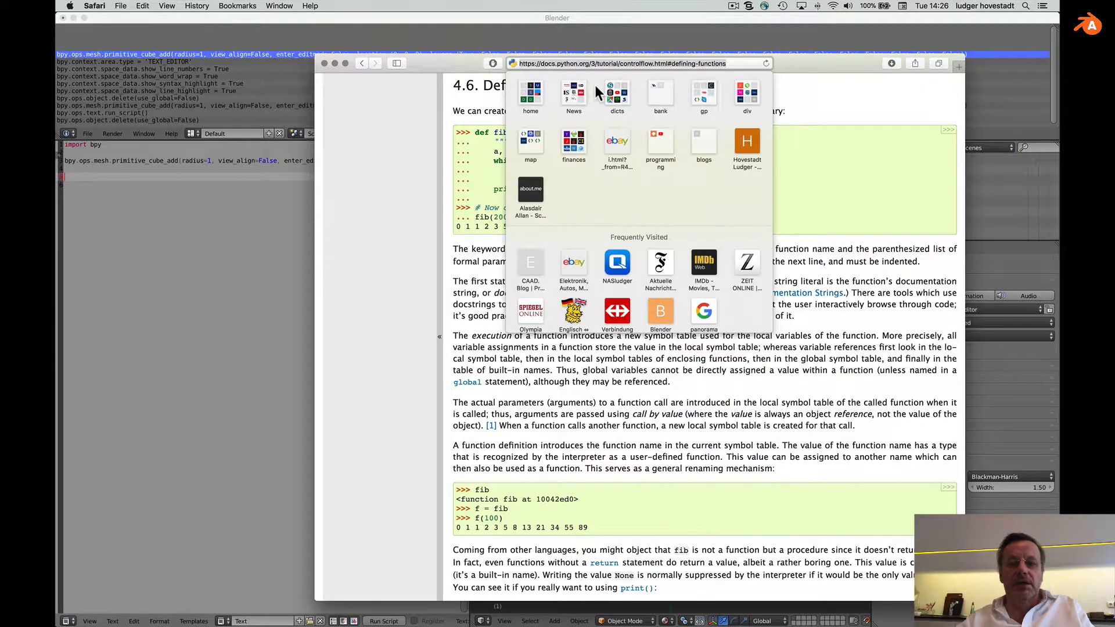
{"action": "left_click", "coordinate": [636, 63]}
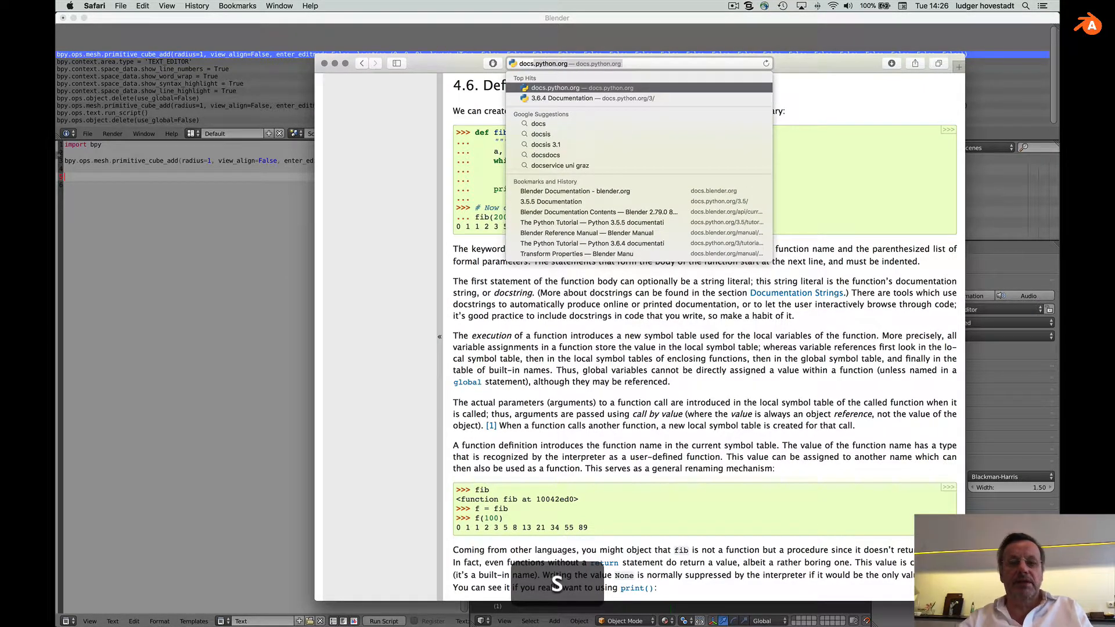
{"action": "left_click", "coordinate": [561, 97]}
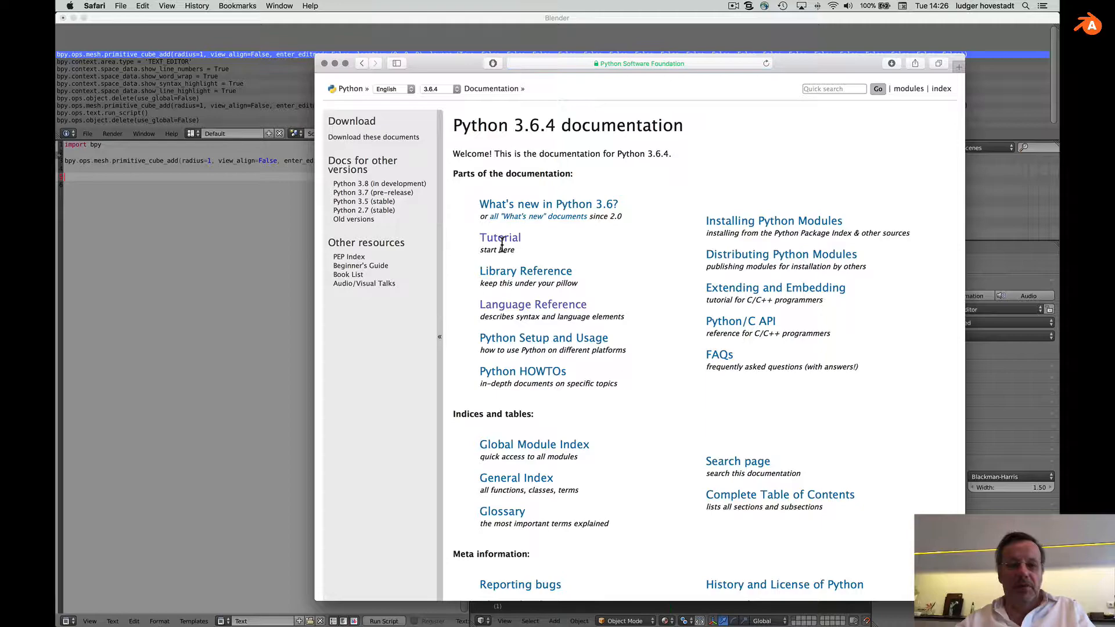
{"action": "left_click", "coordinate": [500, 237]}
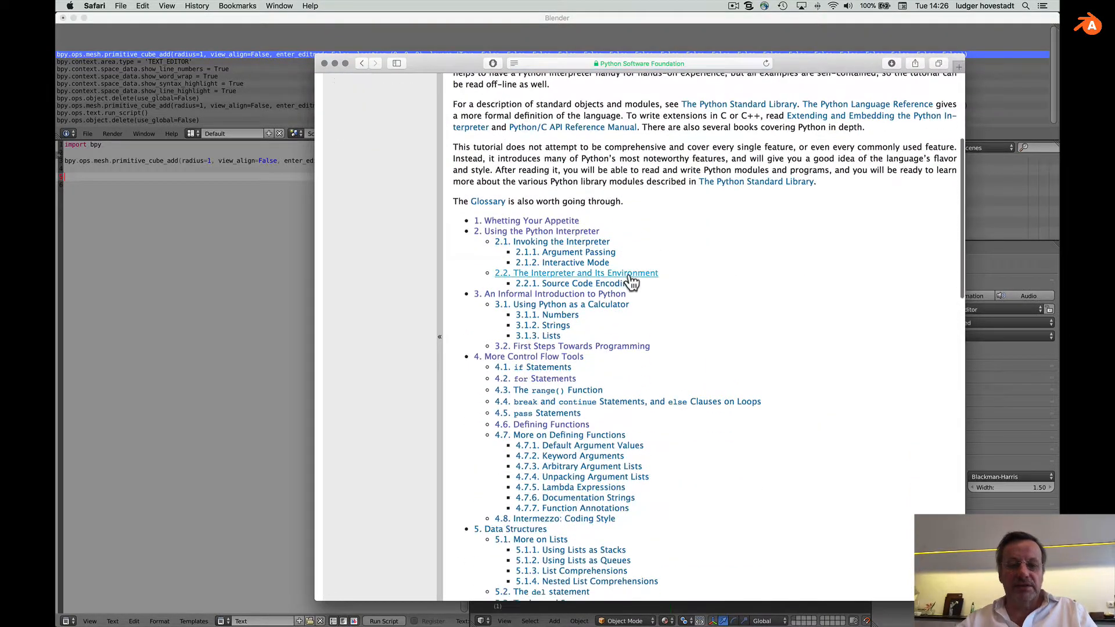
{"action": "scroll", "scroll_direction": "down", "scroll_amount": 3}
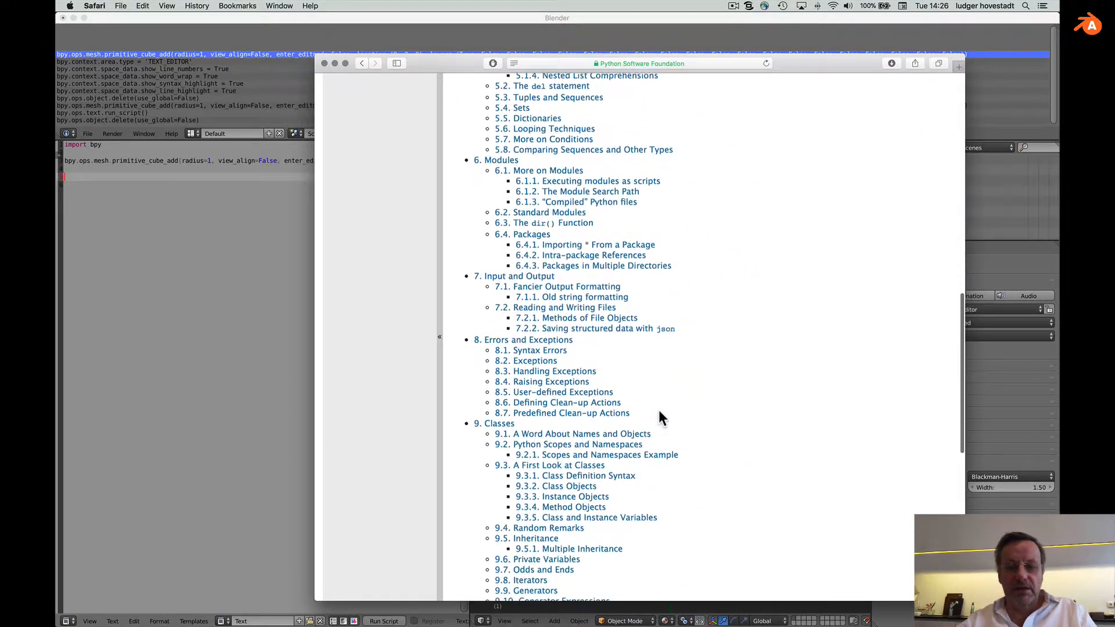
{"action": "scroll", "scroll_direction": "up", "scroll_amount": 3}
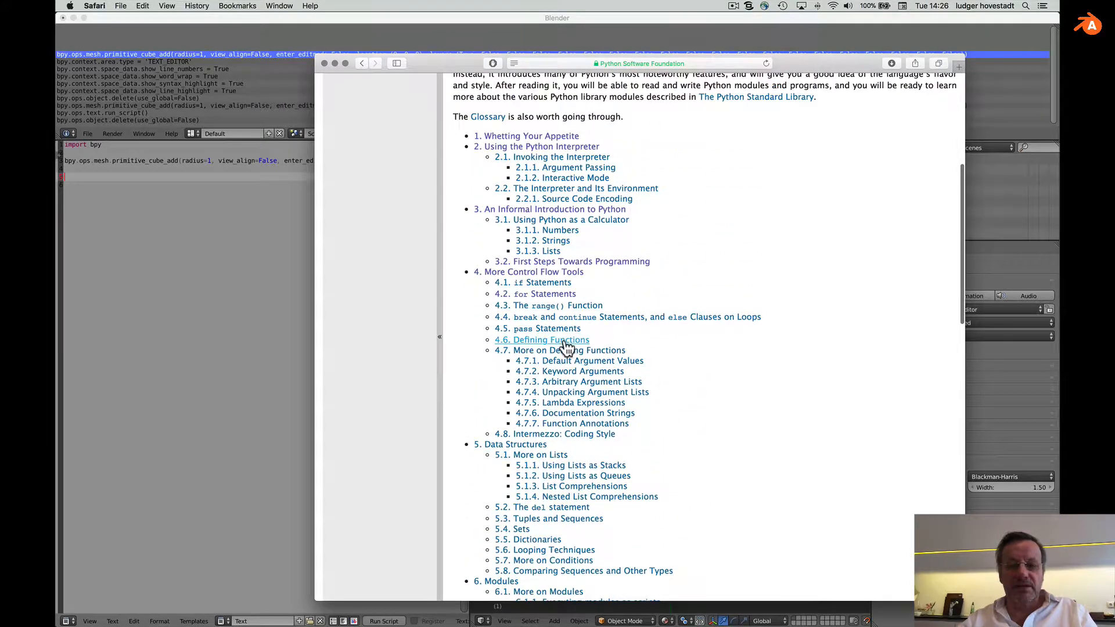
Step: Open tutorial section 4.6 Defining Functions showing the Fibonacci fib(n) example
{"action": "left_click", "coordinate": [542, 339]}
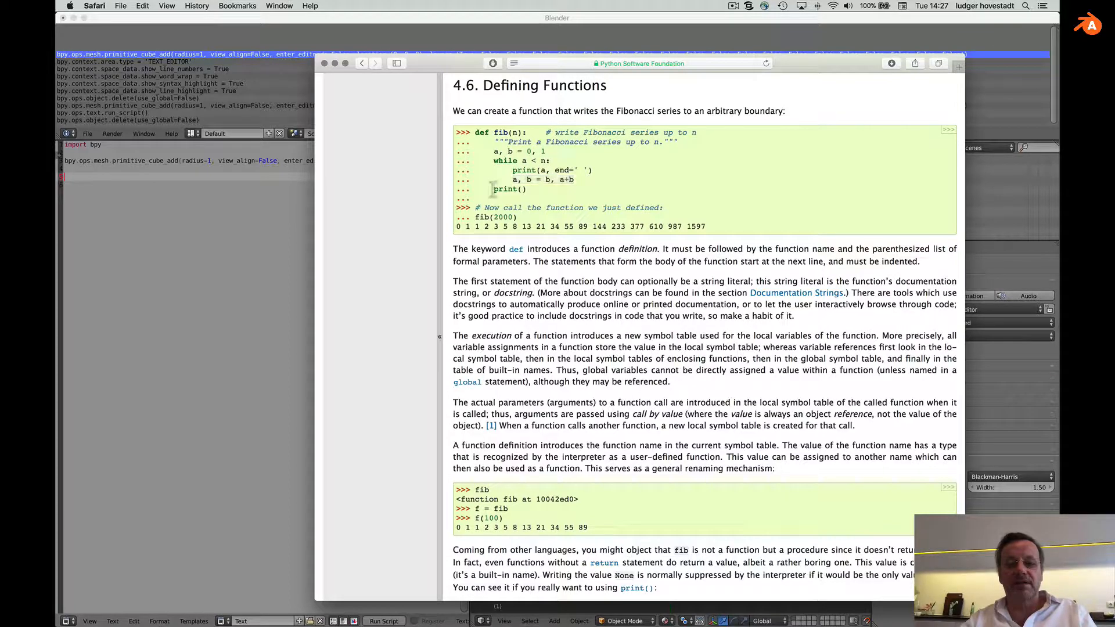
{"action": "mouse_move", "coordinate": [478, 191]}
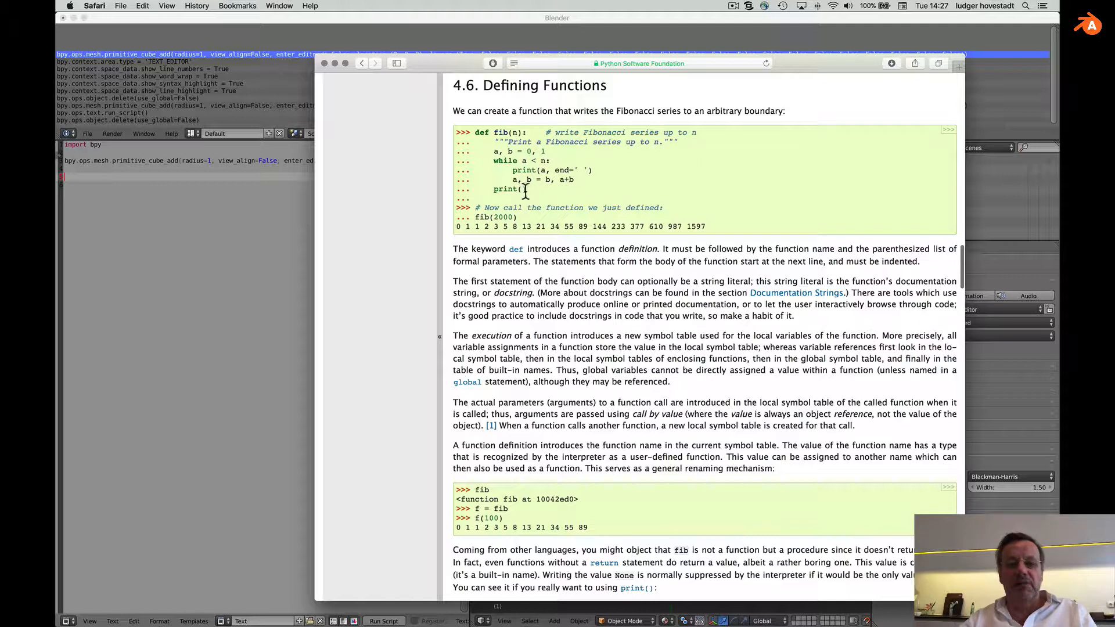
{"action": "mouse_move", "coordinate": [500, 203]}
{"action": "type", "text": "def fib(n"}
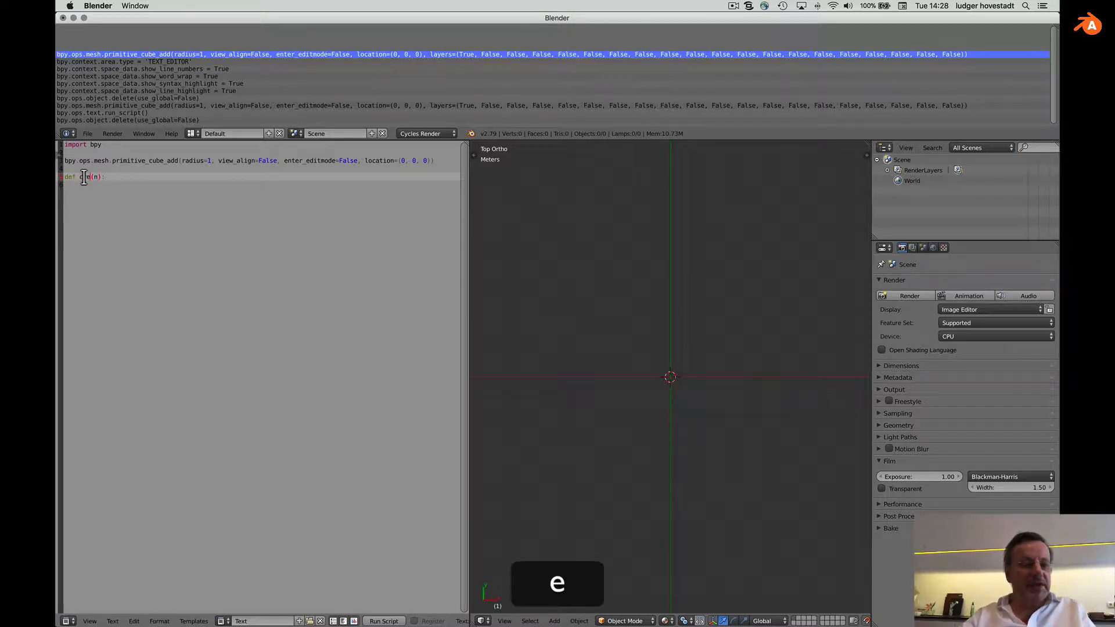
Step: Type def create_cube(pt): and paste the cube-add line into its body without fixed coordinates
{"action": "type", "text": "create_cube"}
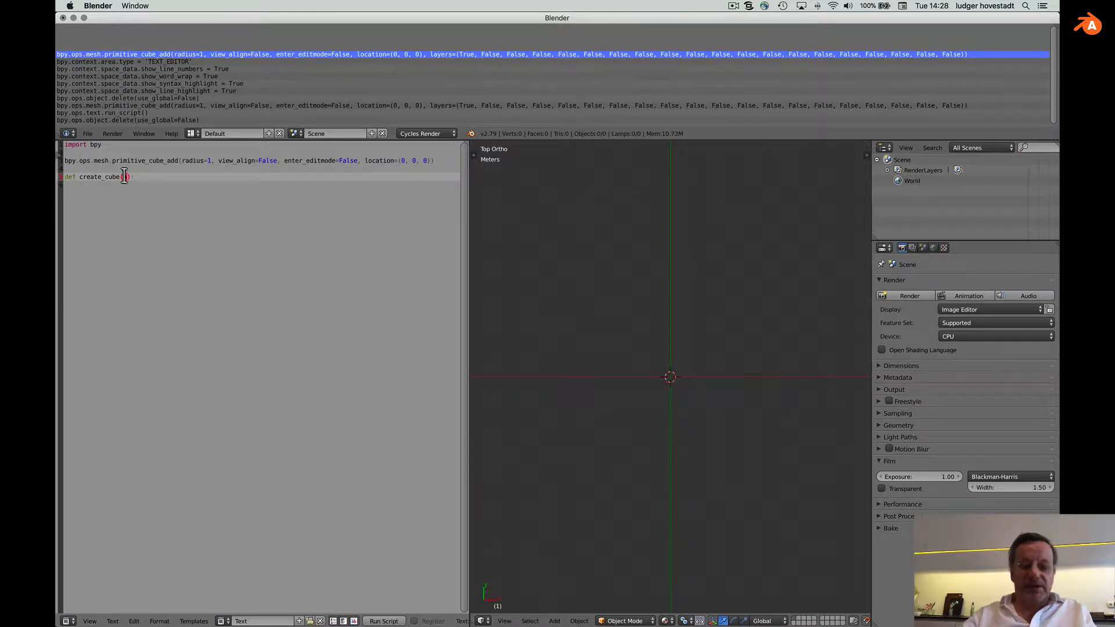
{"action": "type", "text": "pt"}
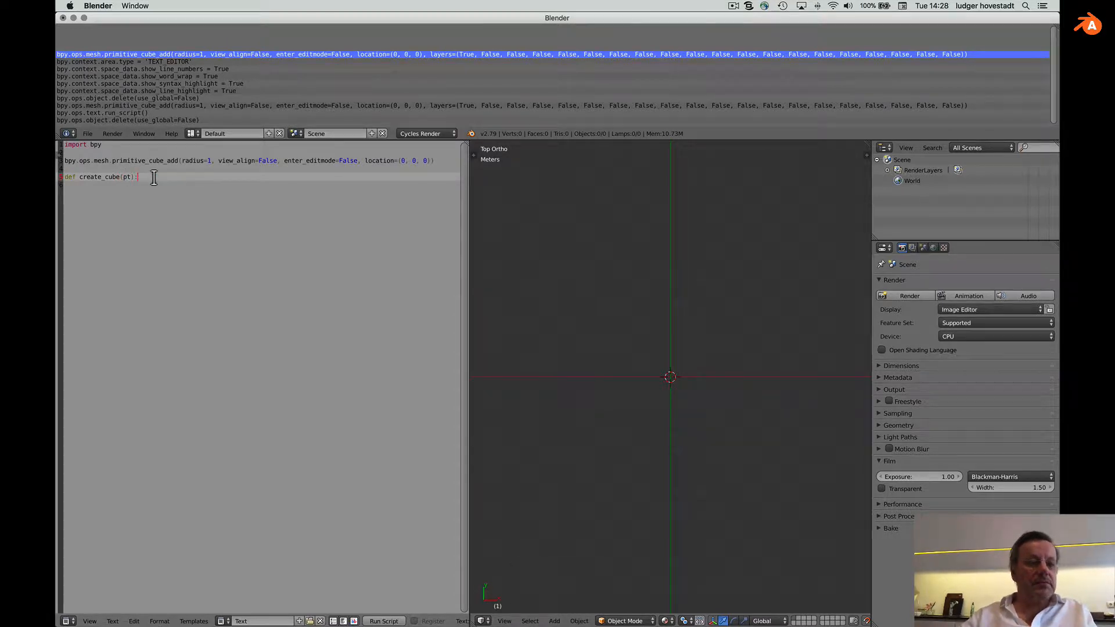
{"action": "key", "text": "Return"}
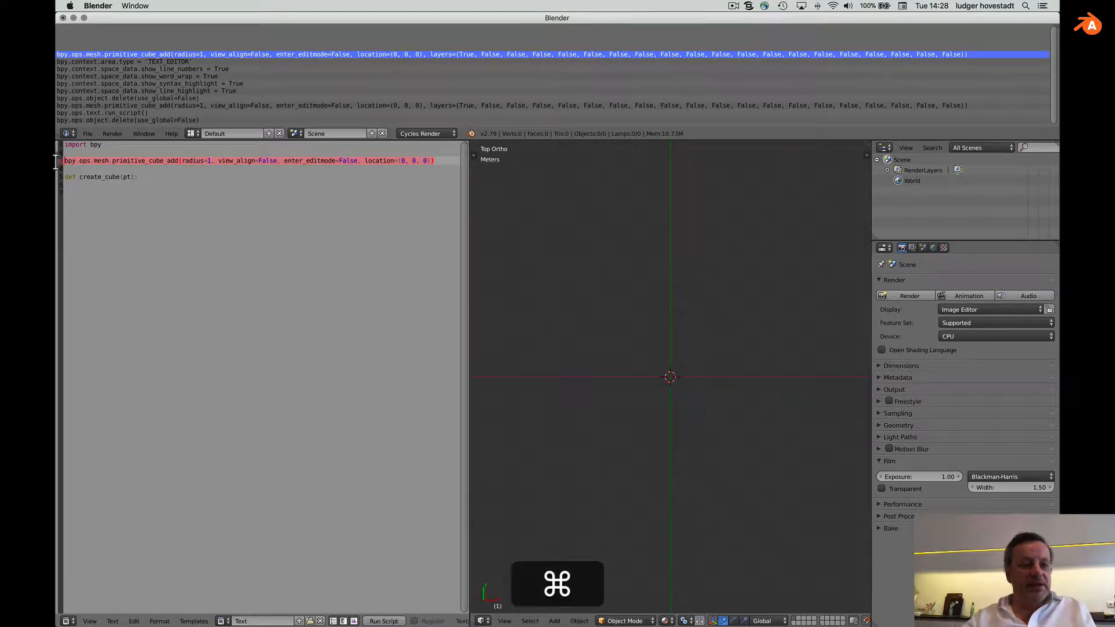
{"action": "key", "text": "cmd+v"}
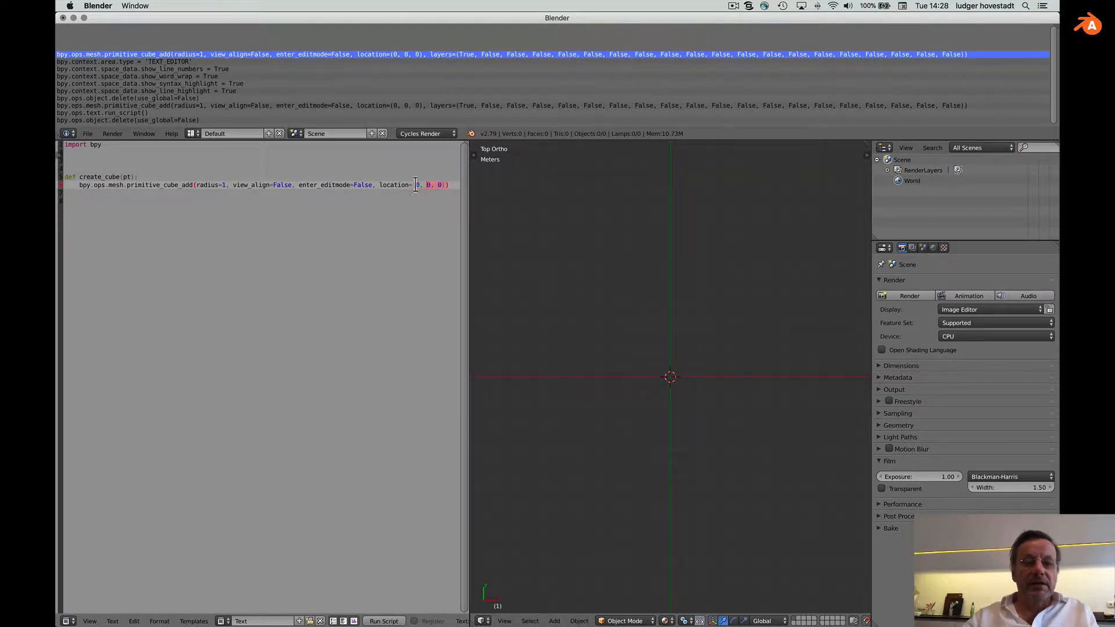
{"action": "key", "text": "backspace"}
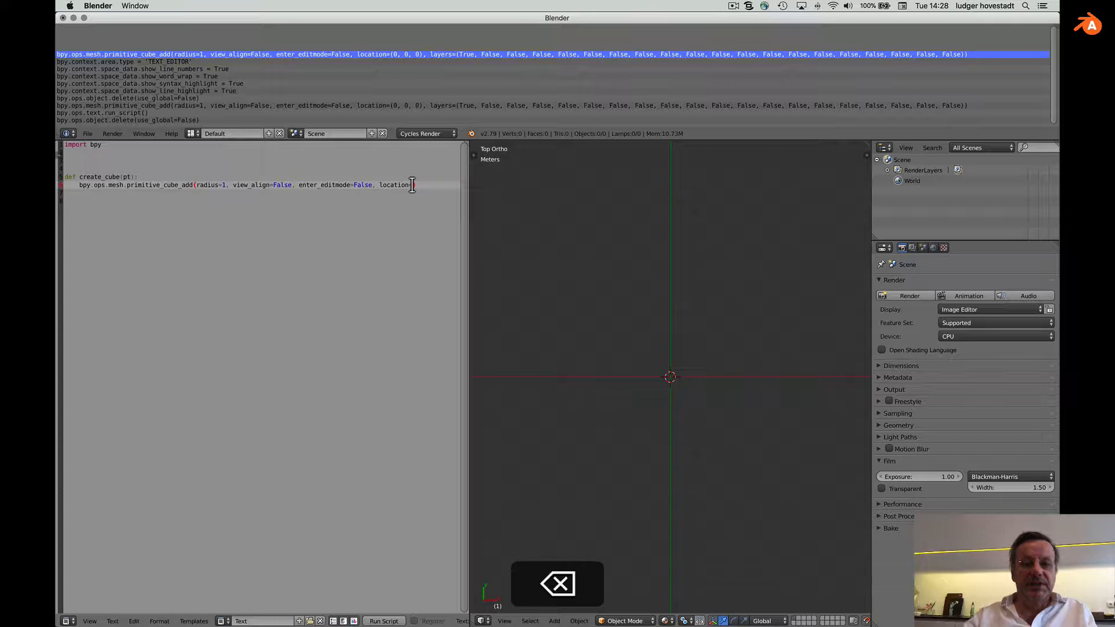
Step: Set location=pt, add a create_cube((3,0,0)) call, and run the script
{"action": "type", "text": "pt)"}
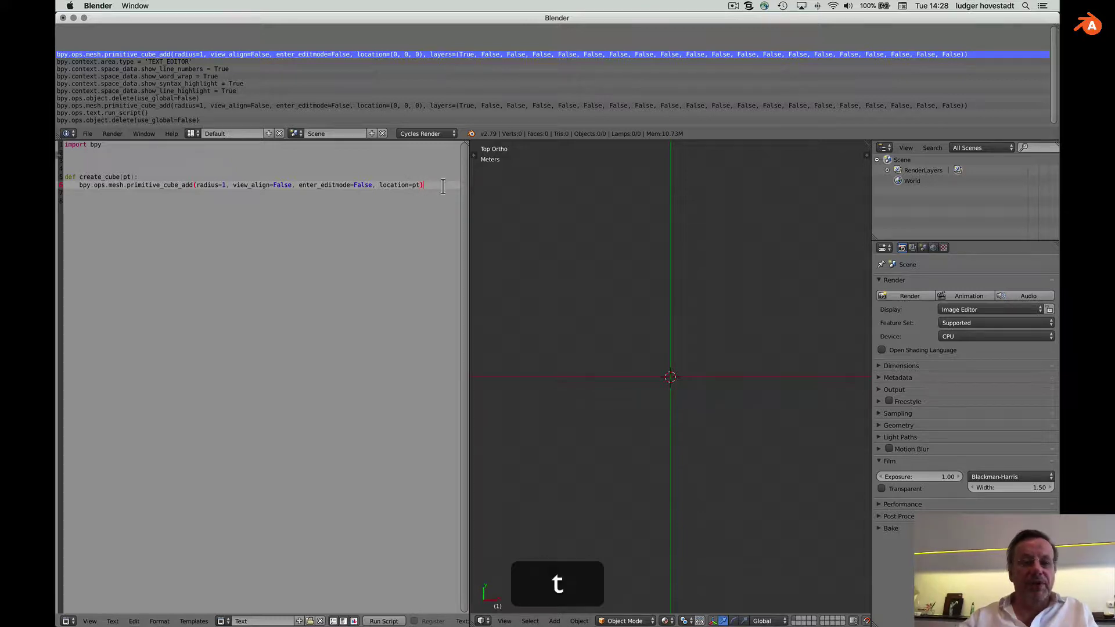
{"action": "key", "text": "Return"}
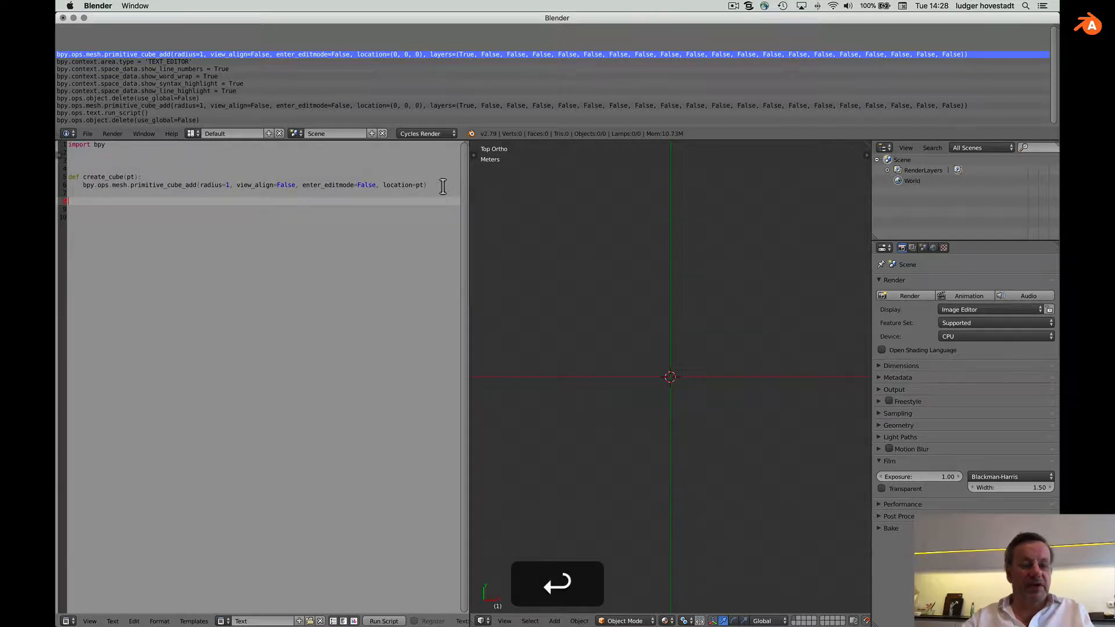
{"action": "type", "text": "create_cube"}
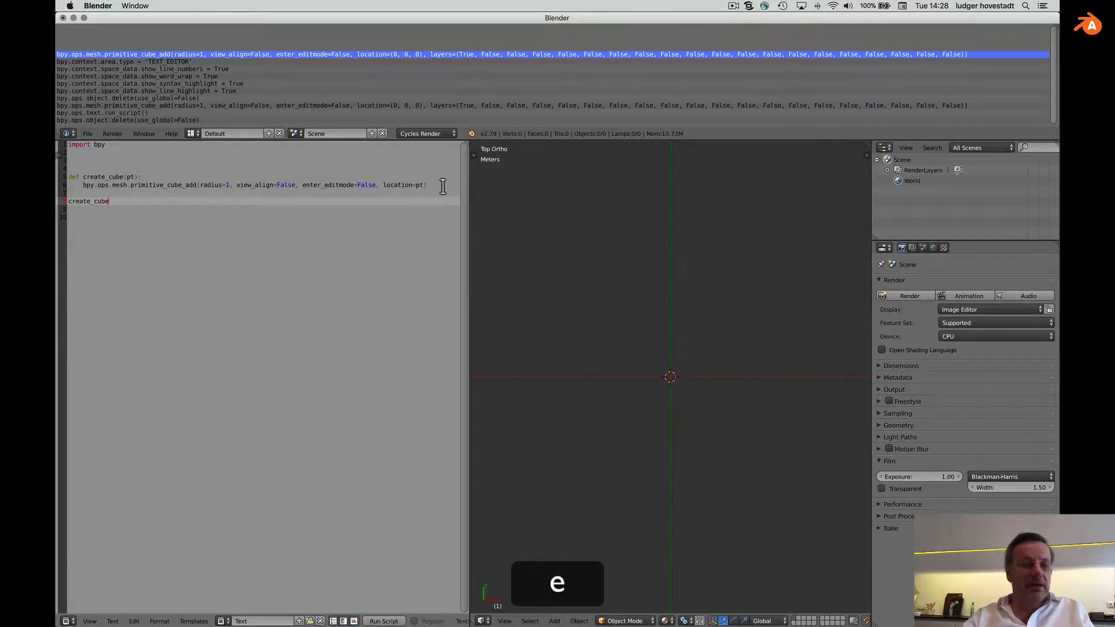
{"action": "type", "text": "(("}
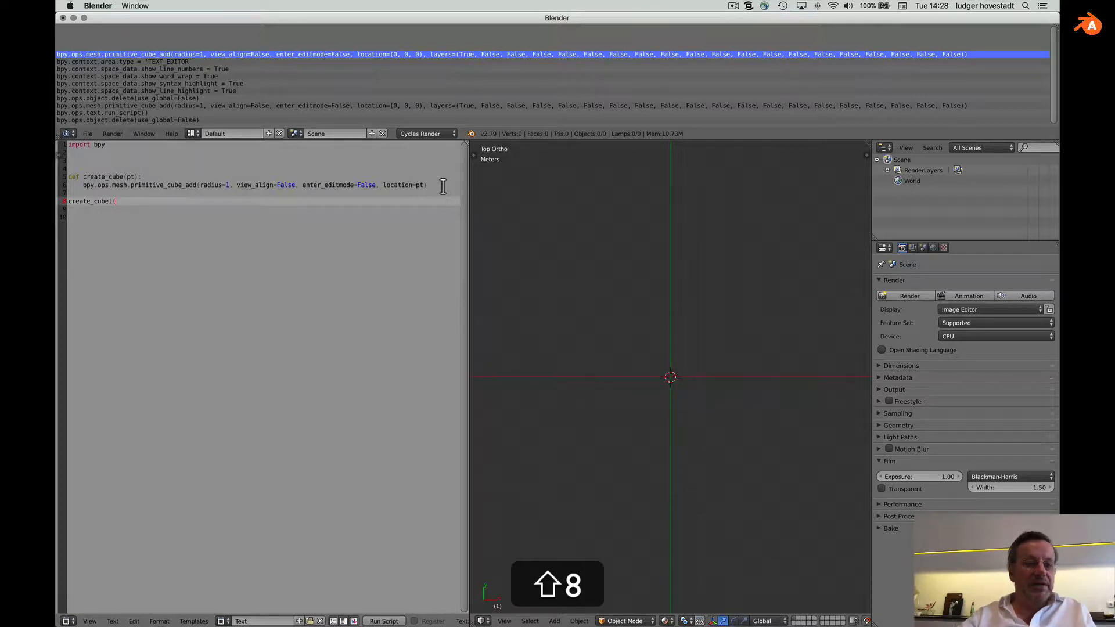
{"action": "type", "text": "3.0"}
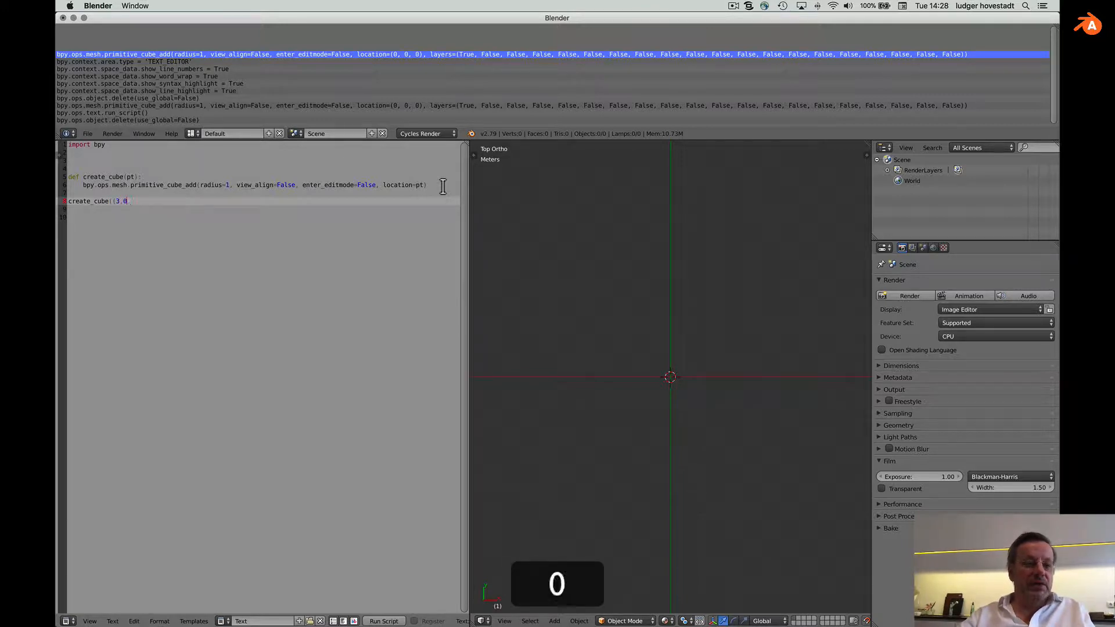
{"action": "type", "text": ",0))"}
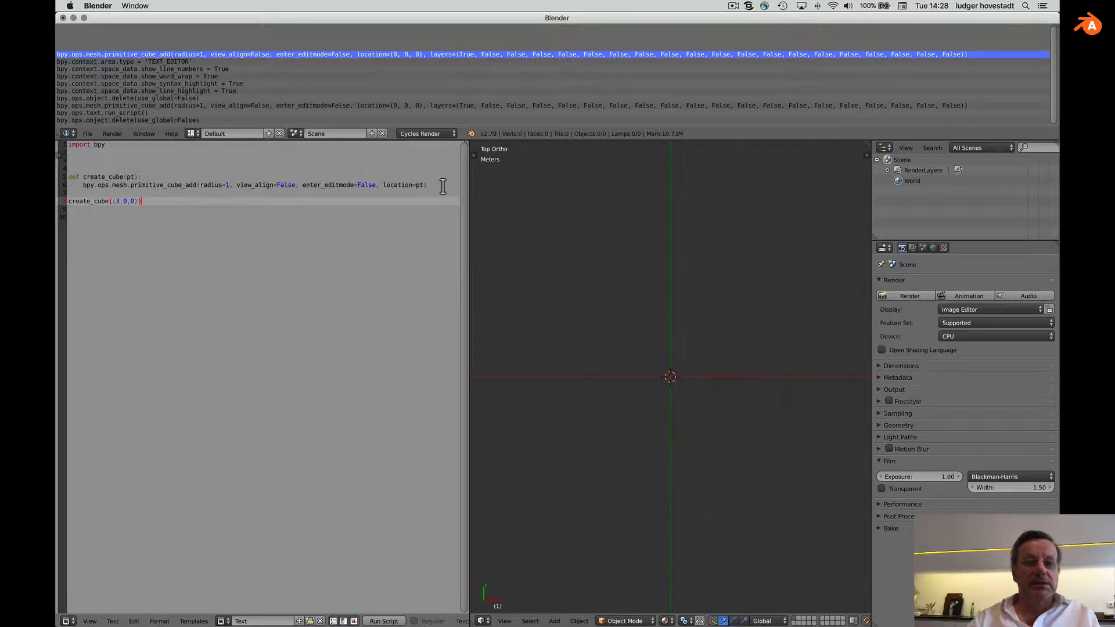
{"action": "mouse_move", "coordinate": [387, 586]}
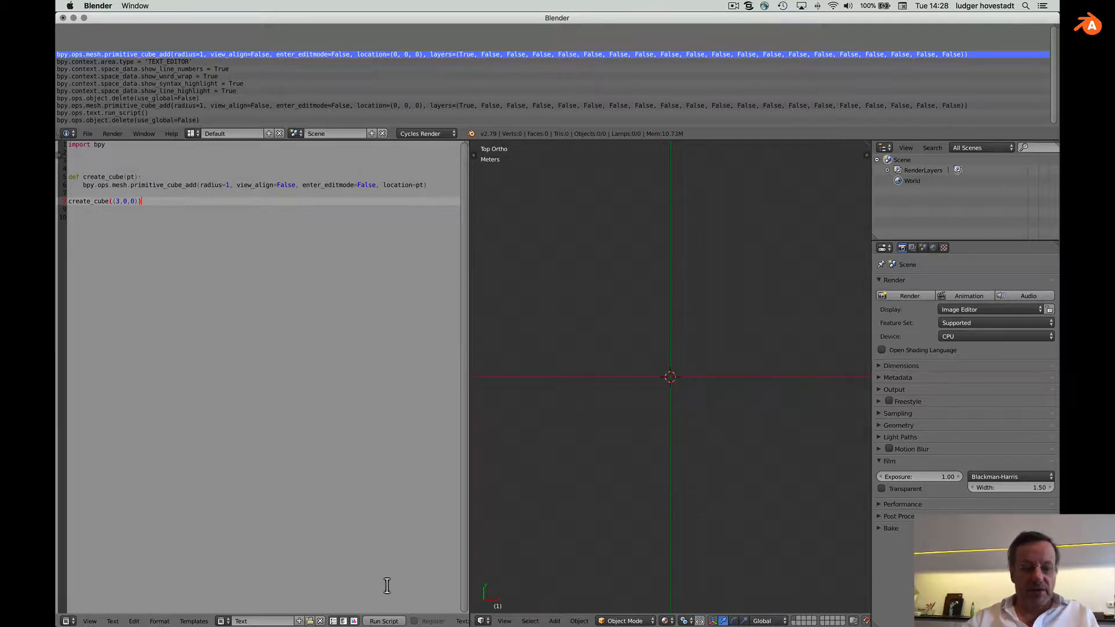
{"action": "left_click", "coordinate": [384, 622]}
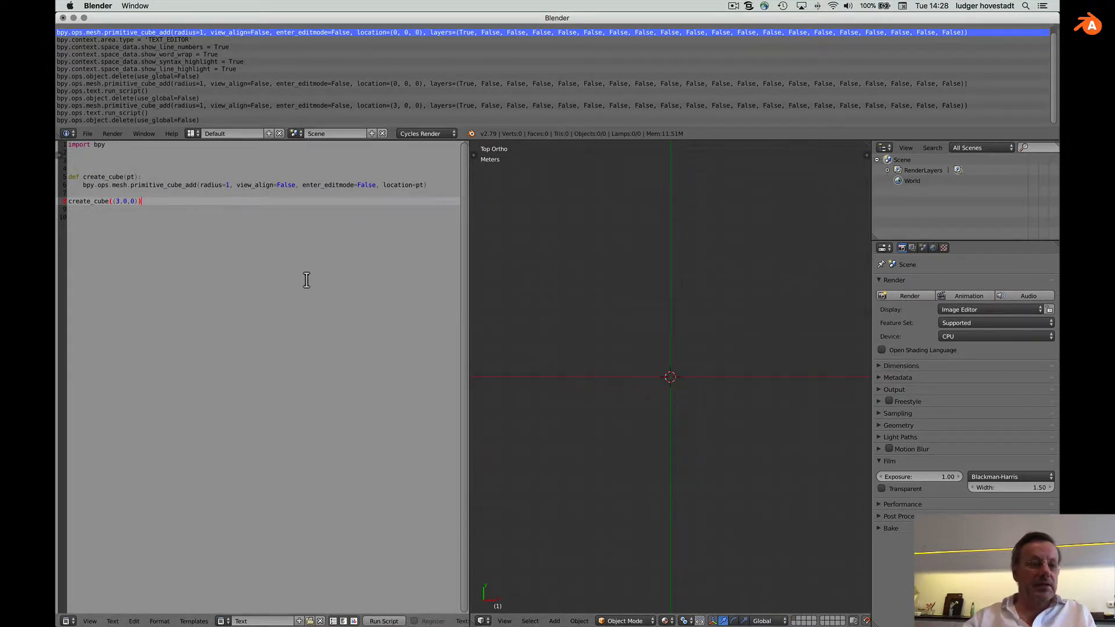
Step: Add a create_cube((0,0,0)) call, run the script, and delete both resulting cubes
{"action": "type", "text": "create_cube((0,0,0,"}
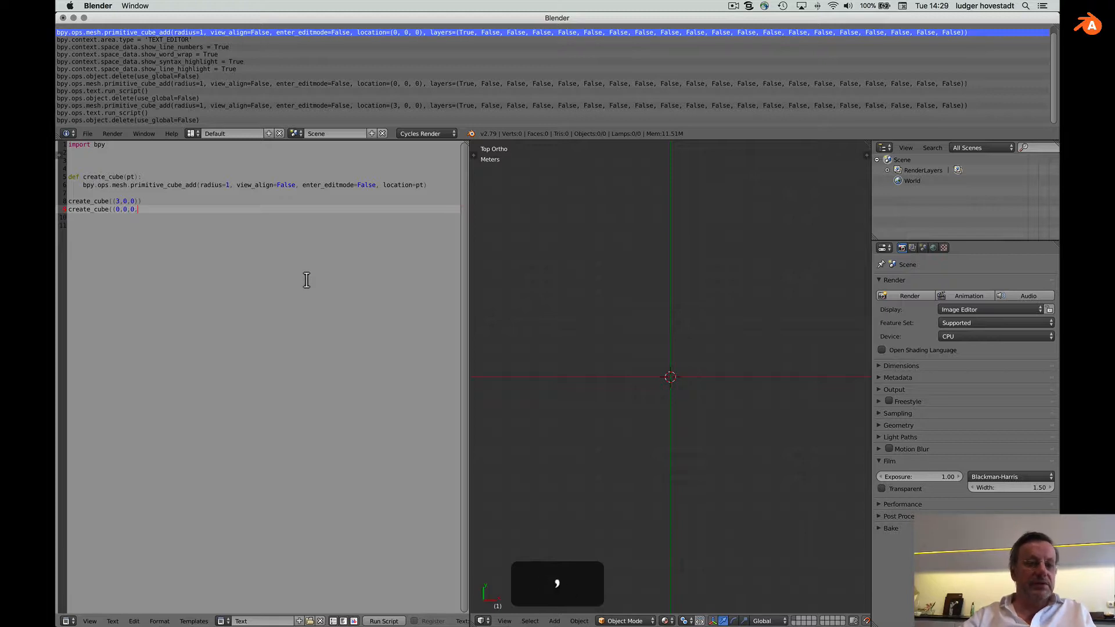
{"action": "type", "text": "))"}
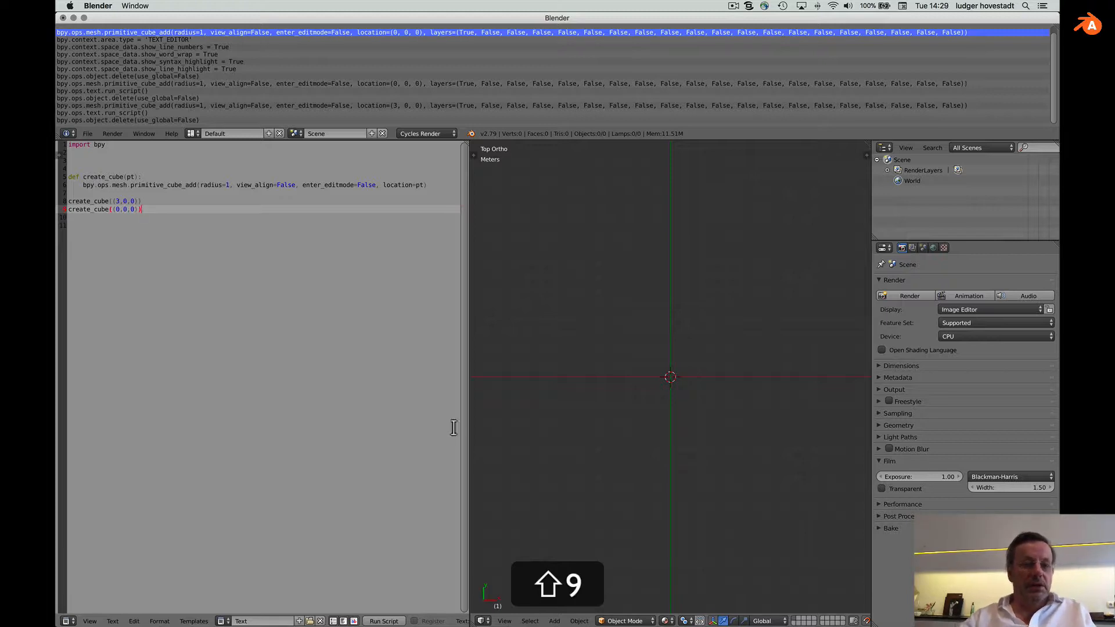
{"action": "left_click", "coordinate": [383, 621]}
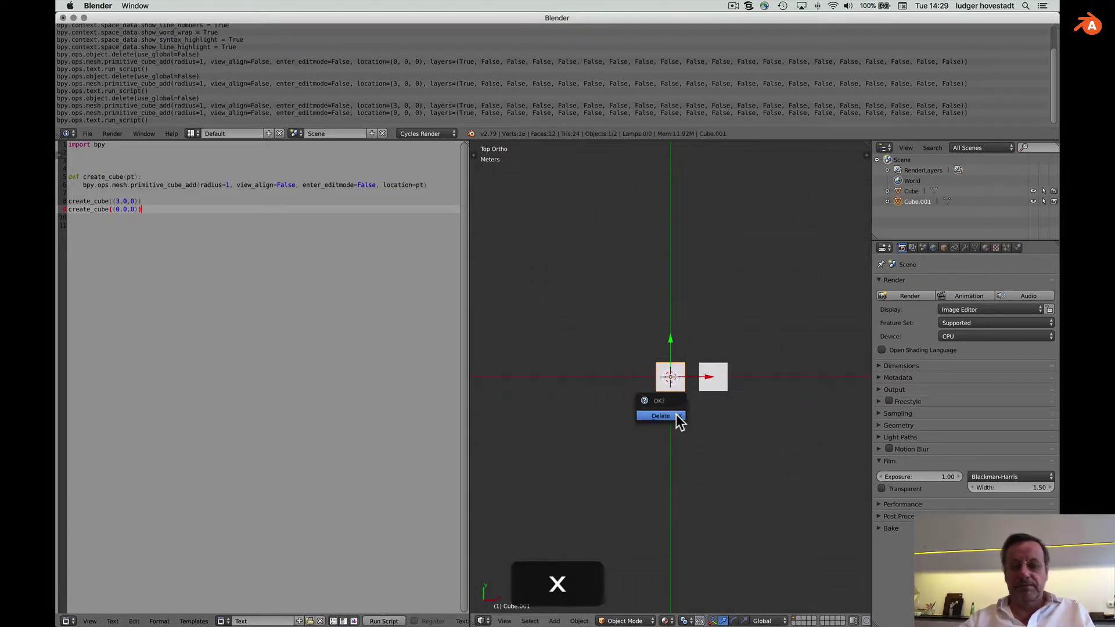
{"action": "left_click", "coordinate": [660, 415]}
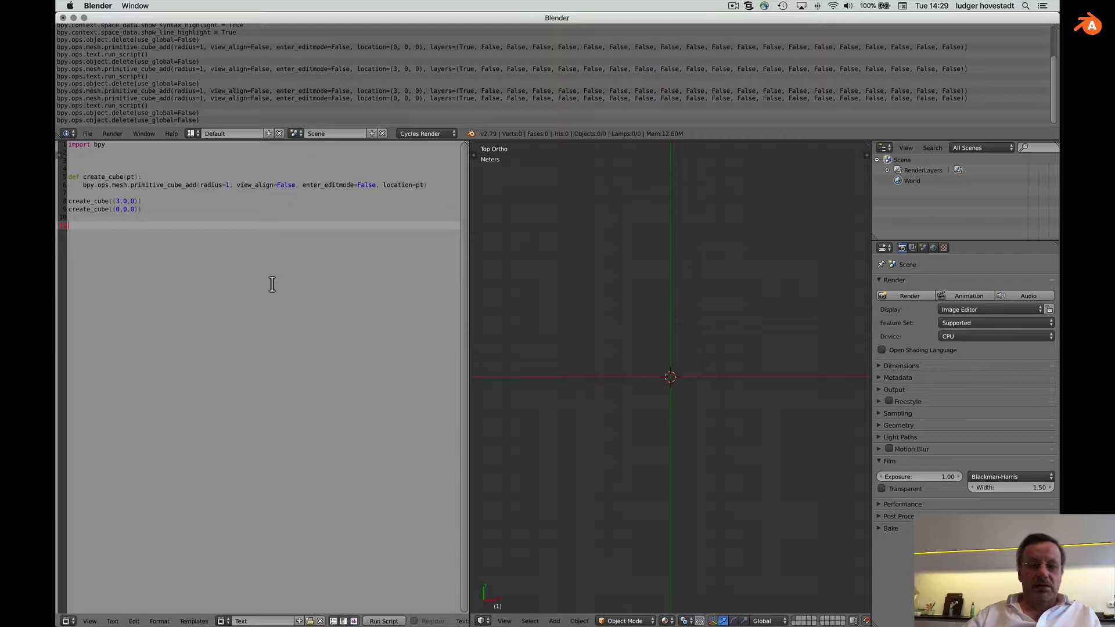
{"action": "mouse_move", "coordinate": [299, 273]}
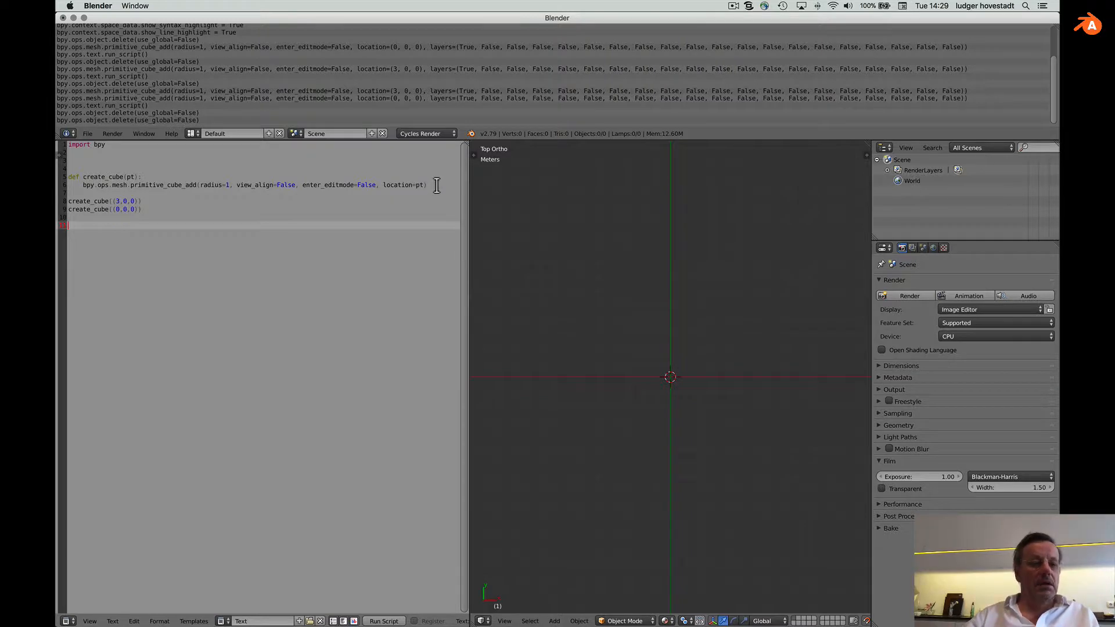
{"action": "mouse_move", "coordinate": [353, 271]}
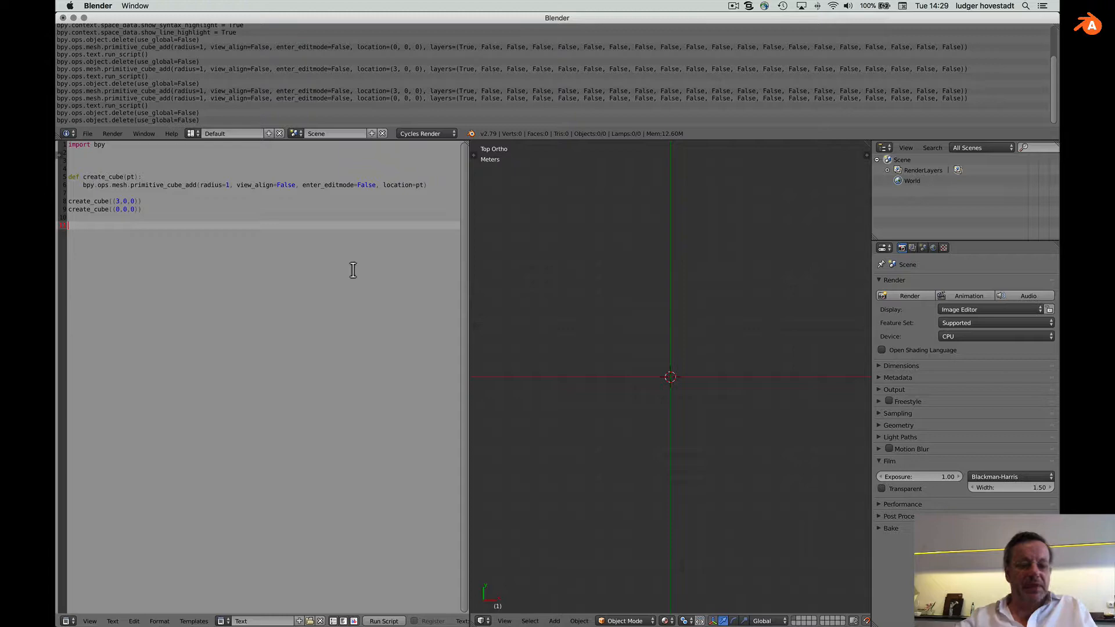
{"action": "key", "text": "Cmd+Tab"}
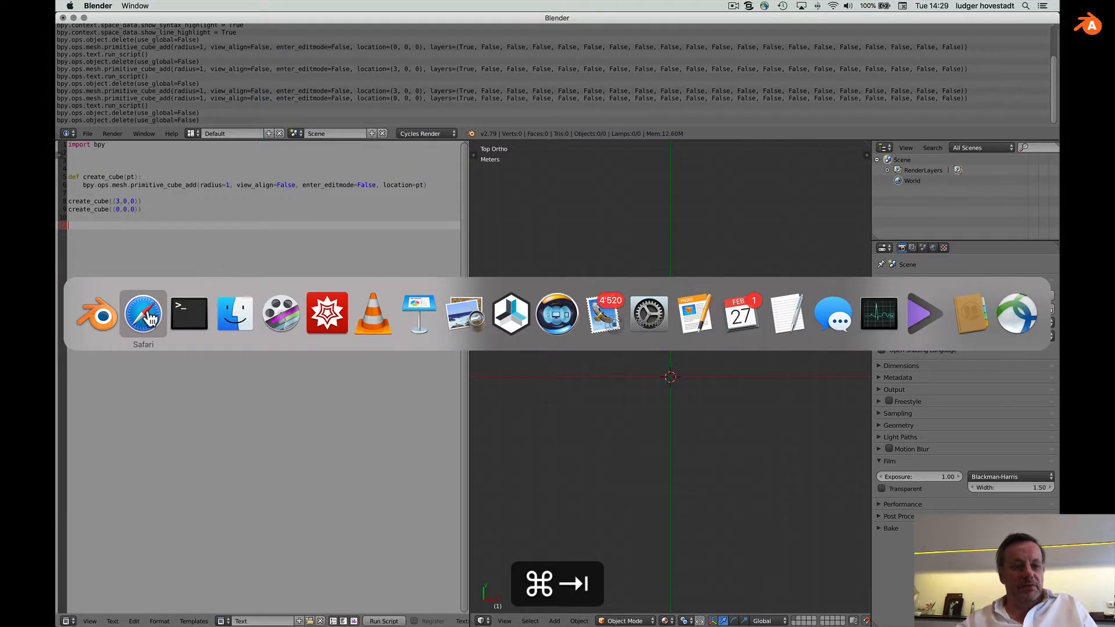
Step: In Safari, open the tutorial's for Statements section and scroll down to range()
{"action": "left_click", "coordinate": [143, 314]}
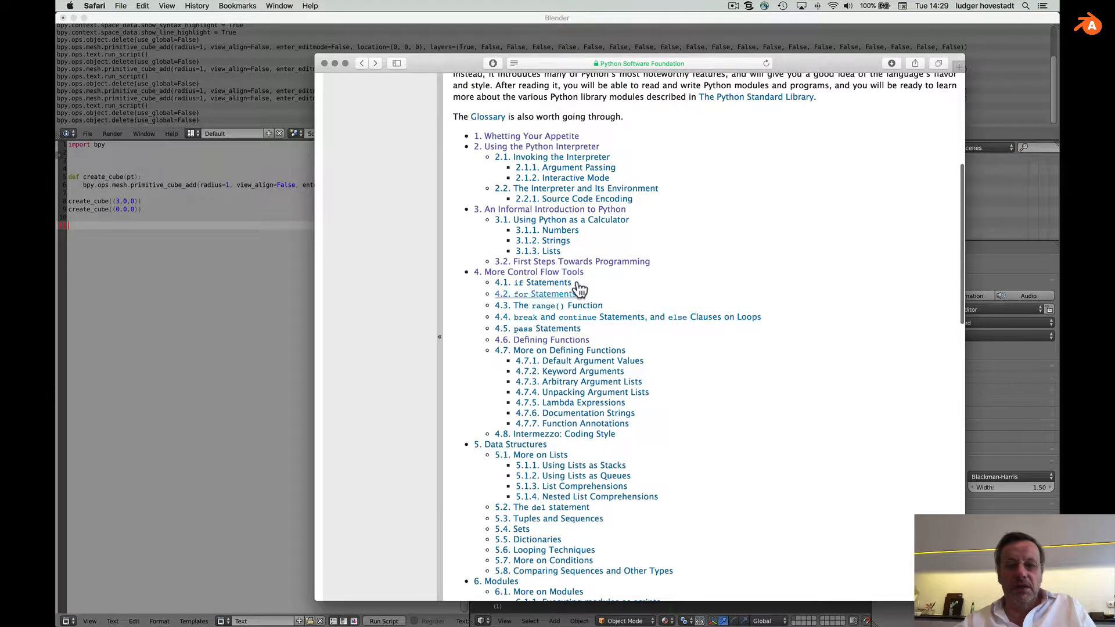
{"action": "left_click", "coordinate": [536, 294]}
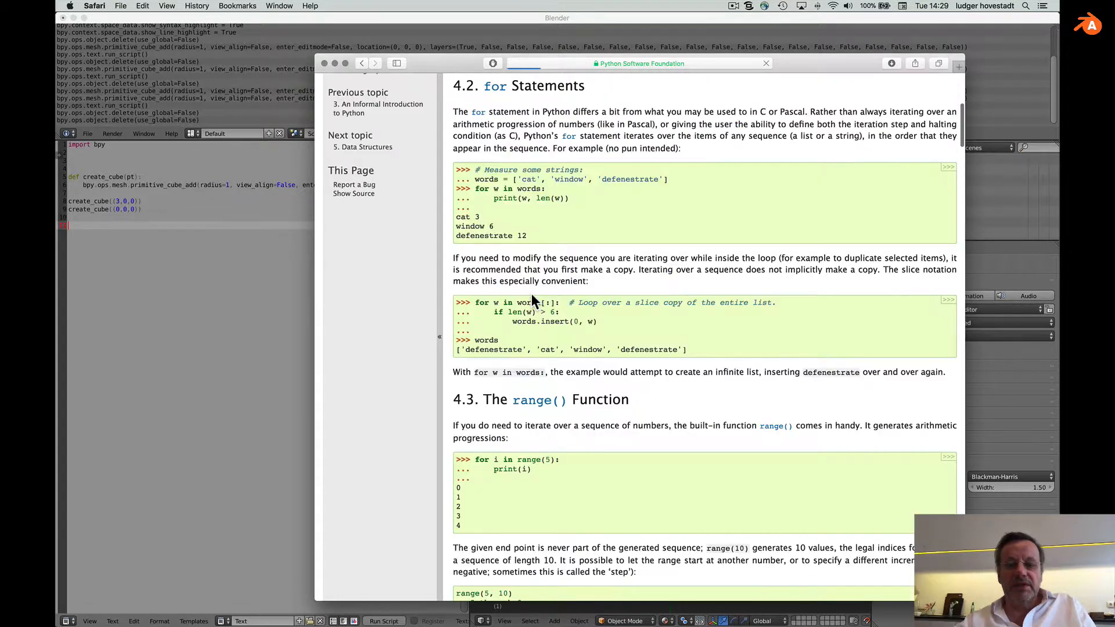
{"action": "scroll", "scroll_direction": "down", "scroll_amount": 3}
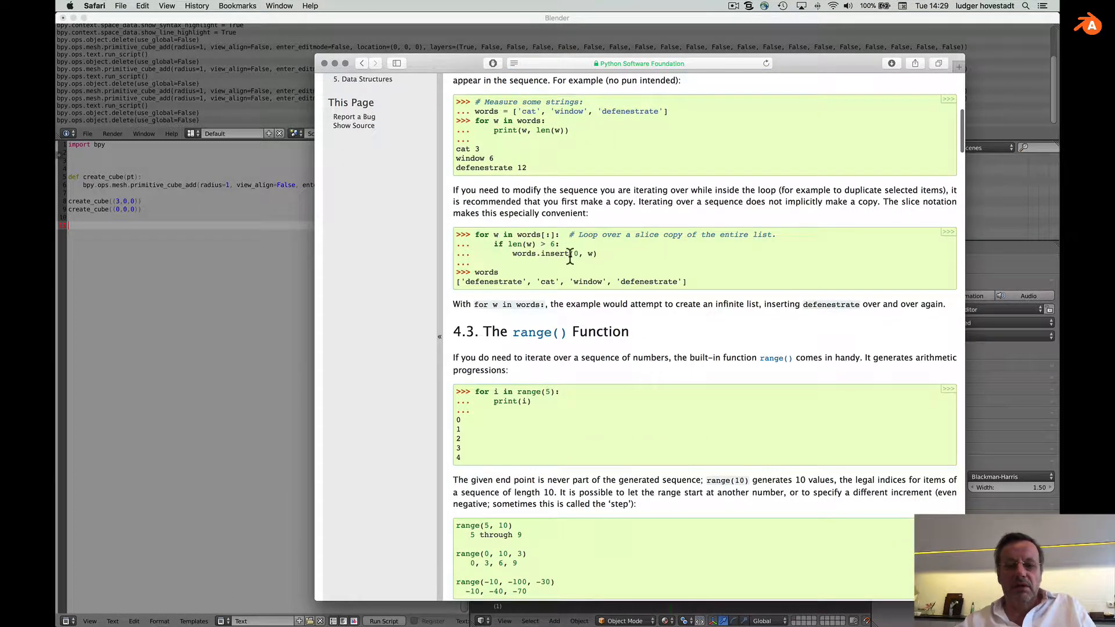
{"action": "scroll", "scroll_direction": "down", "scroll_amount": 3}
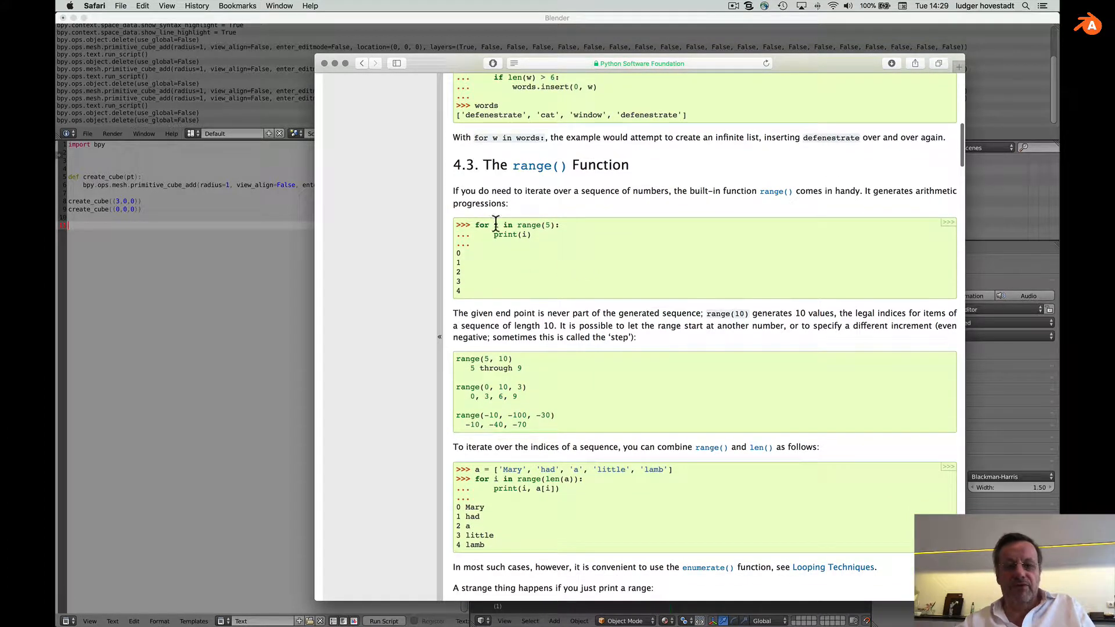
{"action": "mouse_move", "coordinate": [495, 235]}
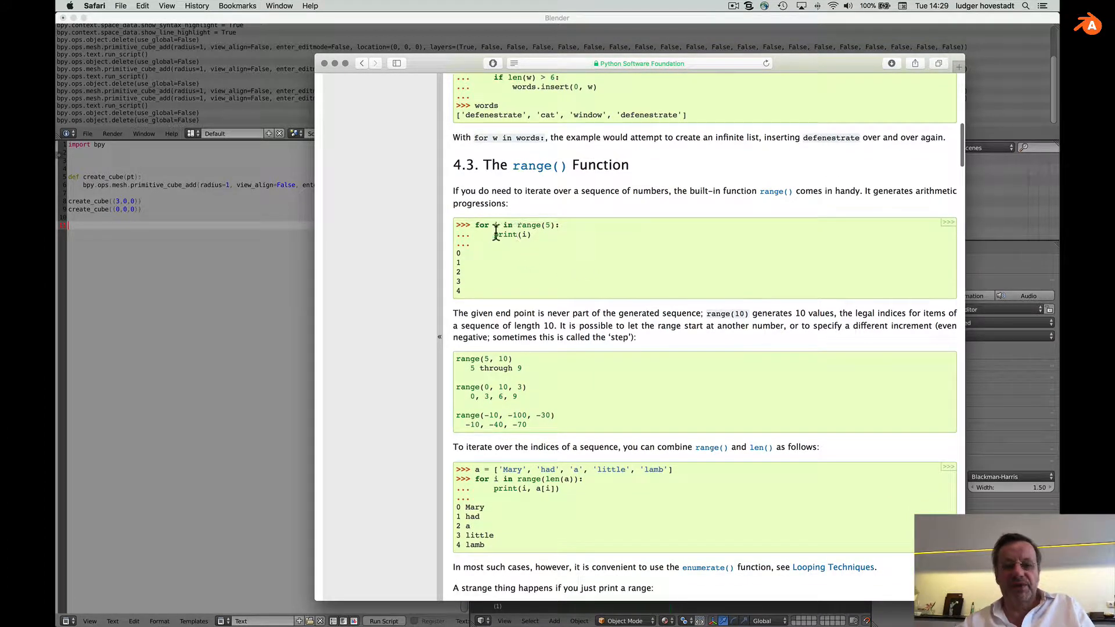
{"action": "mouse_move", "coordinate": [542, 241]}
{"action": "type", "text": "for i in range(5):"}
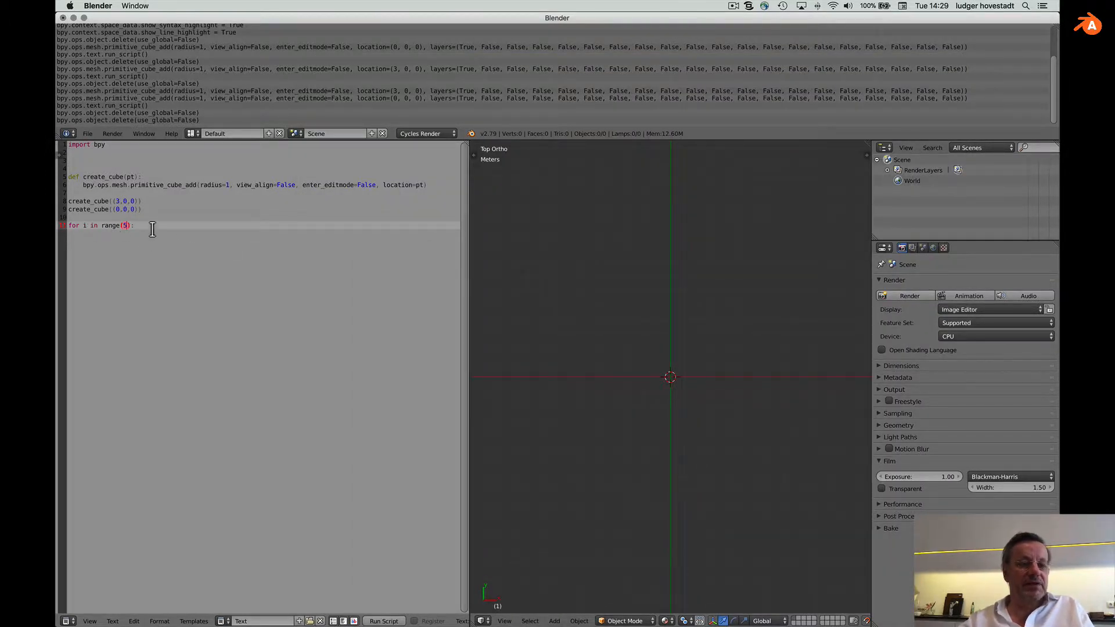
Step: Move create_cube((3,0,0)) onto an indented line inside the for loop
{"action": "key", "text": "Return"}
{"action": "type", "text": "create_cube("}
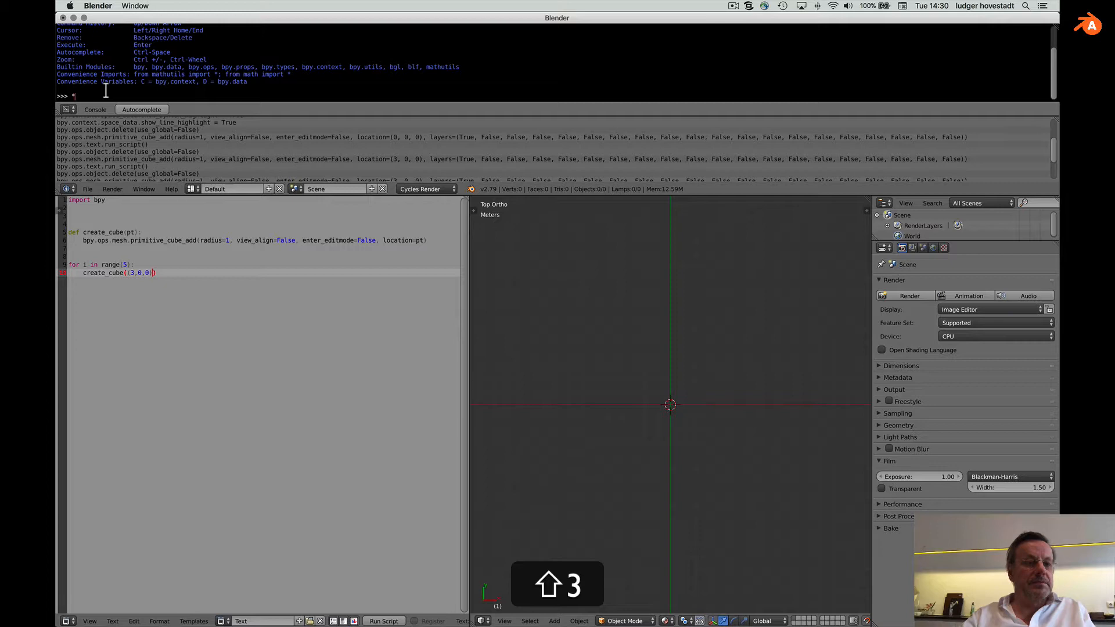
Step: Evaluate (3,0,0) + (5,0,0) in the Python Console, then switch to Safari
{"action": "type", "text": "(3,0,0) * (5"}
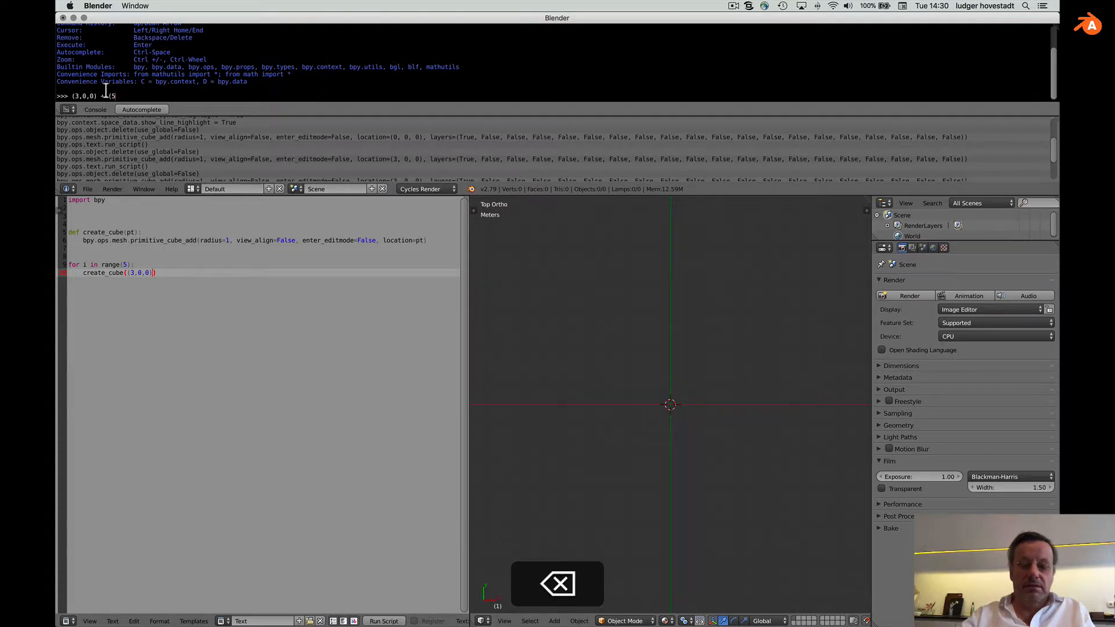
{"action": "type", "text": ",0,0)"}
{"action": "key", "text": "Return"}
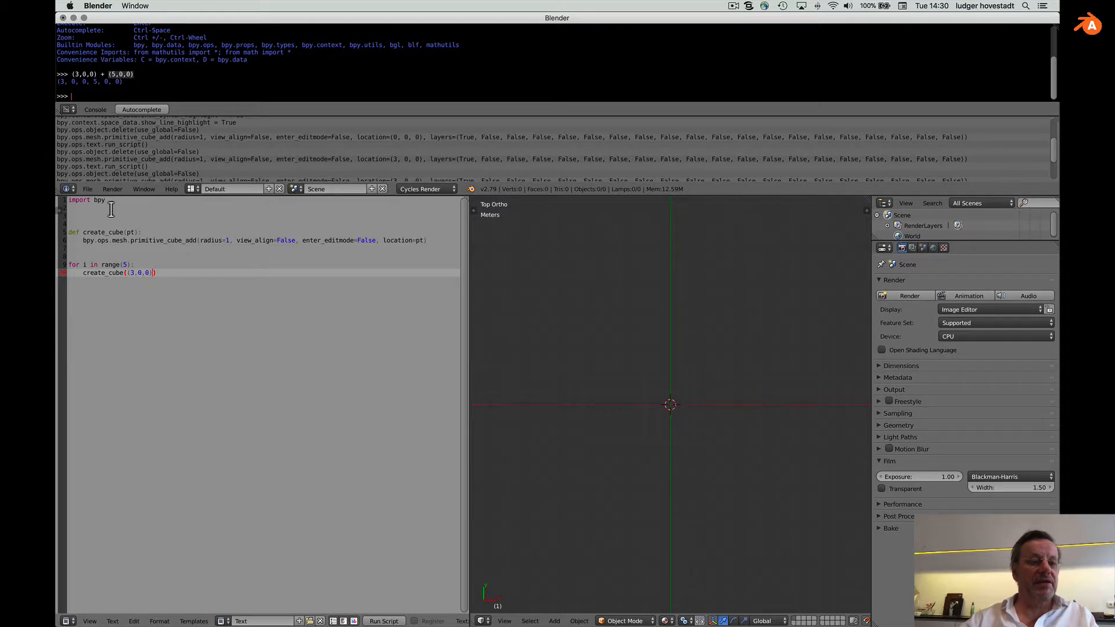
{"action": "key", "text": "Cmd+Tab"}
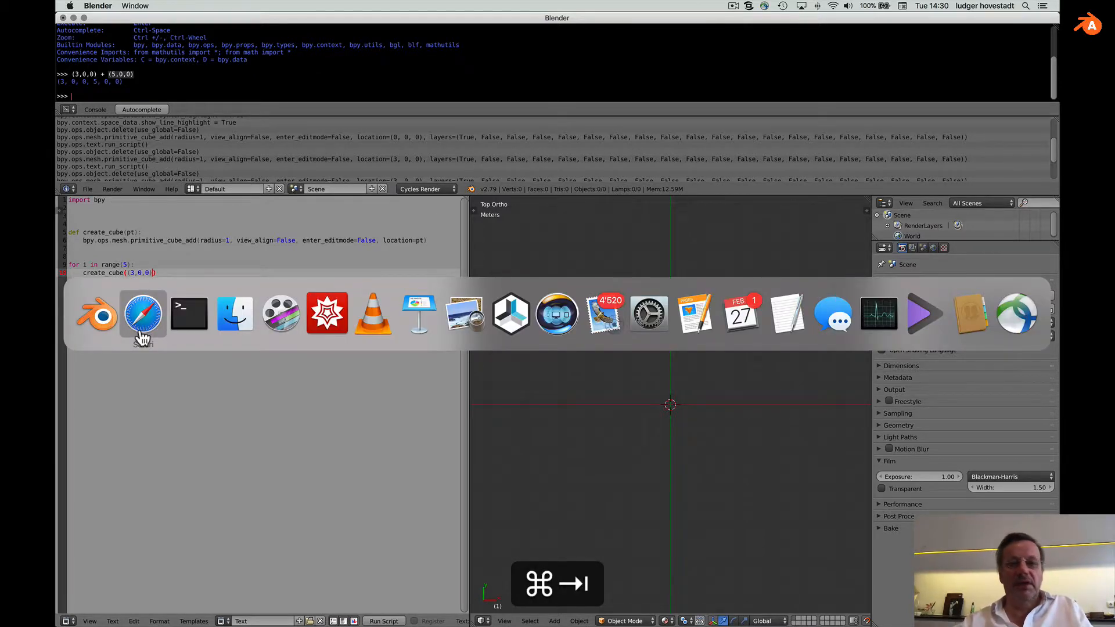
Step: Search the web for 'blender mathutils vector' and open the mathutils API documentation
{"action": "left_click", "coordinate": [143, 314]}
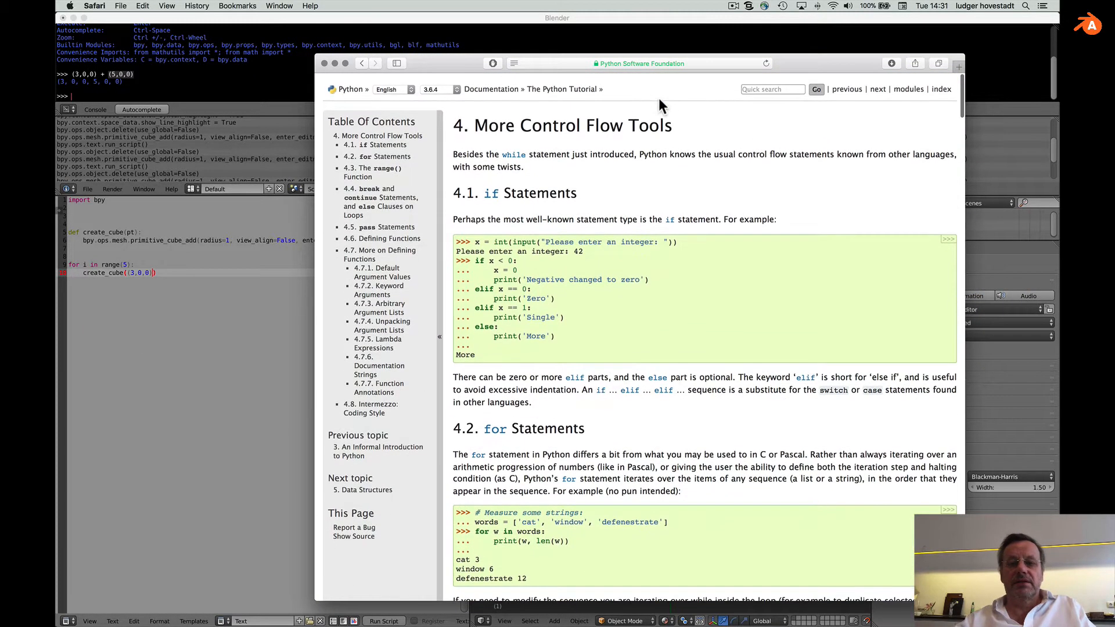
{"action": "type", "text": "blender mathutils vector"}
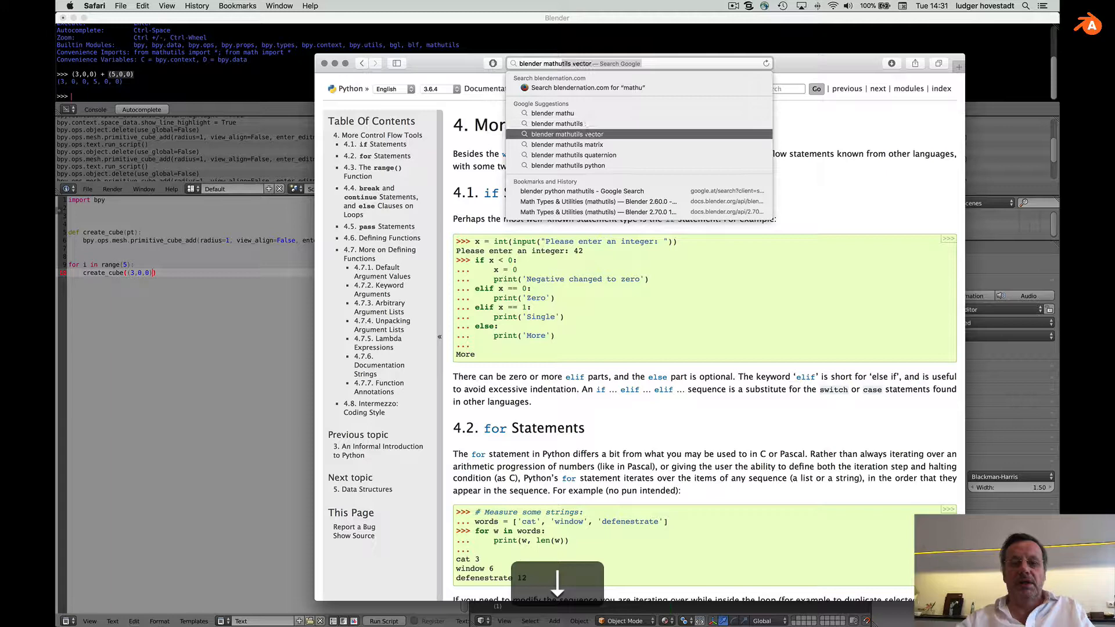
{"action": "left_click", "coordinate": [566, 133]}
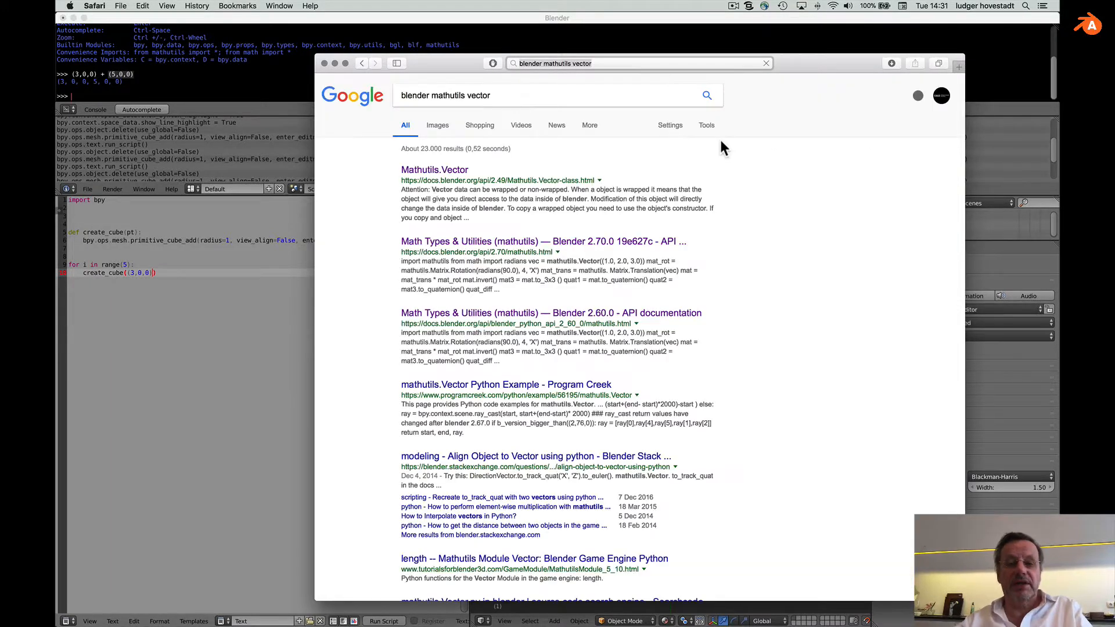
{"action": "scroll", "scroll_direction": "down", "scroll_amount": 3}
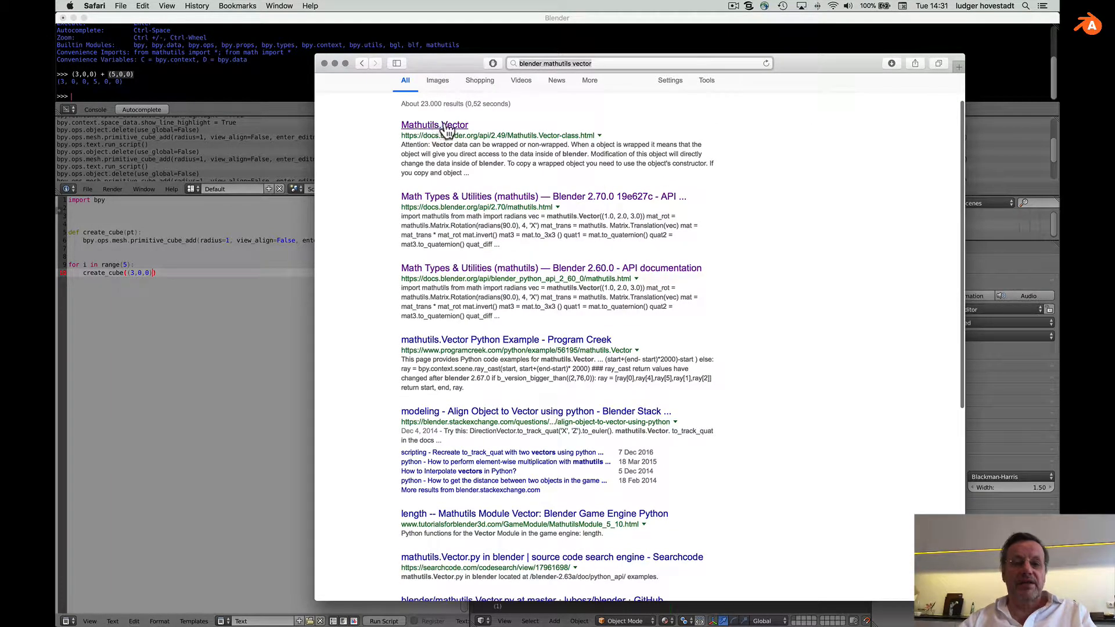
{"action": "left_click", "coordinate": [434, 124]}
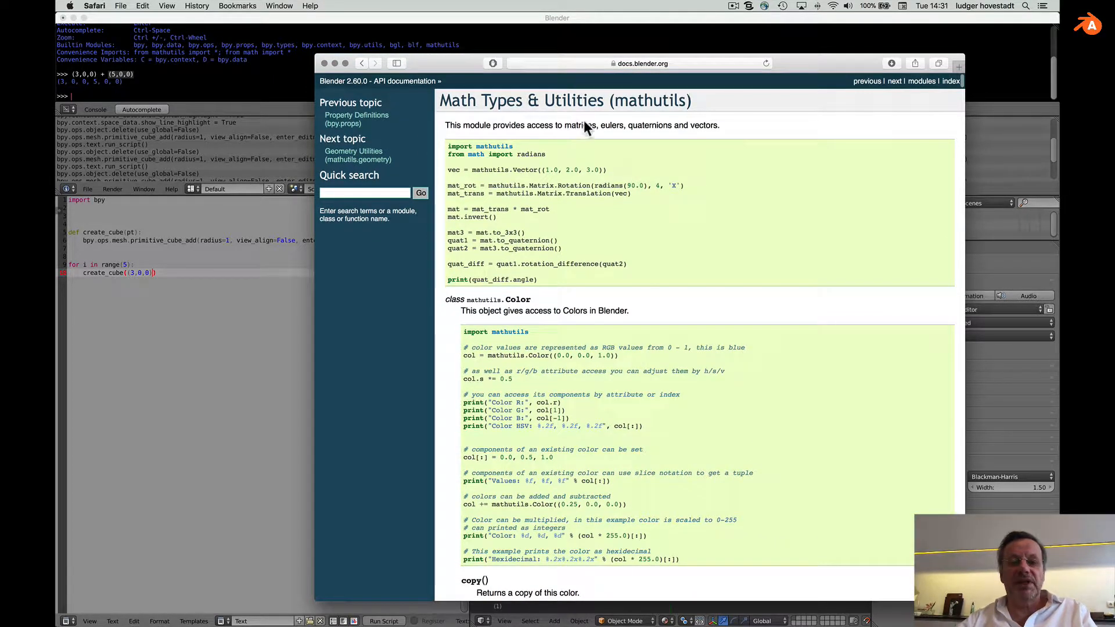
Step: Browse the mathutils docs and change the script's import line to 'import bpy, mathutils'
{"action": "scroll", "scroll_direction": "down", "scroll_amount": 3}
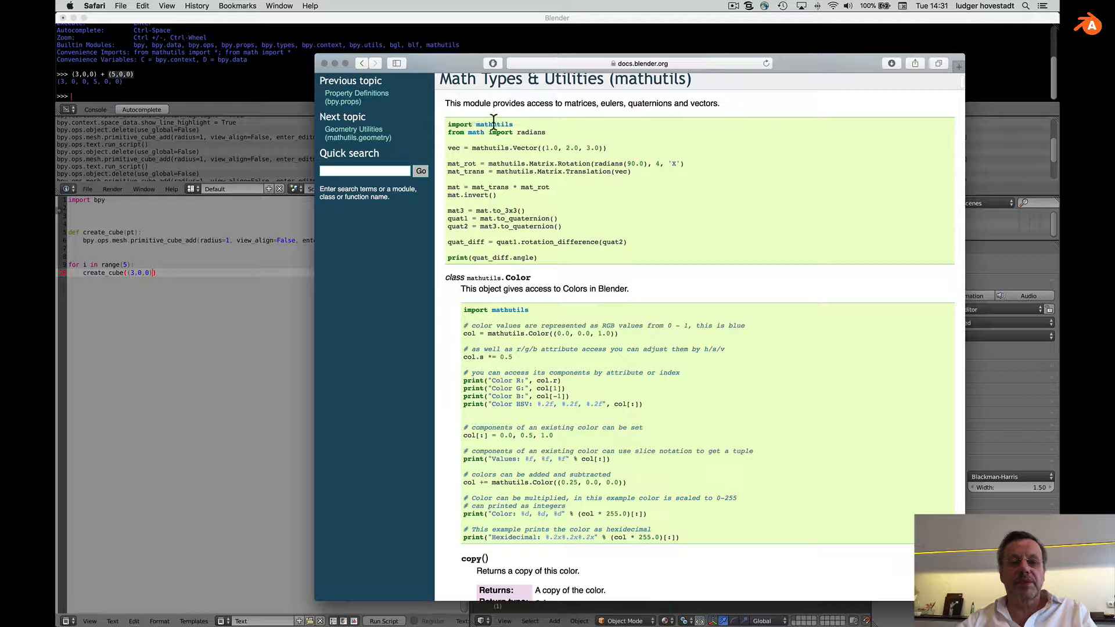
{"action": "scroll", "scroll_direction": "down", "scroll_amount": 3}
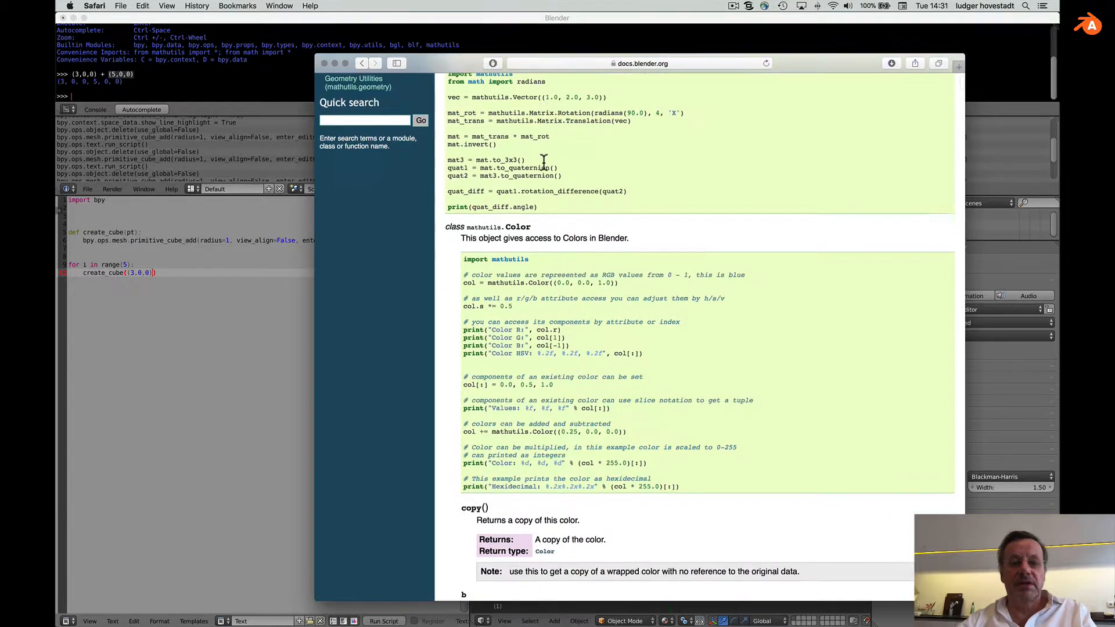
{"action": "scroll", "scroll_direction": "down", "scroll_amount": 3}
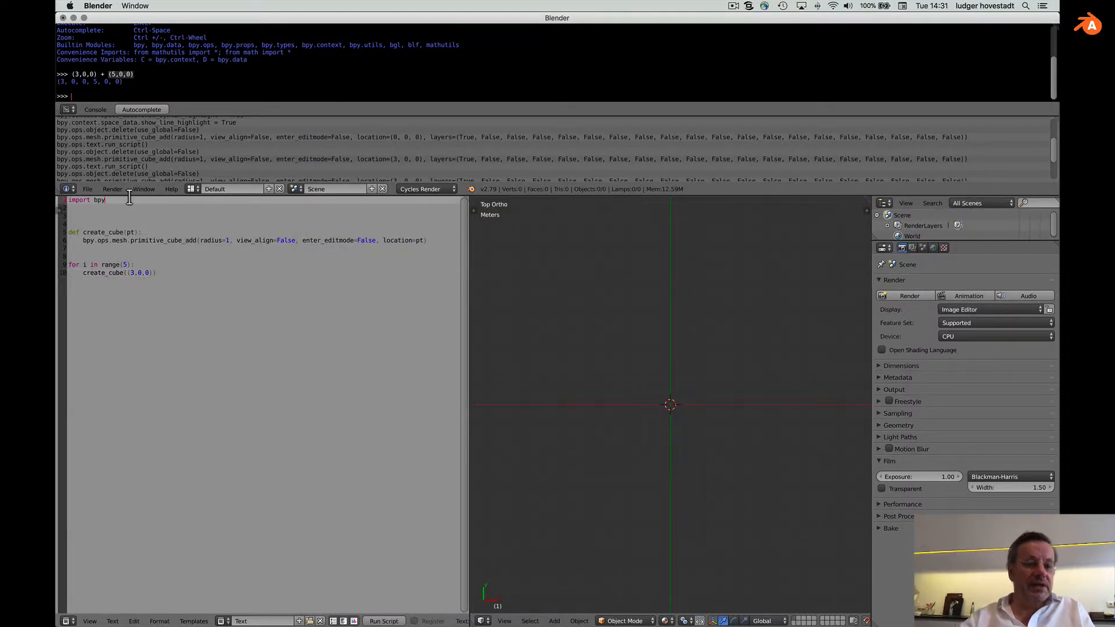
{"action": "type", "text": ", mathutils"}
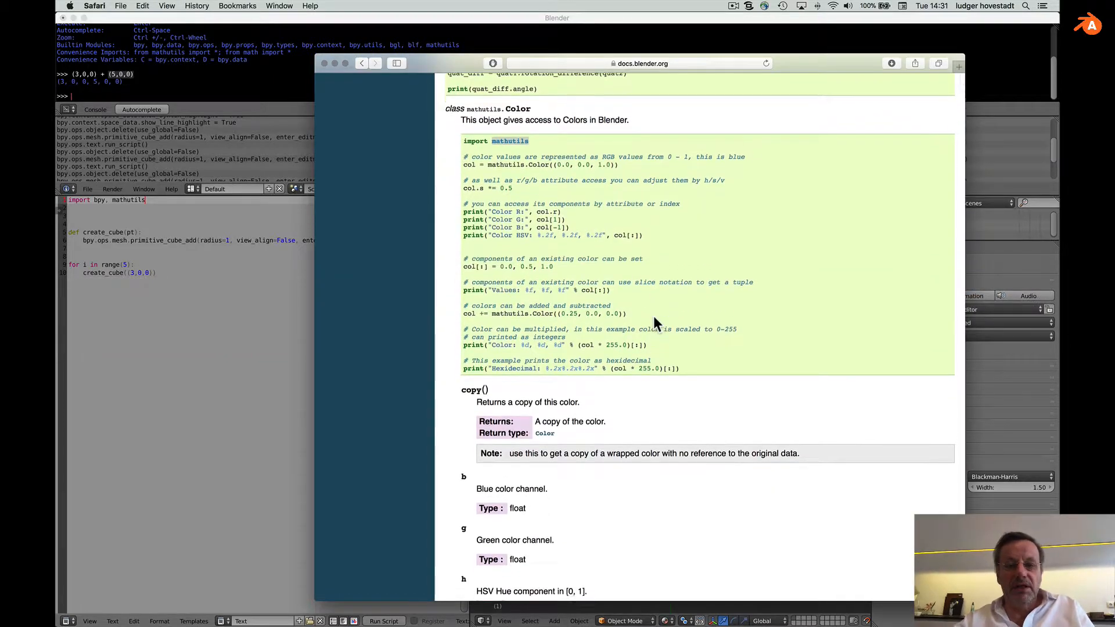
Step: Scroll to the Euler example and select its Vector creation line
{"action": "scroll", "scroll_direction": "down", "scroll_amount": 3}
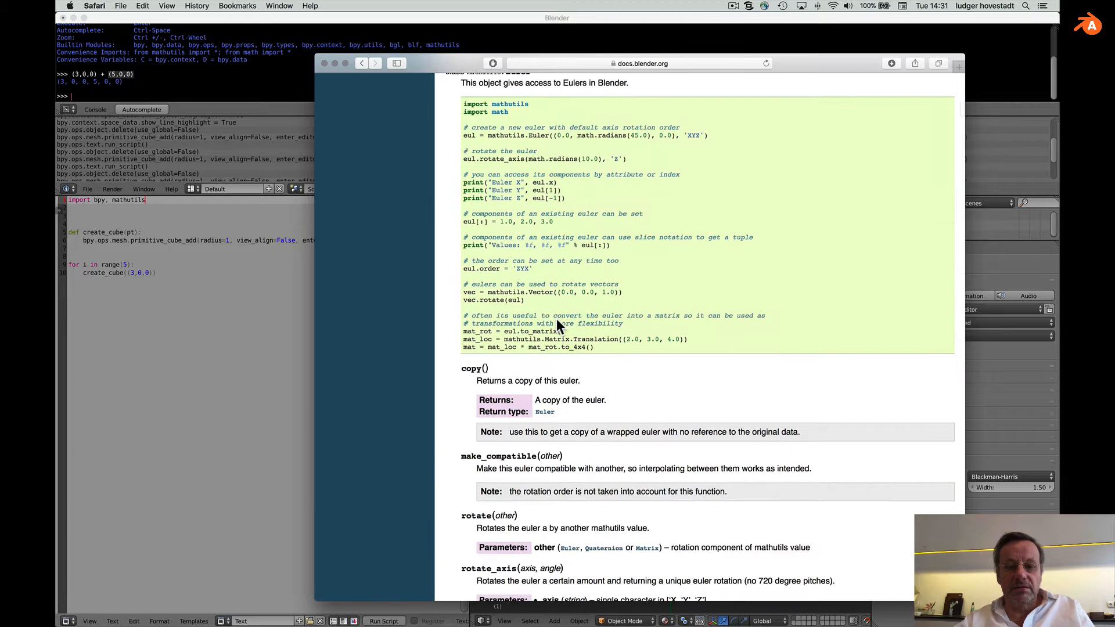
{"action": "scroll", "scroll_direction": "down", "scroll_amount": 3}
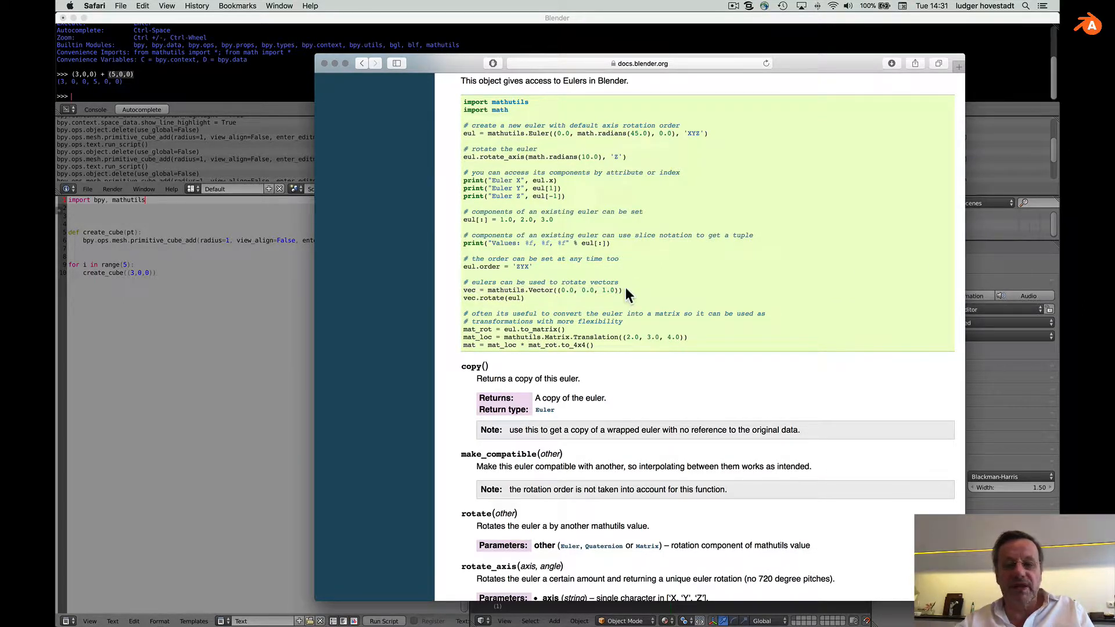
{"action": "left_click_drag", "start_coordinate": [622, 290], "coordinate": [461, 298]}
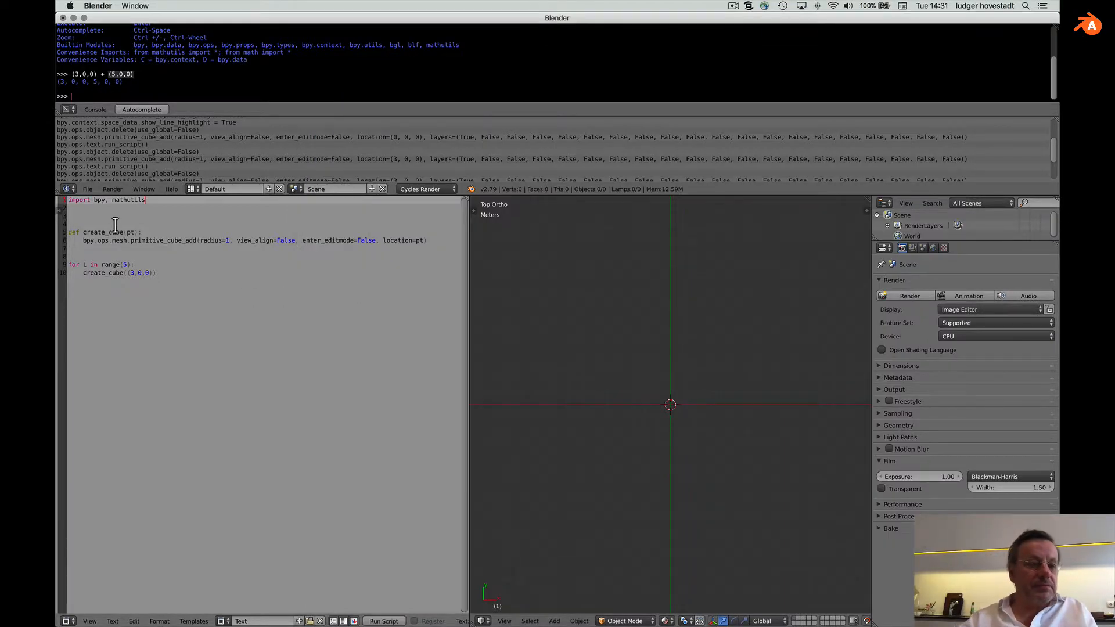
Step: Paste vec = mathutils.Vector((3.0, 0.0, 0.0)) and comment out the for loop, deleting its body
{"action": "key", "text": "cmd+v"}
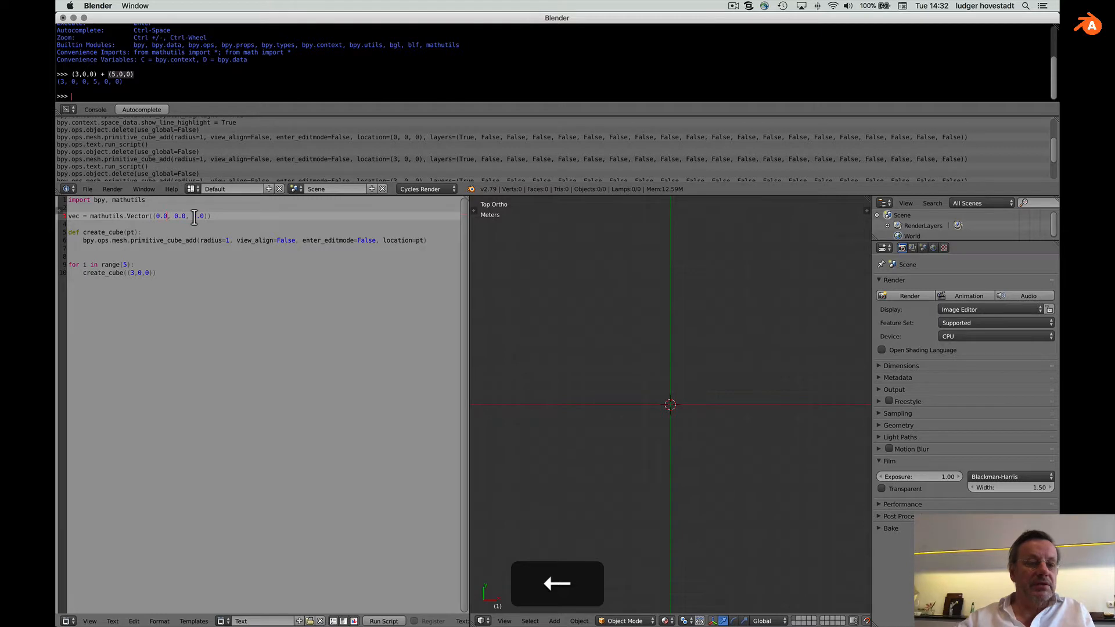
{"action": "type", "text": "3"}
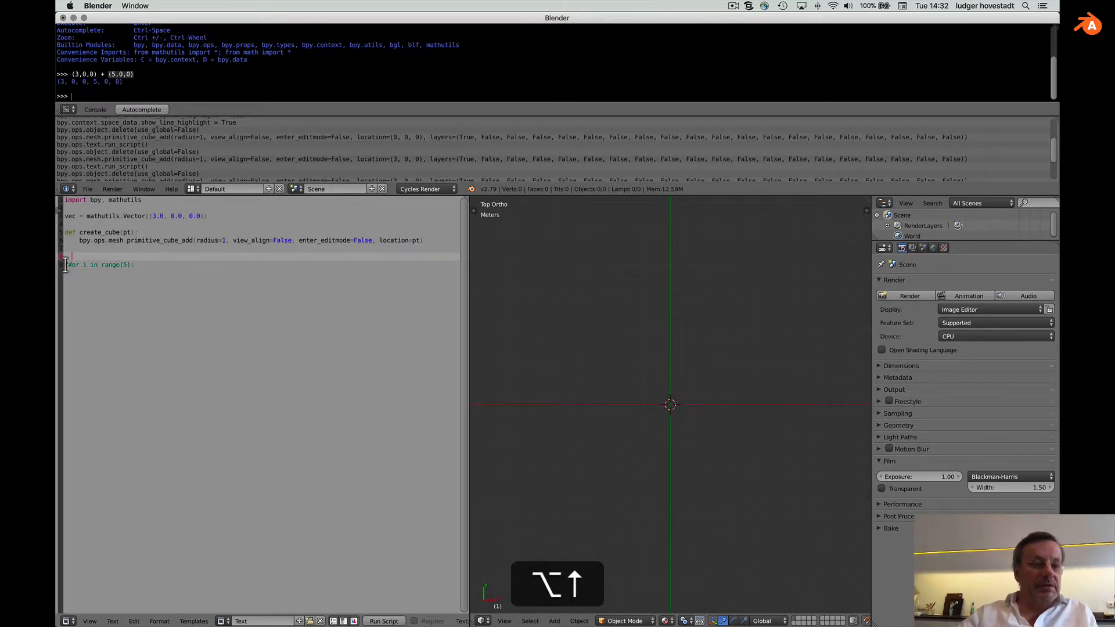
{"action": "key", "text": "Return"}
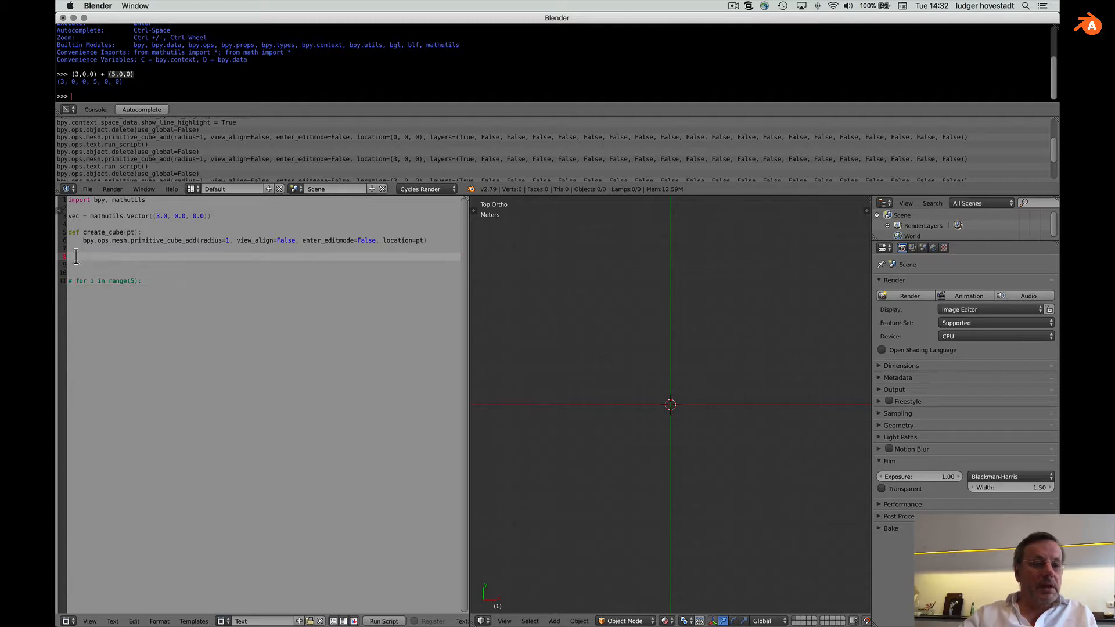
{"action": "key", "text": "cmd+backspace"}
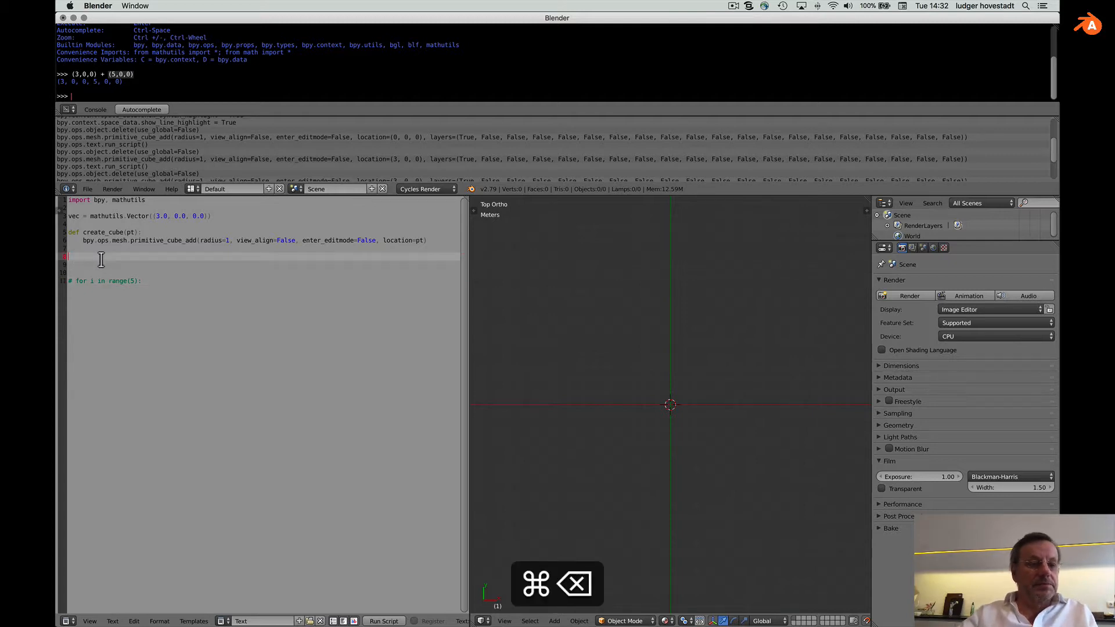
Step: Add a print(vec + vec) line above the commented-out for loop
{"action": "type", "text": "print"}
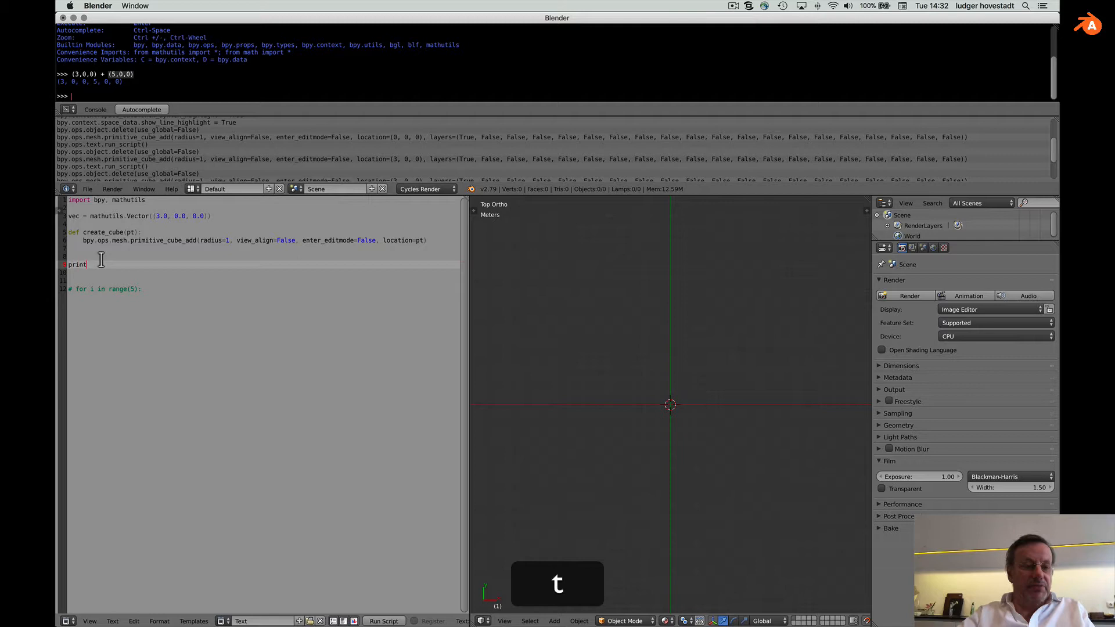
{"action": "type", "text": "(vec + vec"}
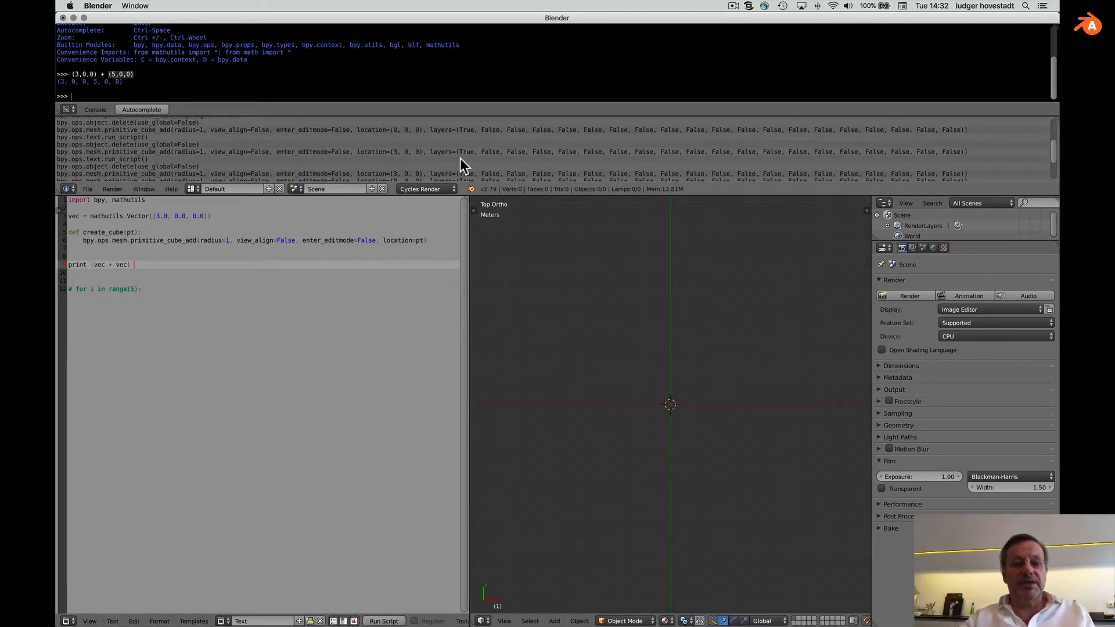
{"action": "key", "text": "Cmd+Tab"}
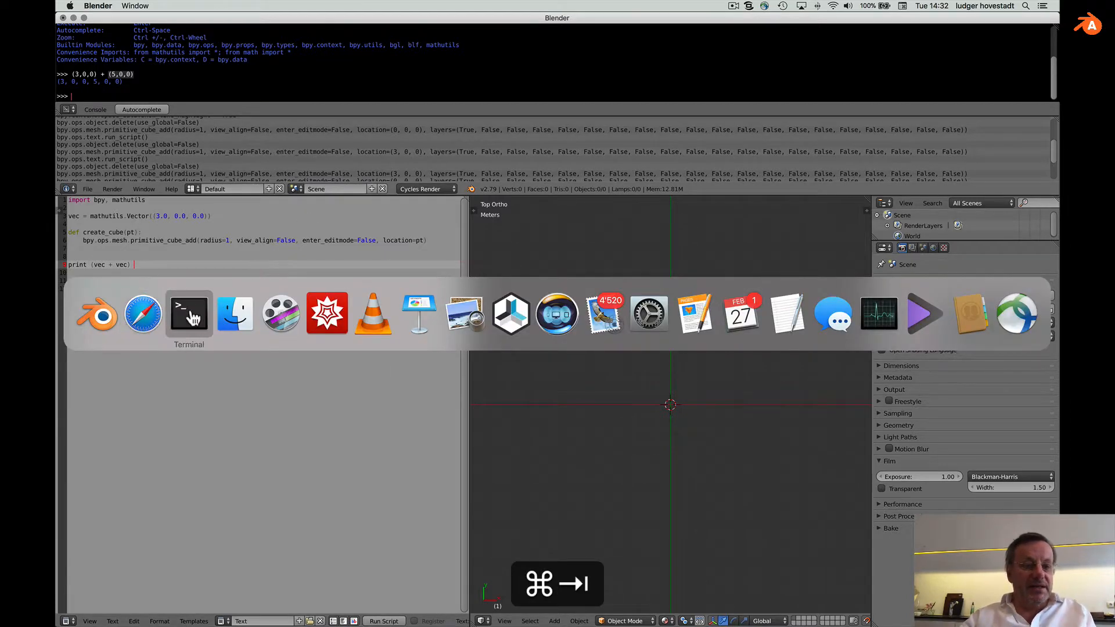
{"action": "left_click", "coordinate": [188, 314]}
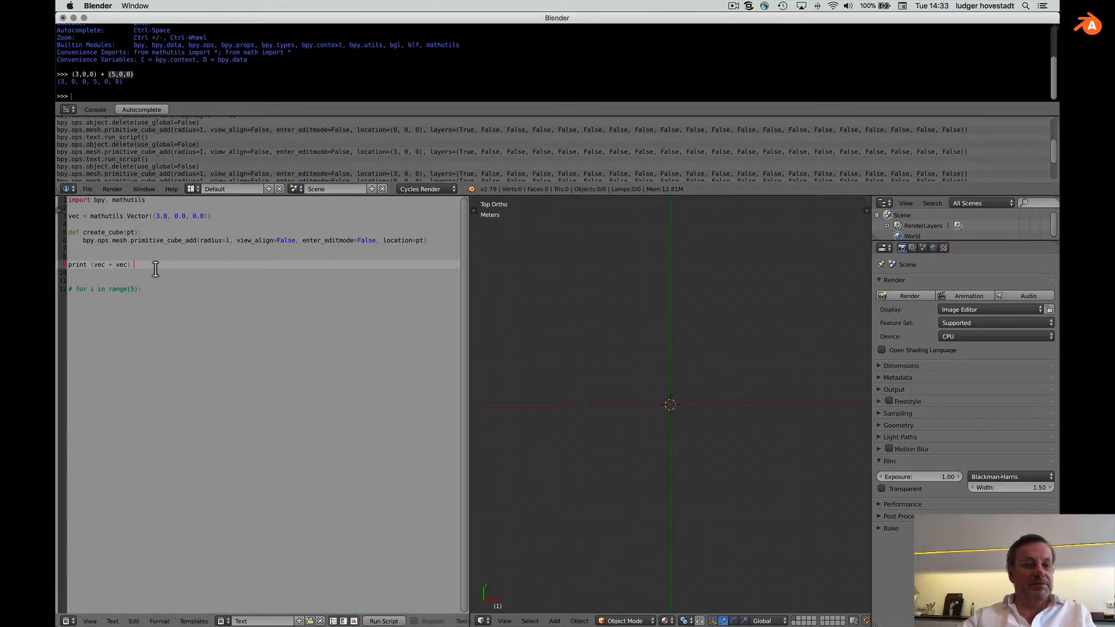
{"action": "key", "text": "Return"}
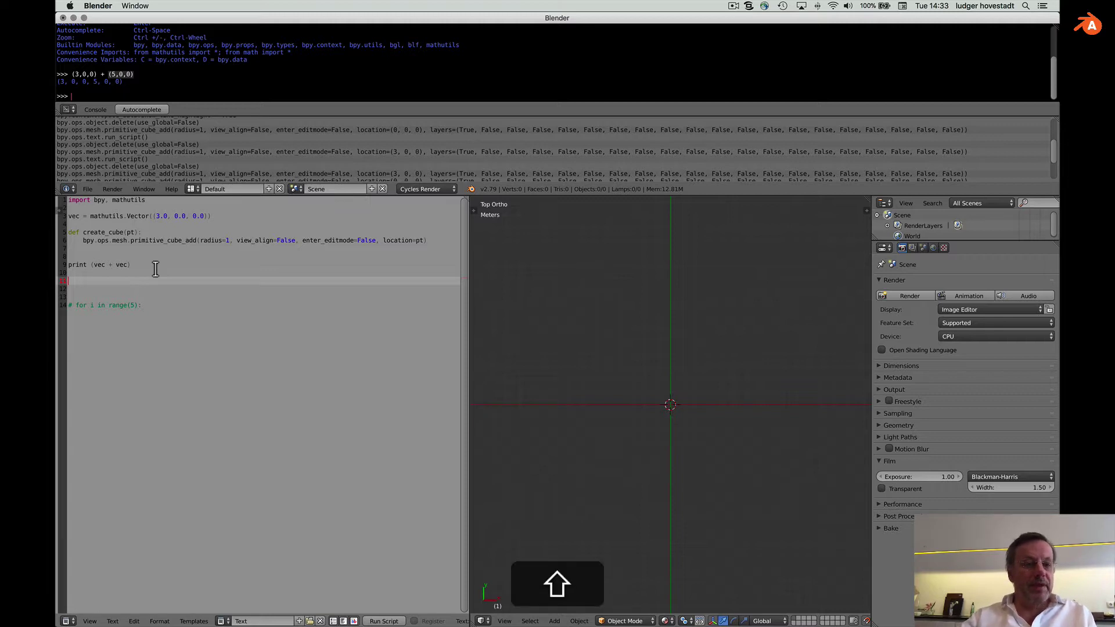
{"action": "double_click", "coordinate": [116, 232]}
{"action": "type", "text": "create_cube"}
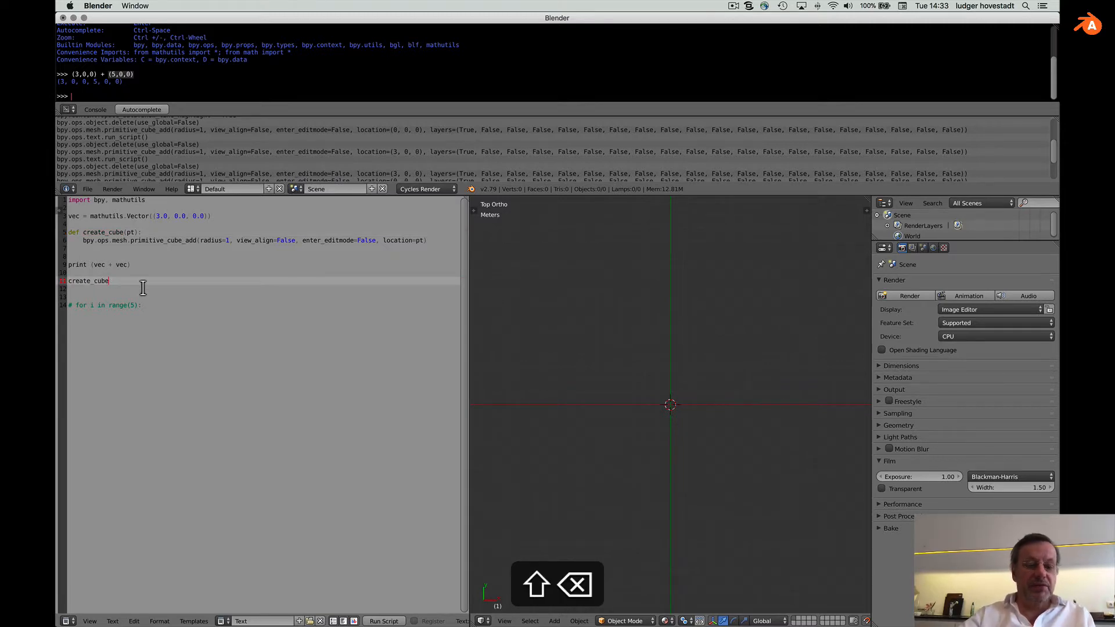
{"action": "type", "text": "(vec"}
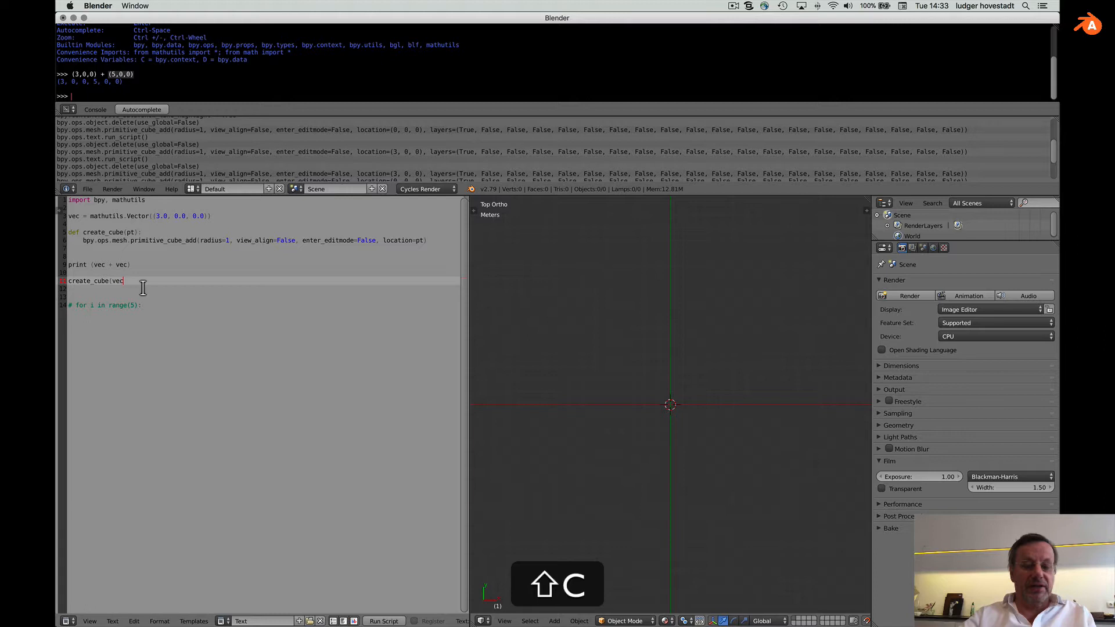
{"action": "type", "text": ")"}
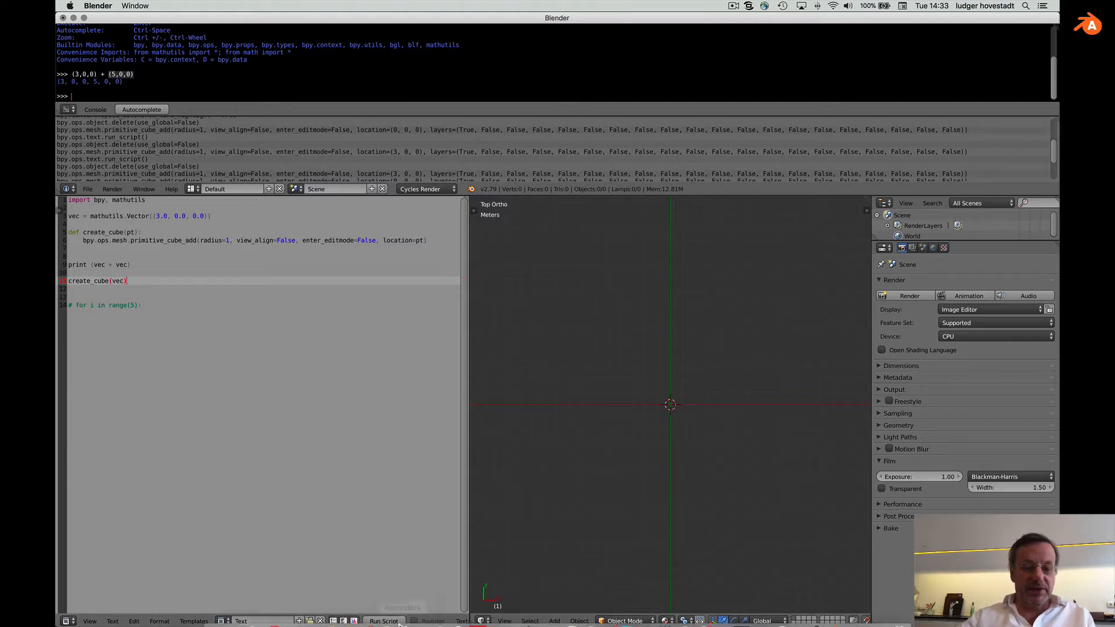
{"action": "left_click", "coordinate": [383, 621]}
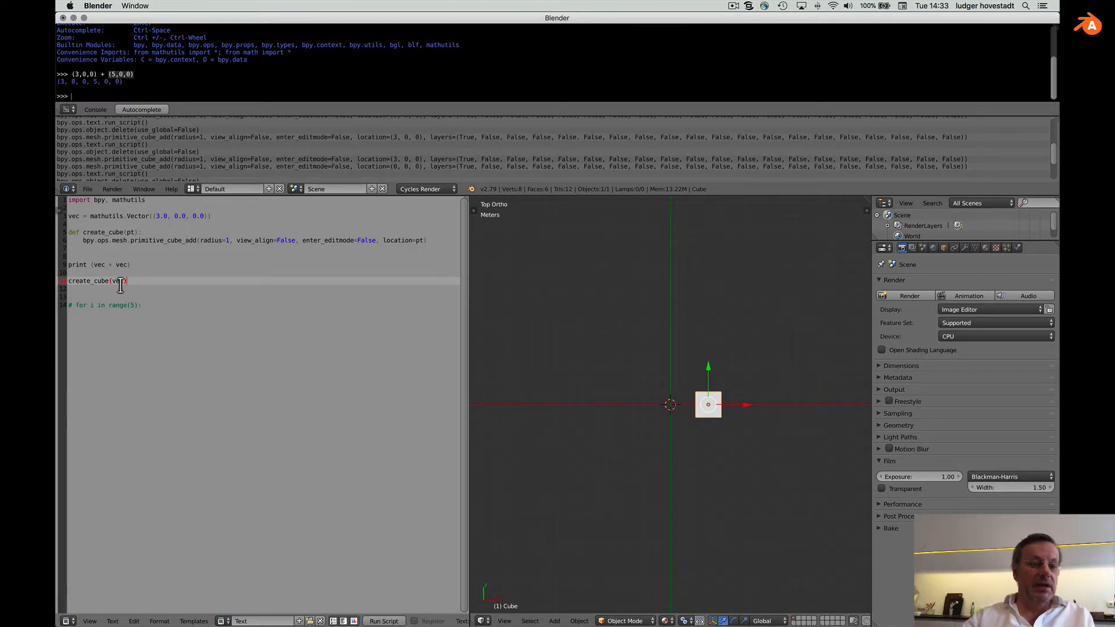
{"action": "type", "text": "+"}
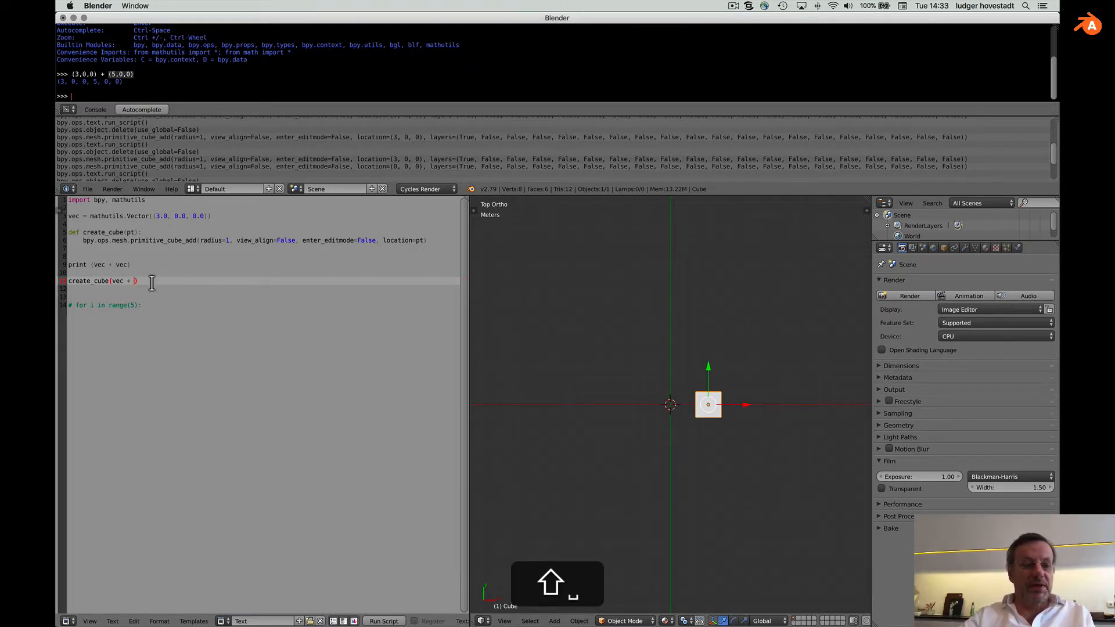
{"action": "type", "text": "vec"}
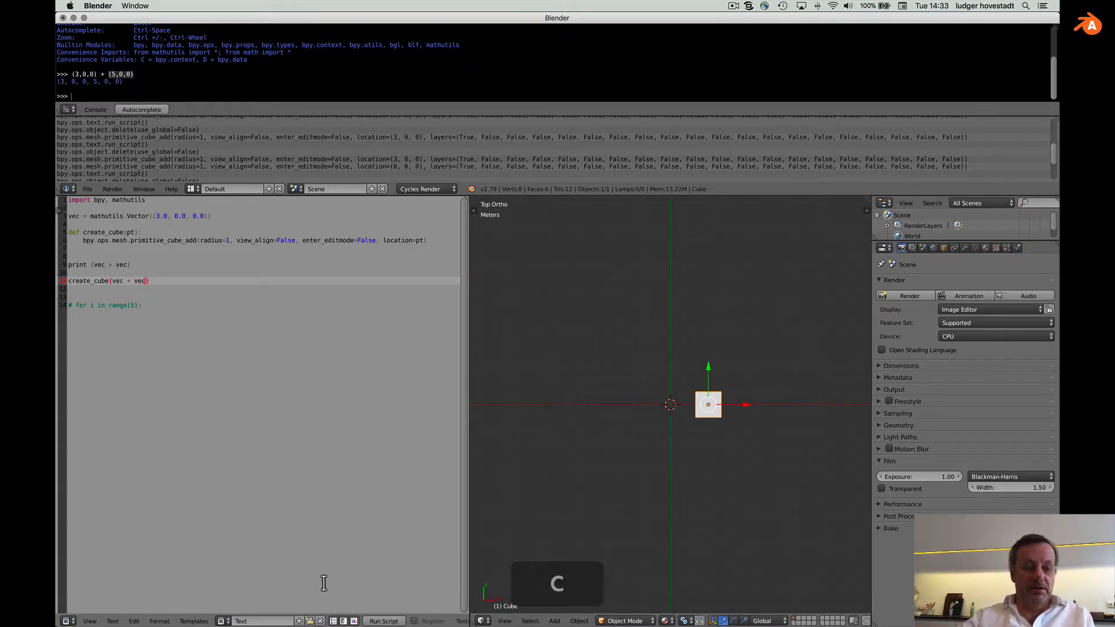
{"action": "left_click", "coordinate": [384, 621]}
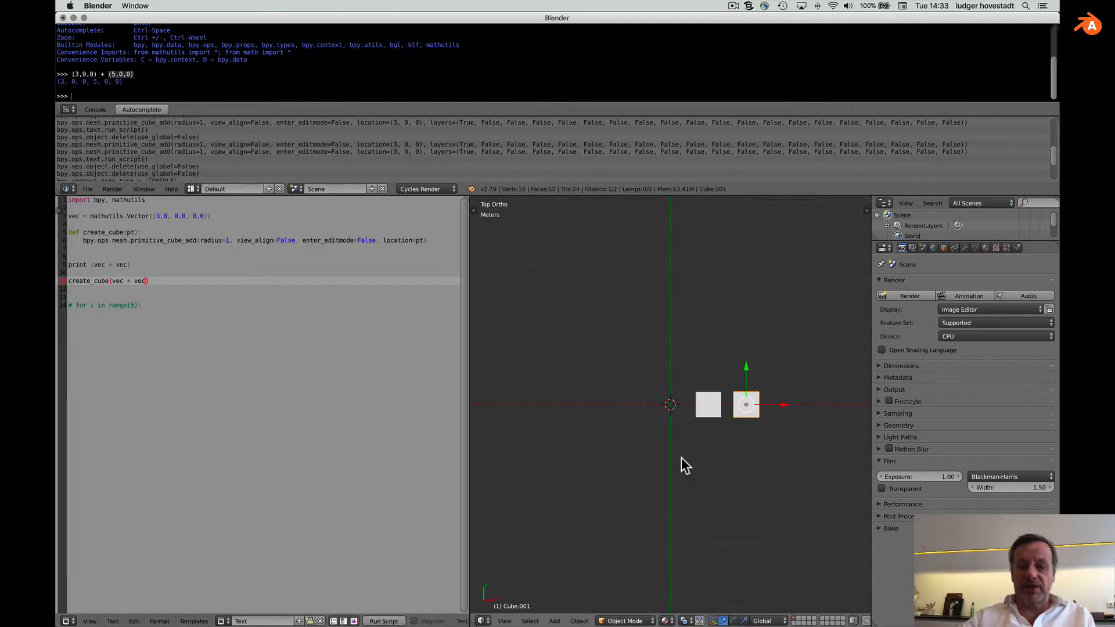
{"action": "key", "text": "x"}
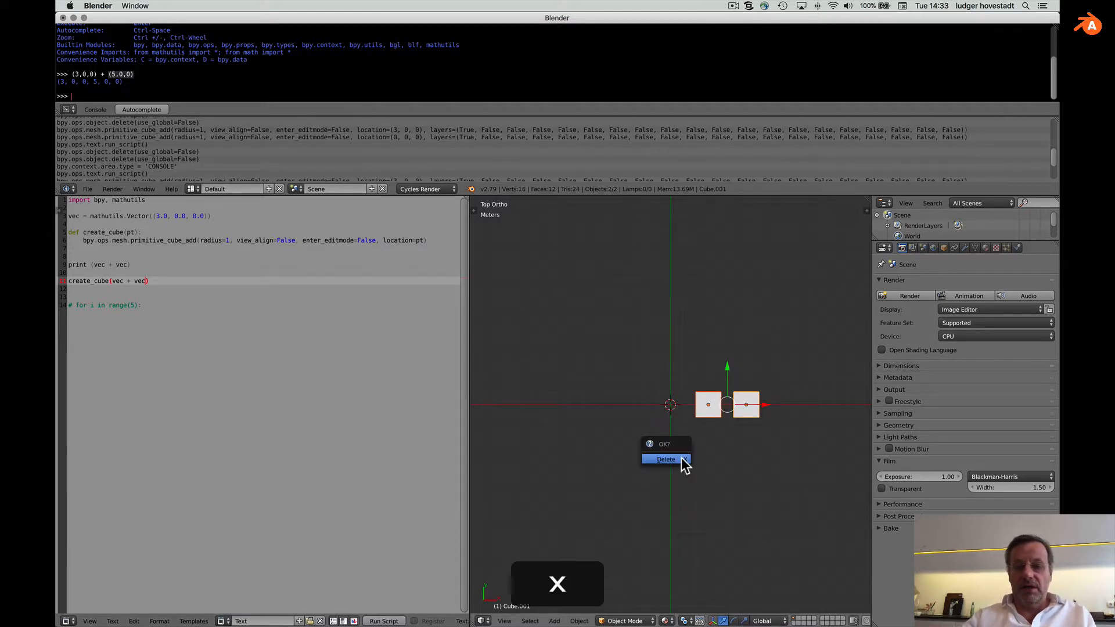
{"action": "left_click", "coordinate": [666, 459]}
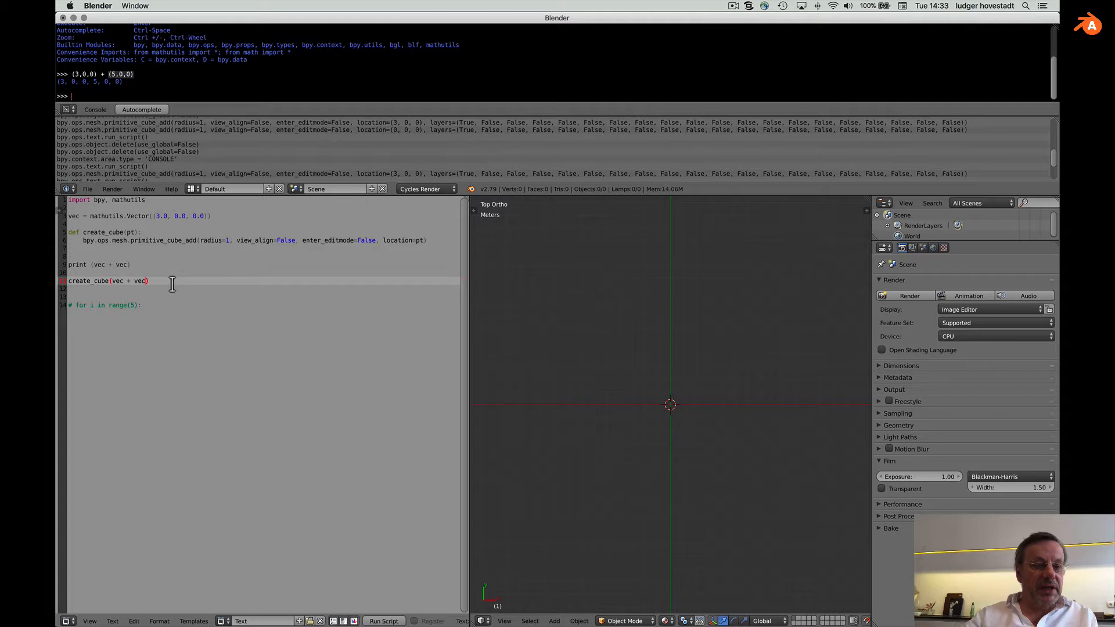
{"action": "key", "text": "cmd+x"}
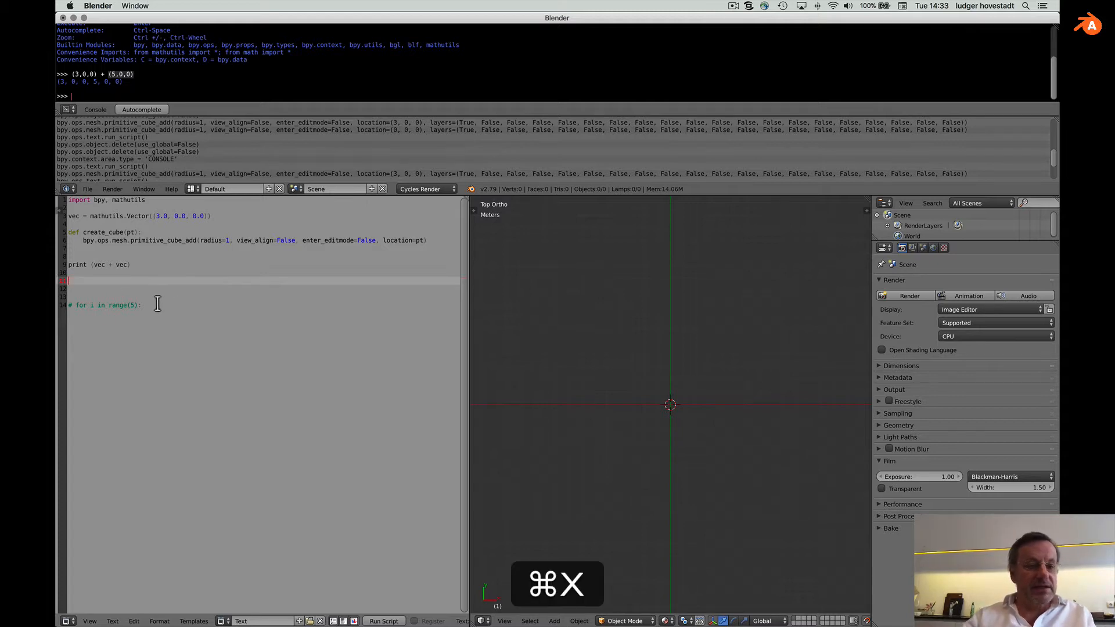
Step: Put create_cube(vec + vec) inside the loop and rename the loop variable i to x
{"action": "type", "text": "create_cube(vec + vec)"}
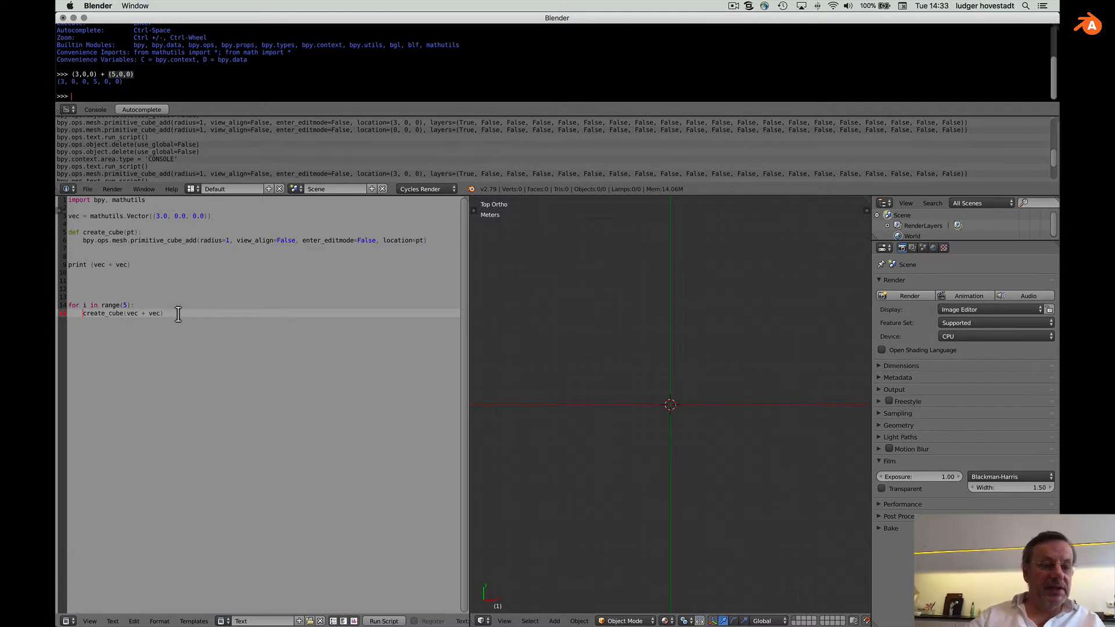
{"action": "left_click", "coordinate": [84, 305]}
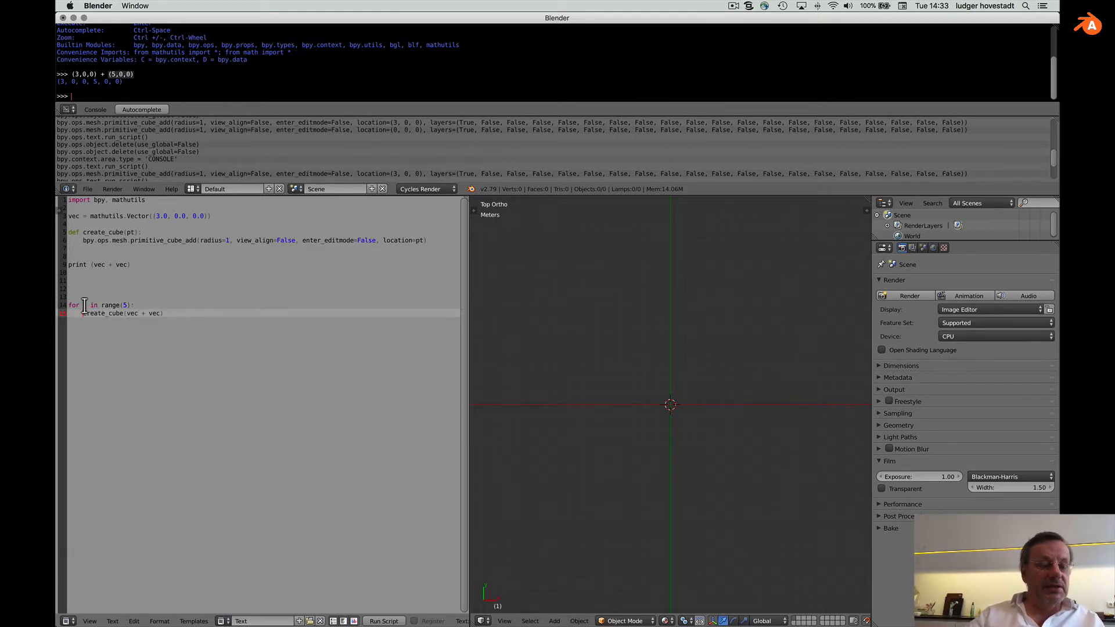
{"action": "type", "text": "x"}
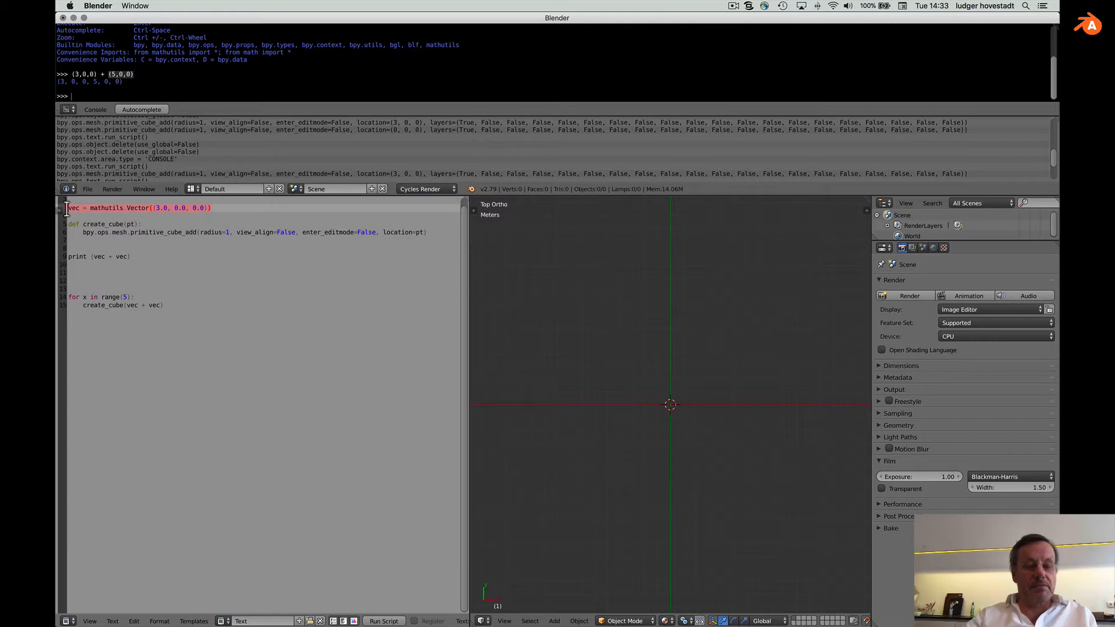
Step: Add a dx vector, pass vec + dx * x, and run the script for five cubes
{"action": "key", "text": "cmd+v"}
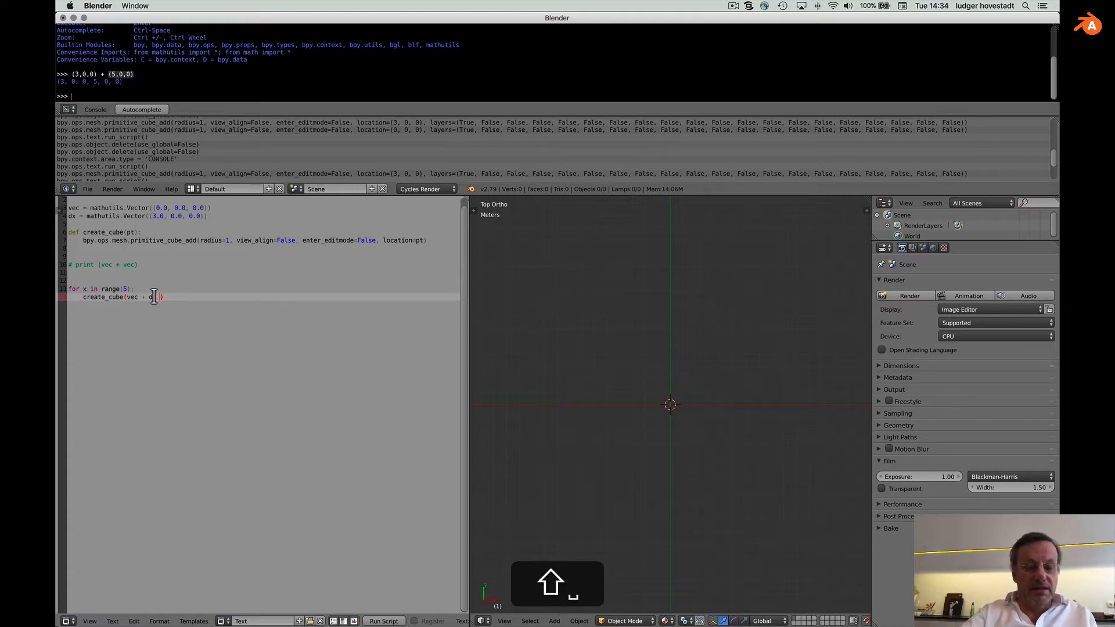
{"action": "type", "text": "xx *"}
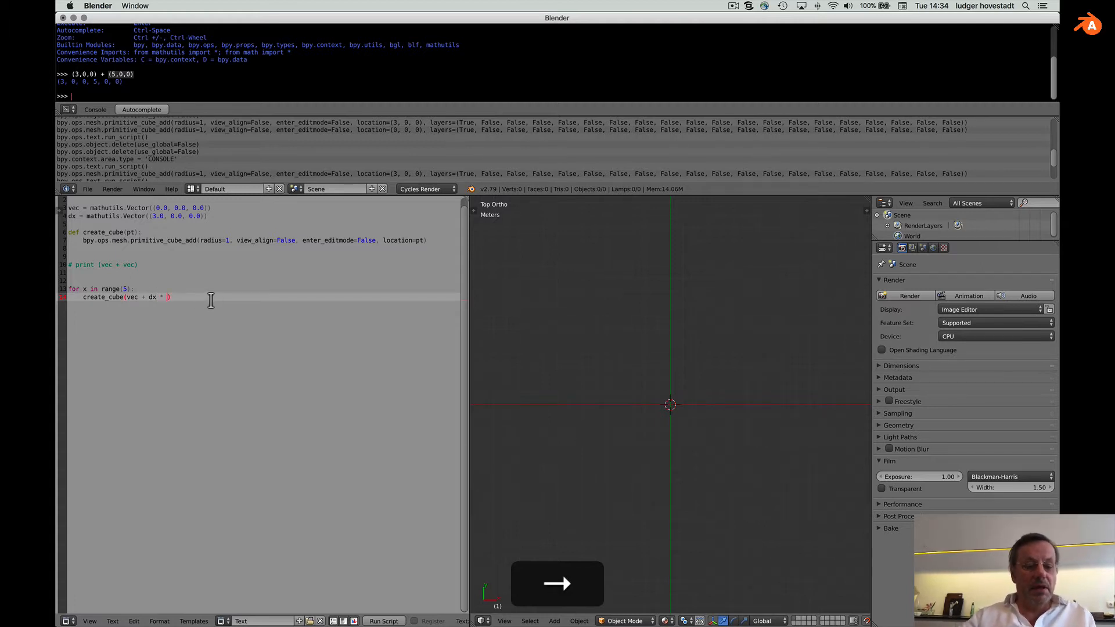
{"action": "type", "text": "x)"}
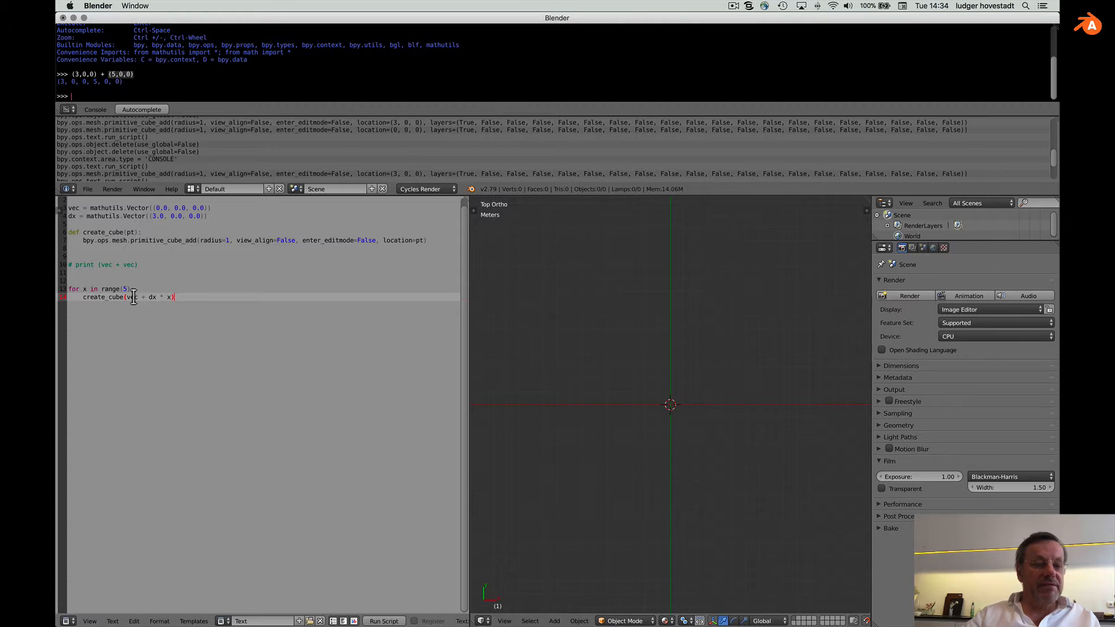
{"action": "left_click", "coordinate": [188, 296]}
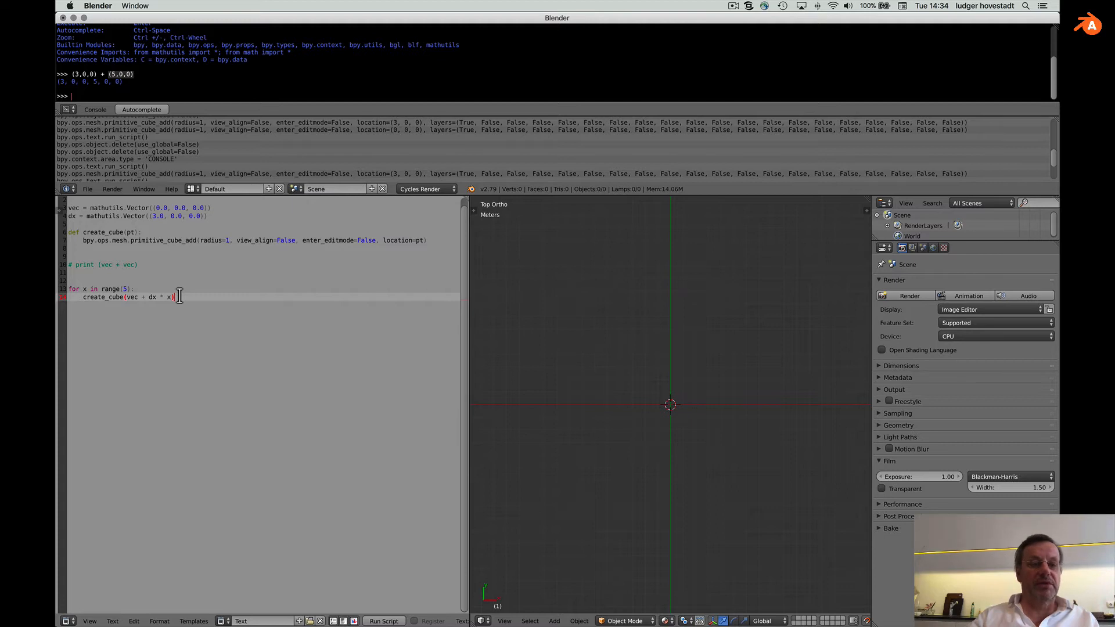
{"action": "left_click", "coordinate": [383, 621]}
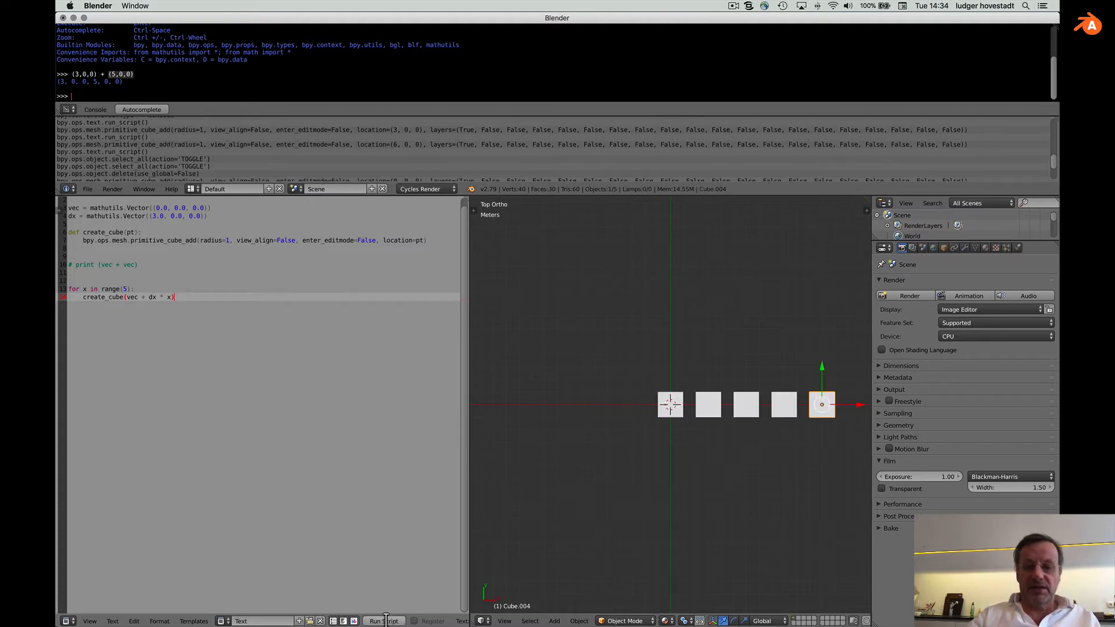
{"action": "mouse_move", "coordinate": [741, 465]}
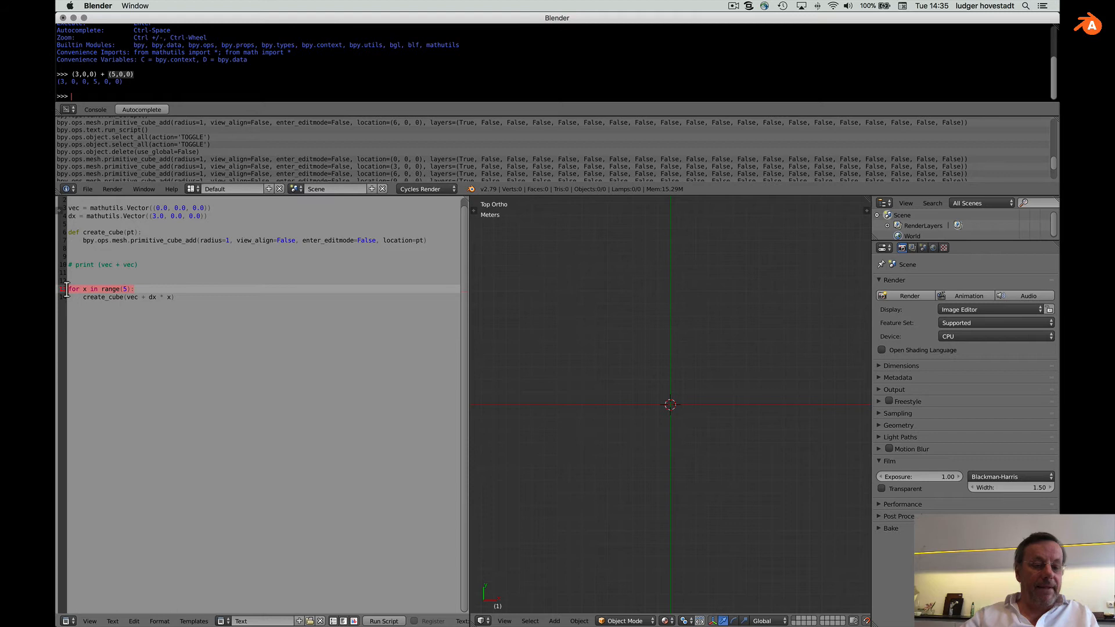
Step: Nest a for y in range(5) loop with the cube call indented inside it
{"action": "key", "text": "cmd+v"}
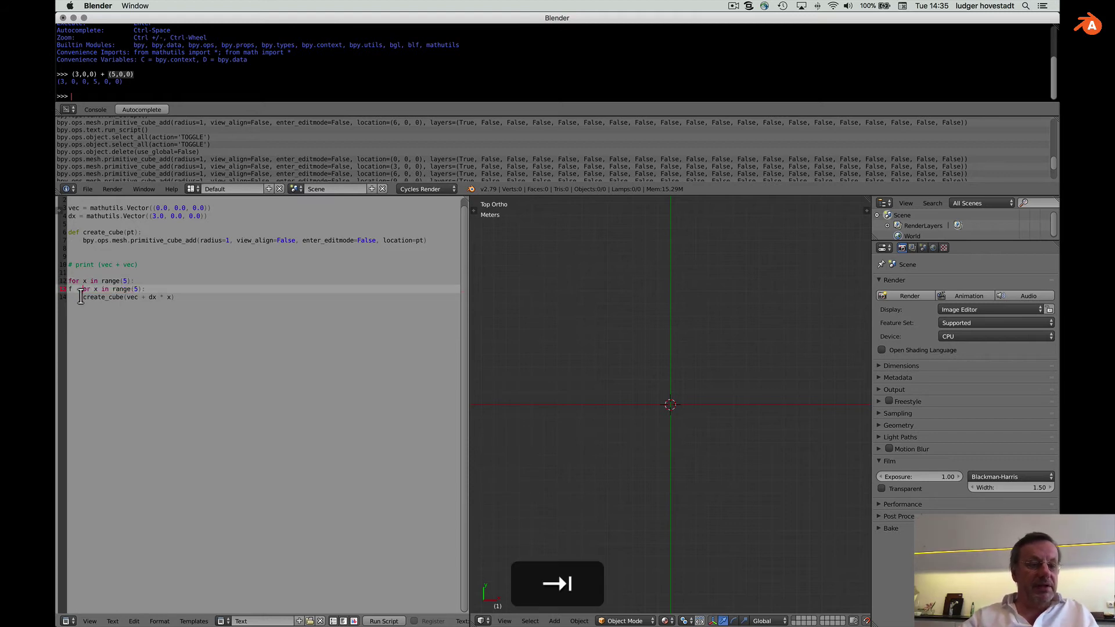
{"action": "key", "text": "Backspace"}
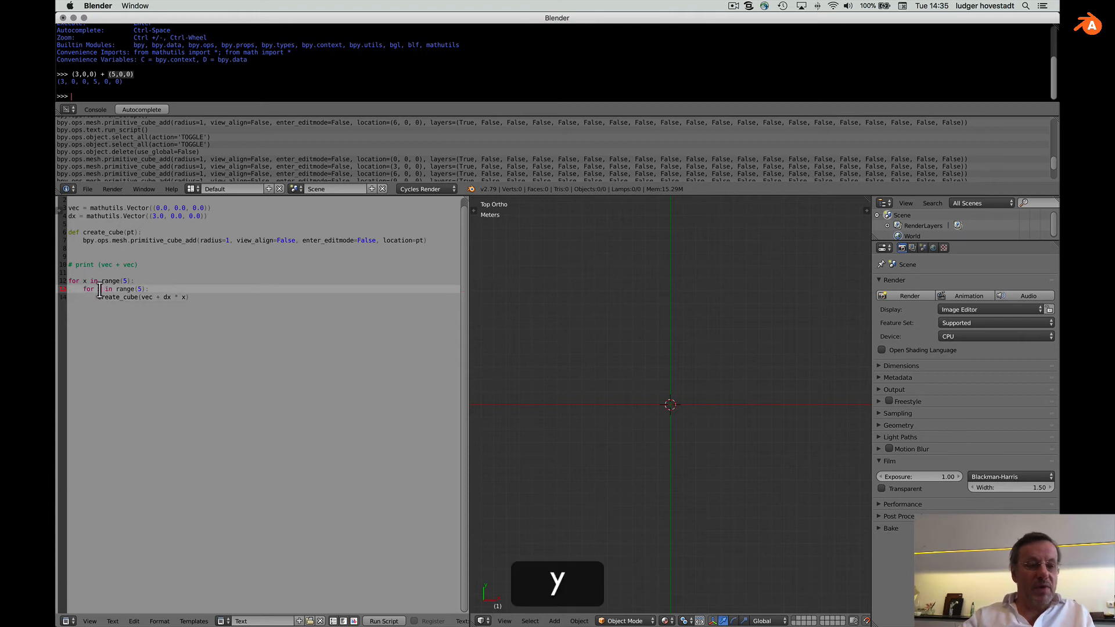
{"action": "type", "text": "y"}
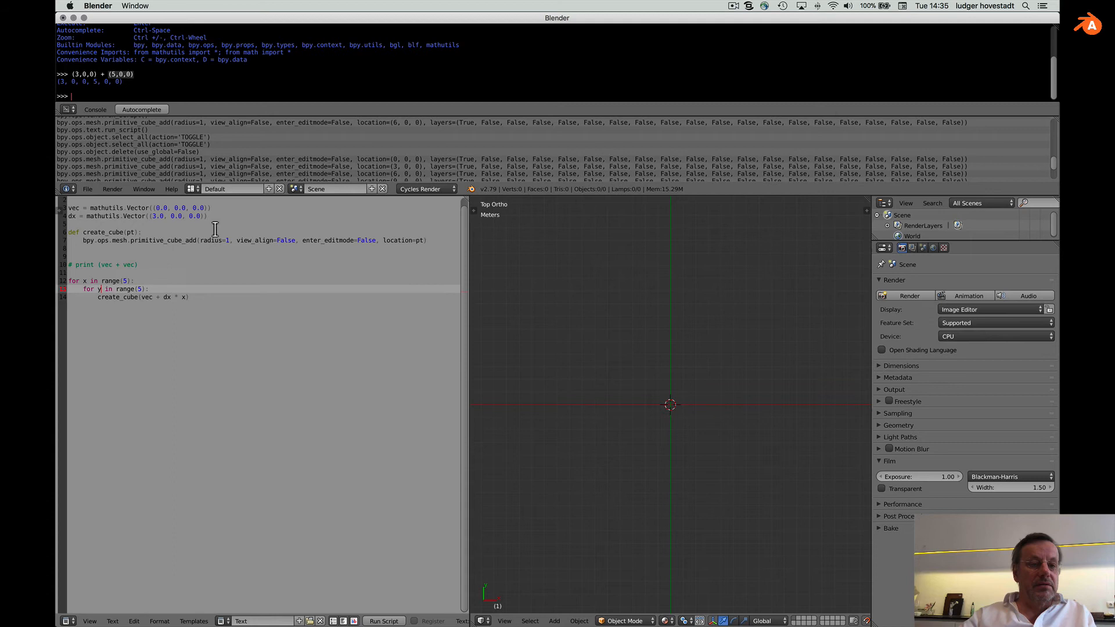
Step: Add dy = Vector((0,3,0)), pass vec + dx * x + dy * y, and run the script
{"action": "left_click_drag", "start_coordinate": [64, 208], "coordinate": [213, 216]}
{"action": "type", "text": " + d"}
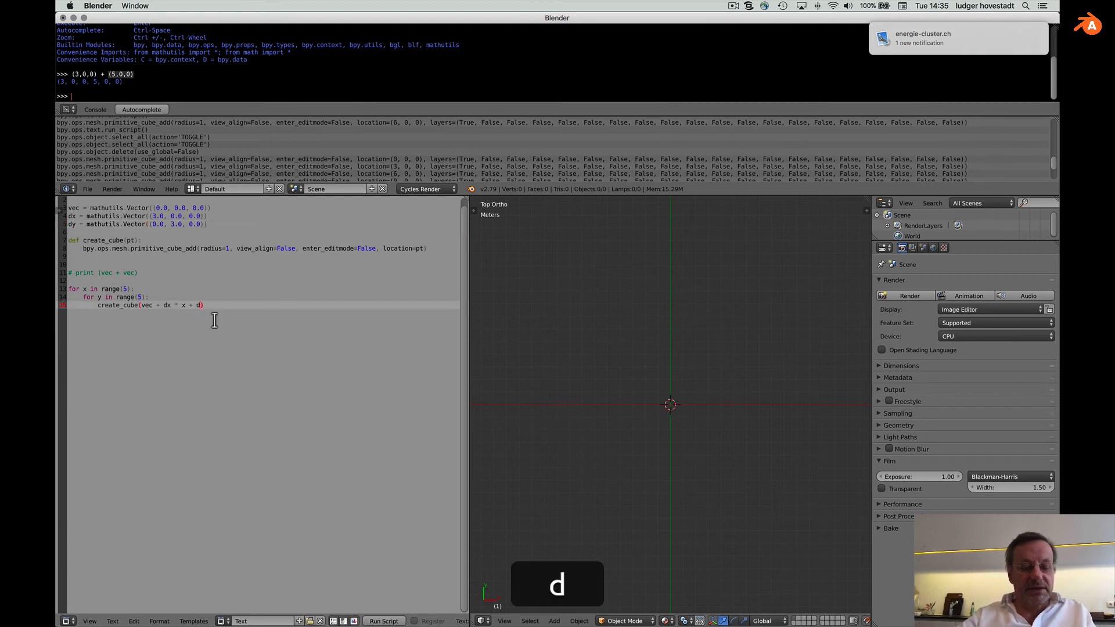
{"action": "type", "text": "y * y"}
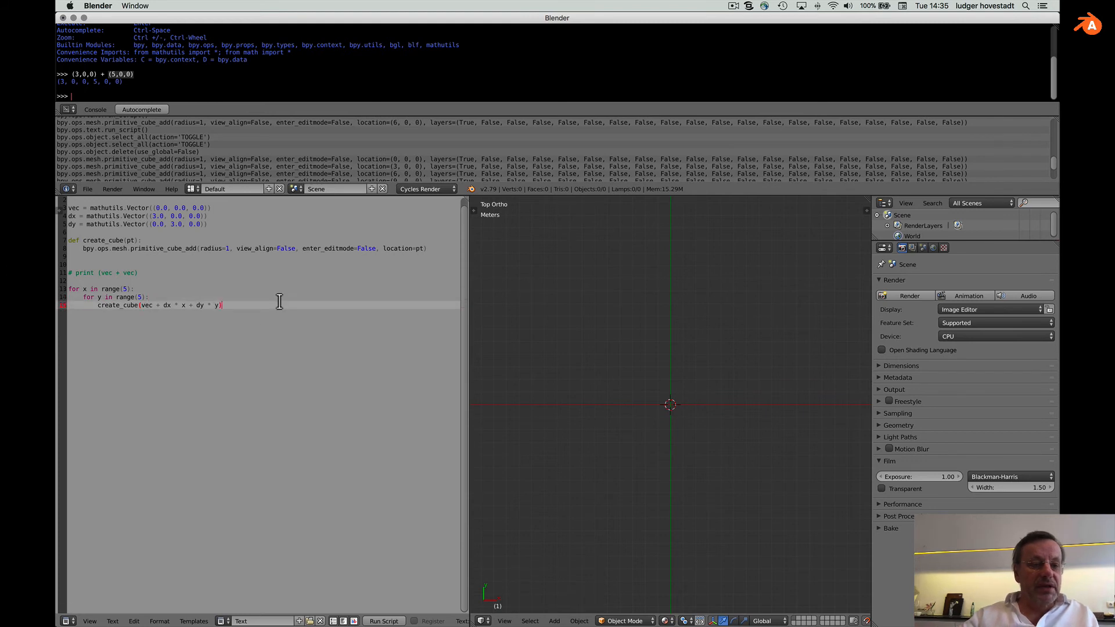
{"action": "mouse_move", "coordinate": [365, 587]}
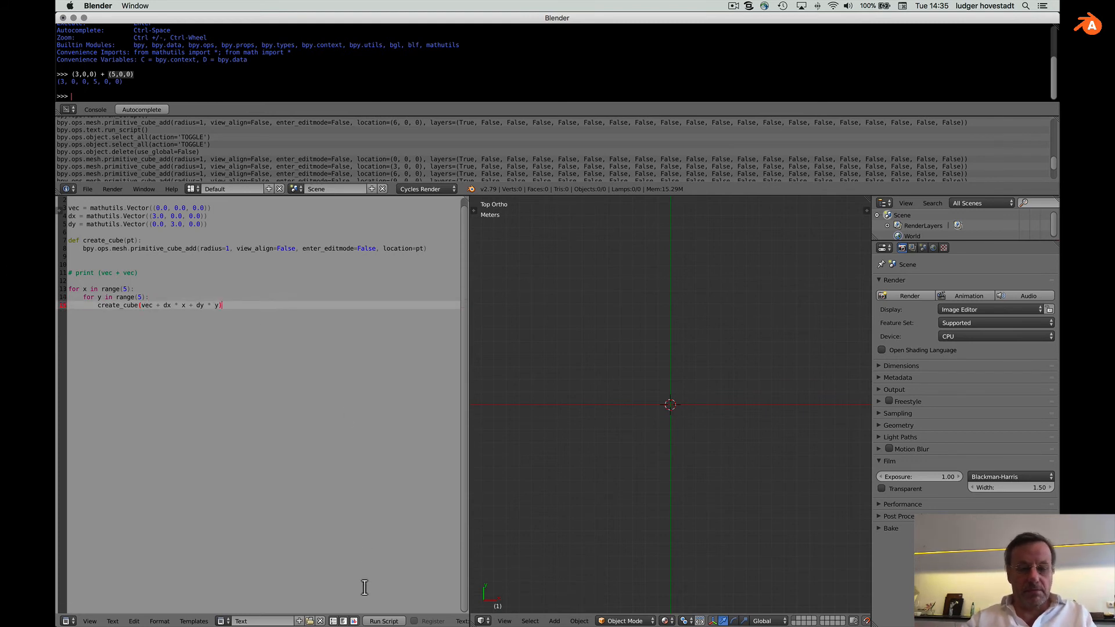
{"action": "left_click", "coordinate": [384, 621]}
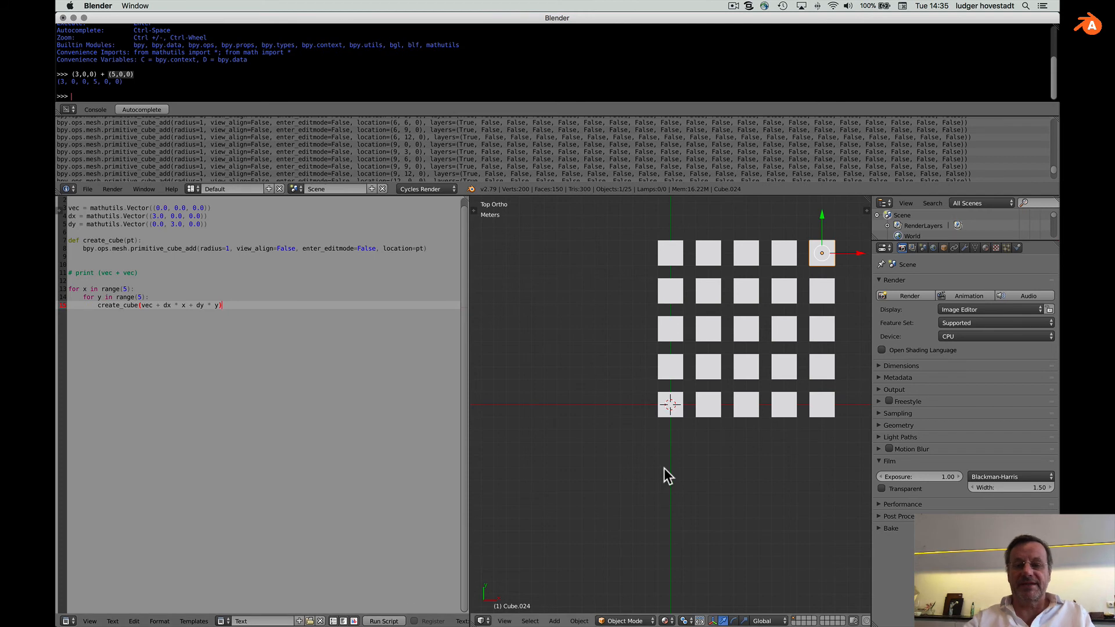